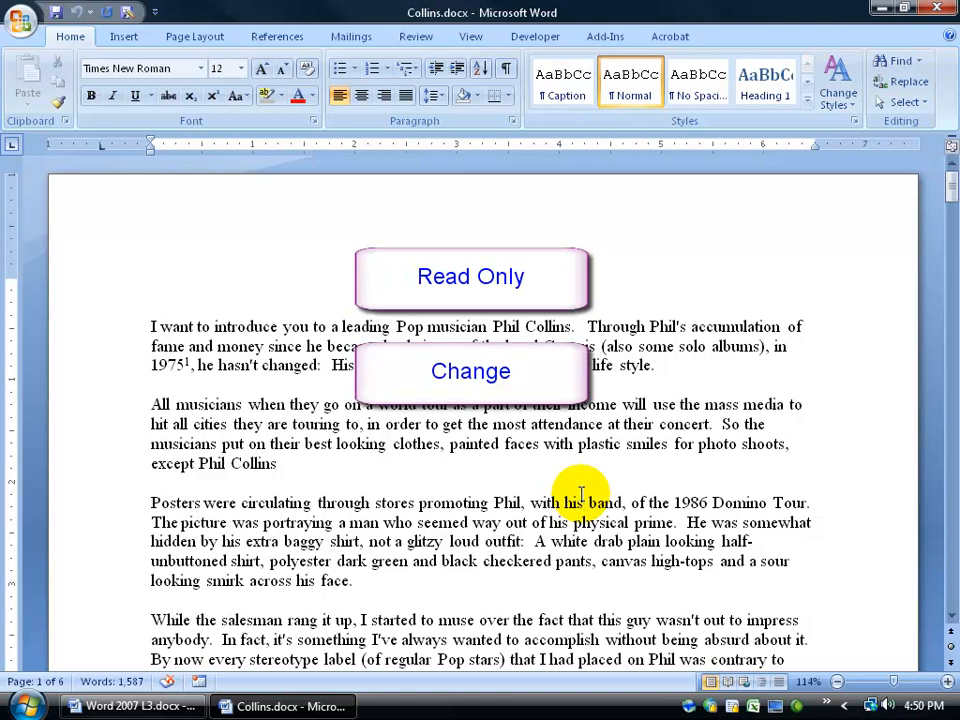
Step: Enable the Developer tab through Word Options, then bring up the Protect Document options
click(470, 371)
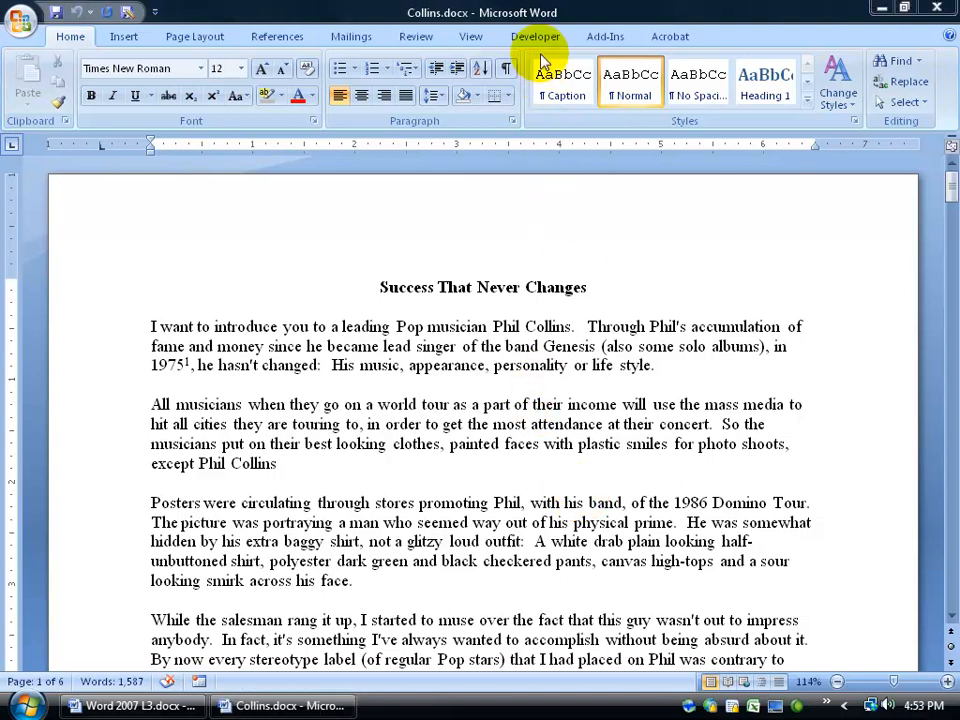
click(535, 36)
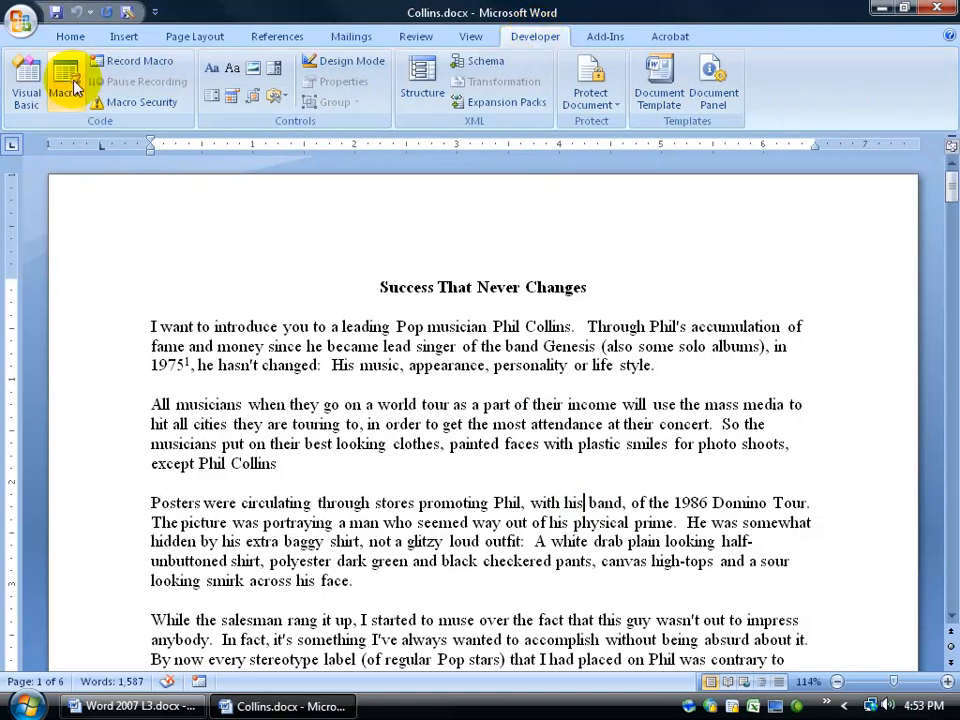
click(20, 18)
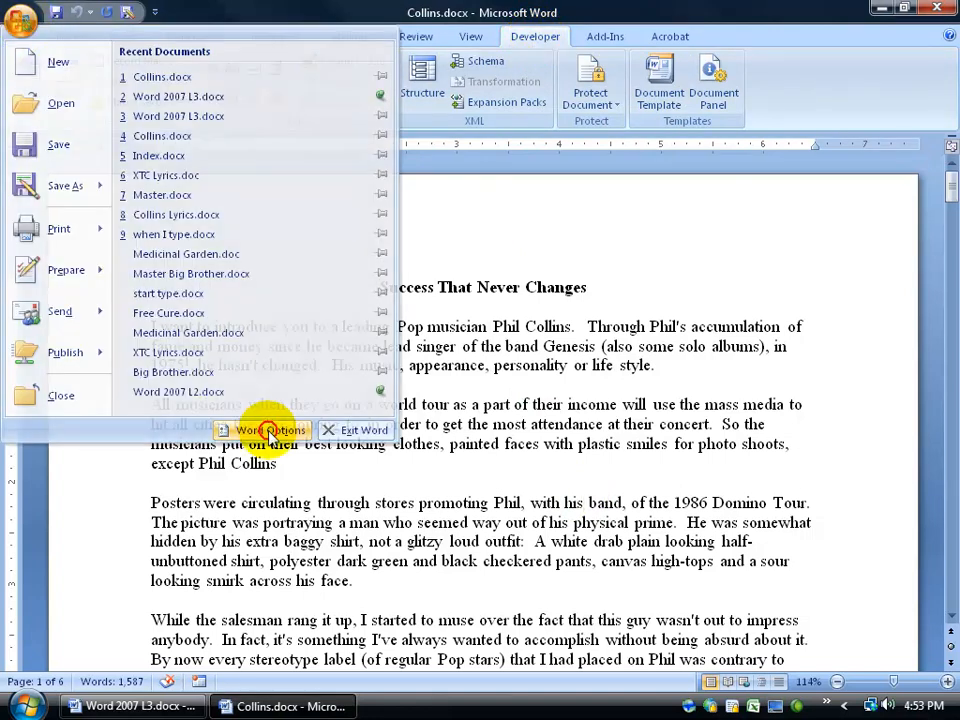
click(270, 429)
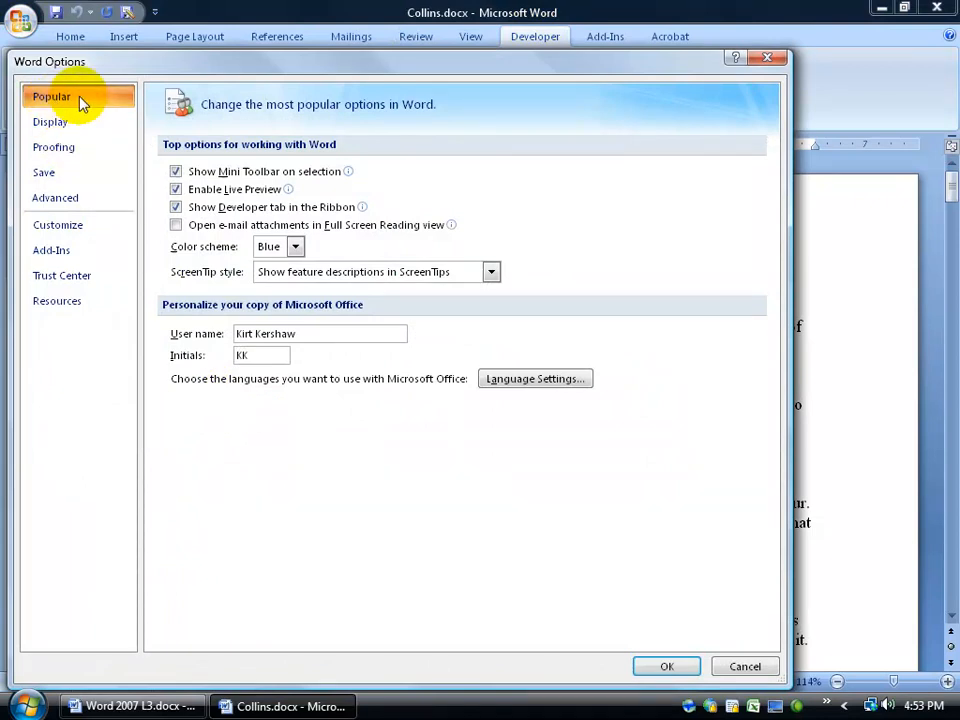
mouse_move(155, 232)
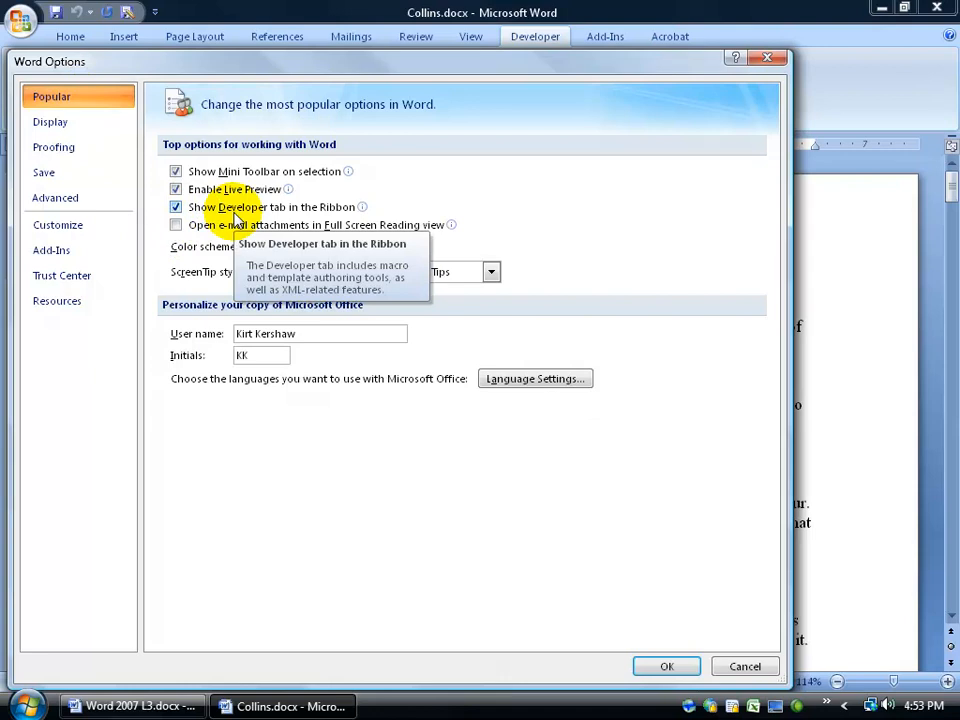
click(666, 666)
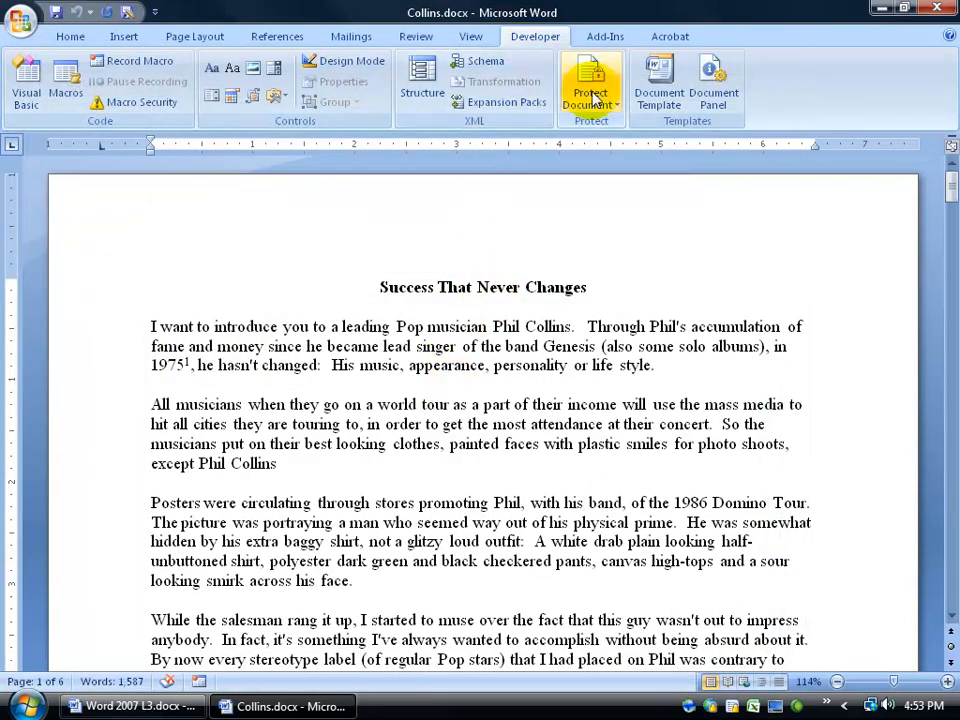
click(590, 85)
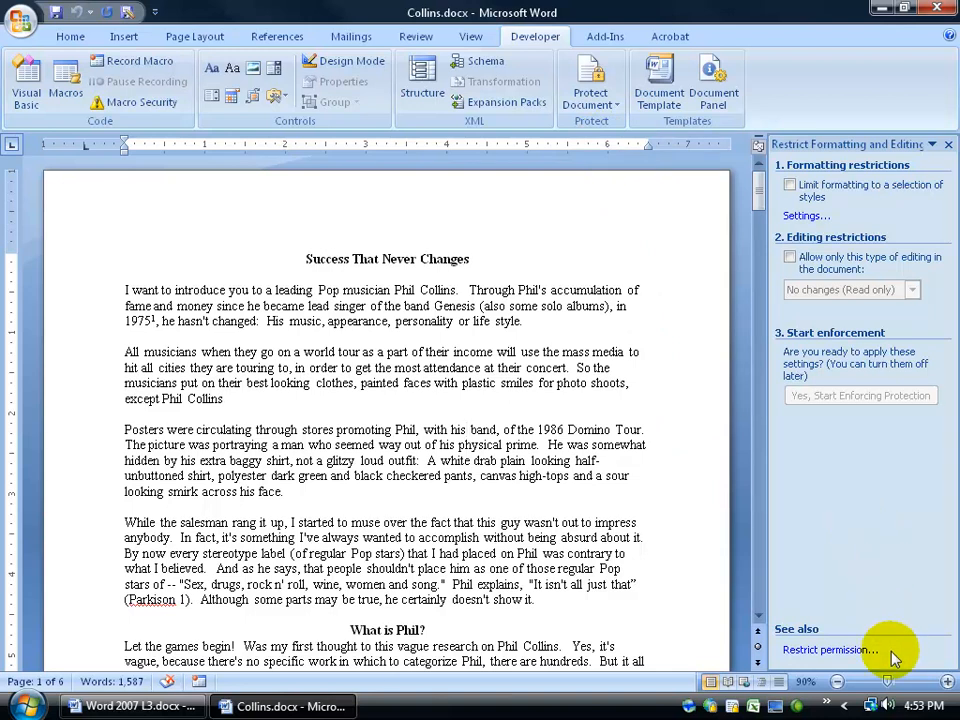
mouse_move(850, 658)
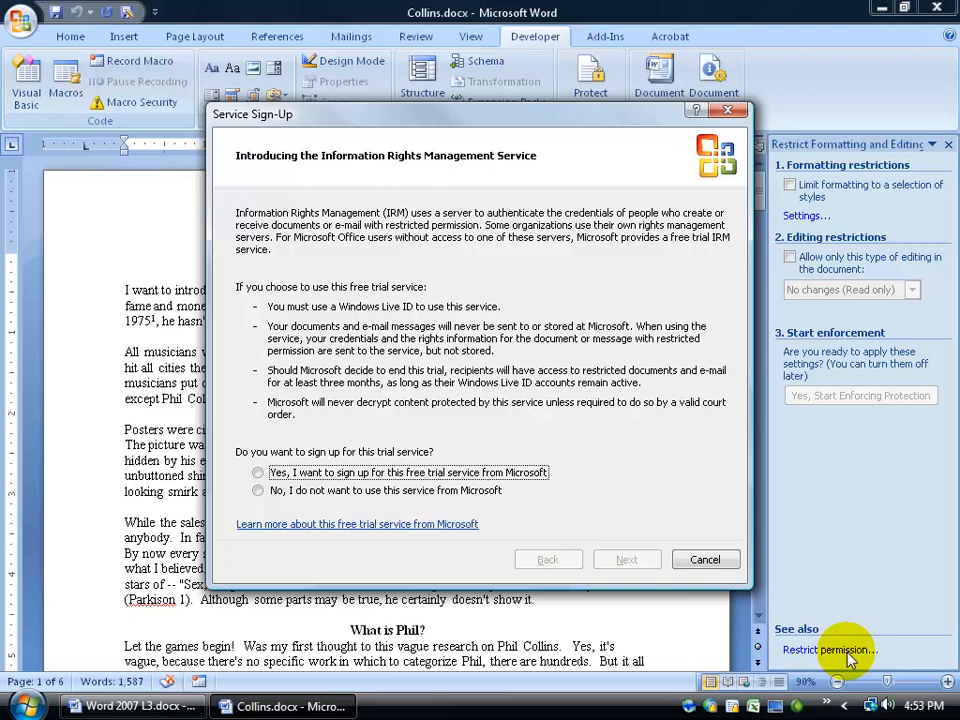
mouse_move(508, 331)
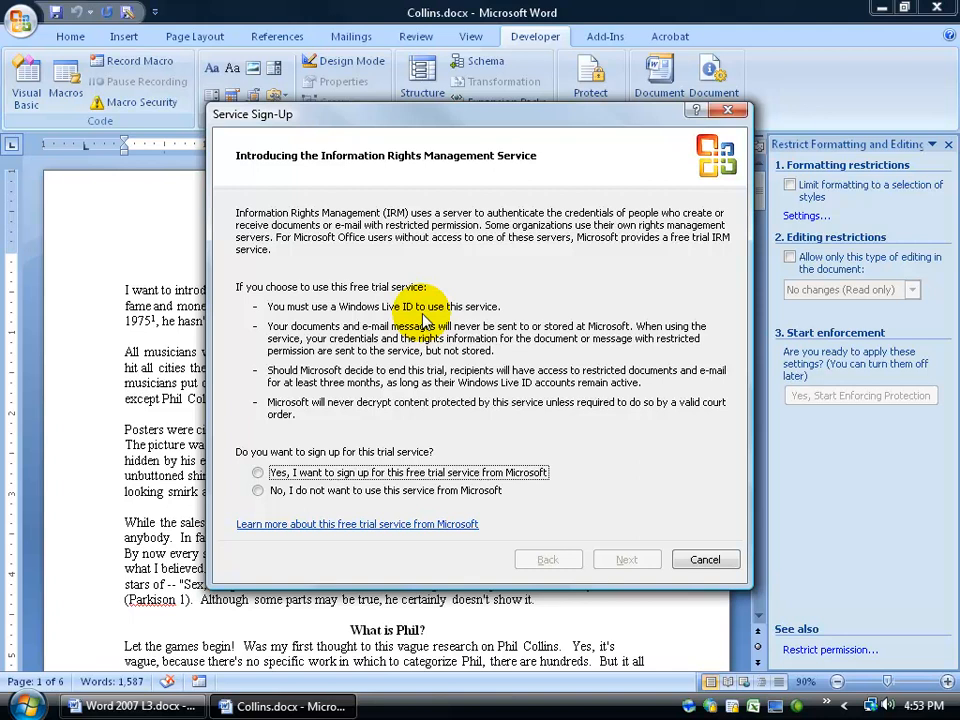
mouse_move(390, 318)
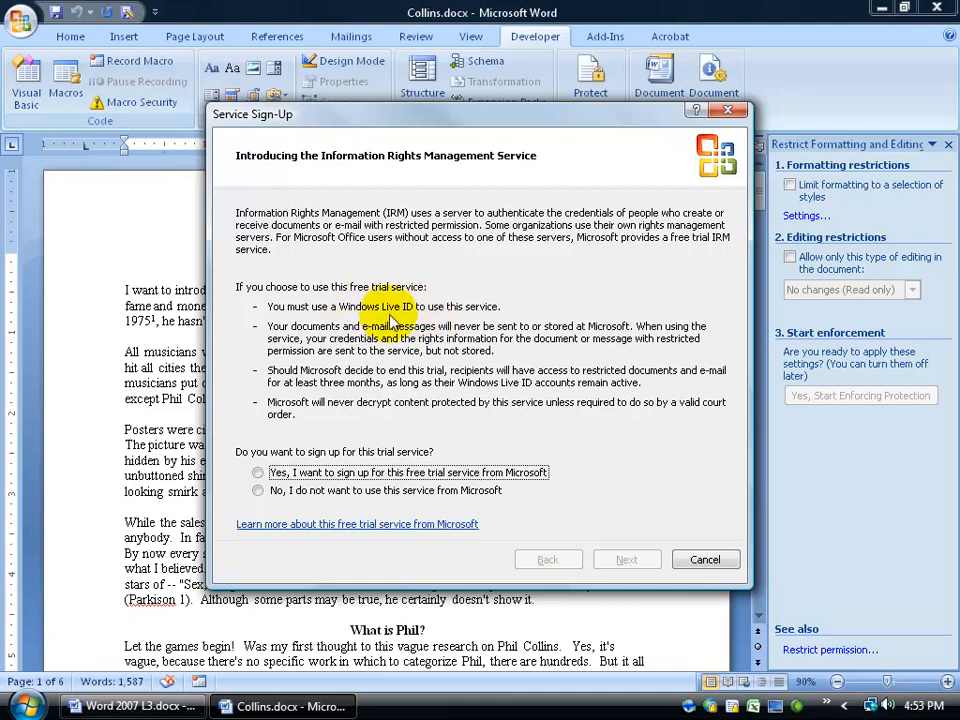
mouse_move(540, 300)
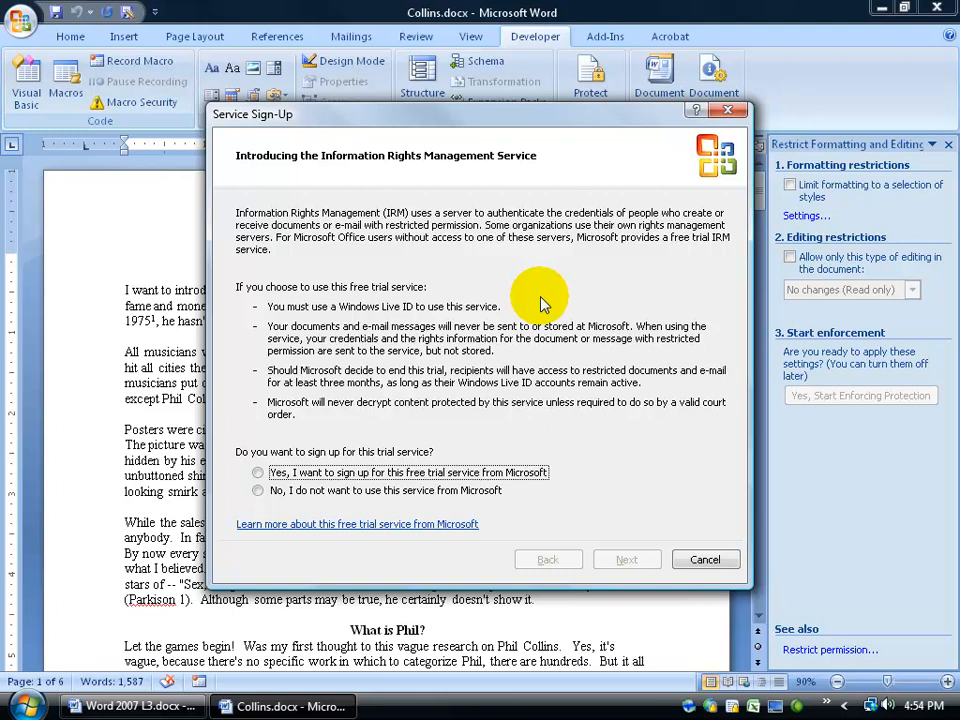
mouse_move(483, 443)
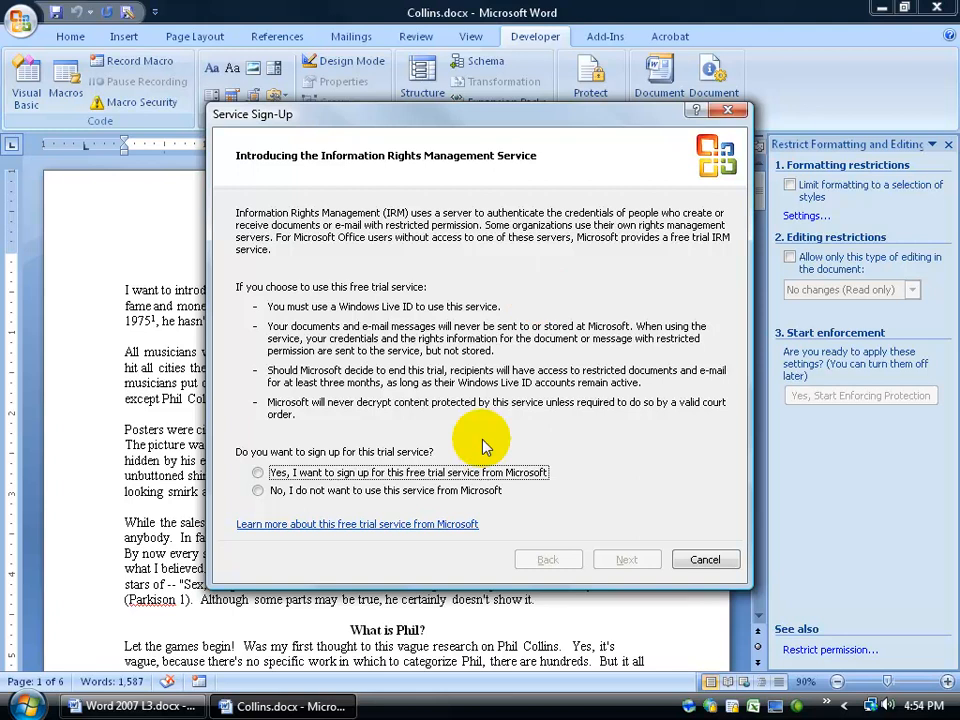
Step: Choose 'Yes, I want to sign up for this free trial service' and continue
click(258, 472)
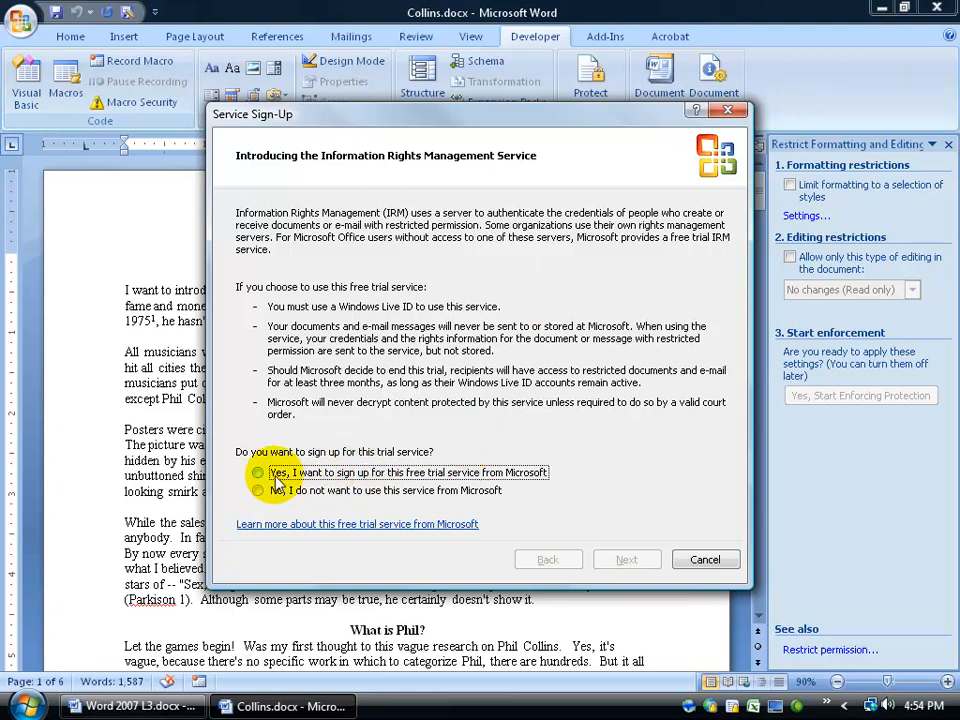
click(626, 559)
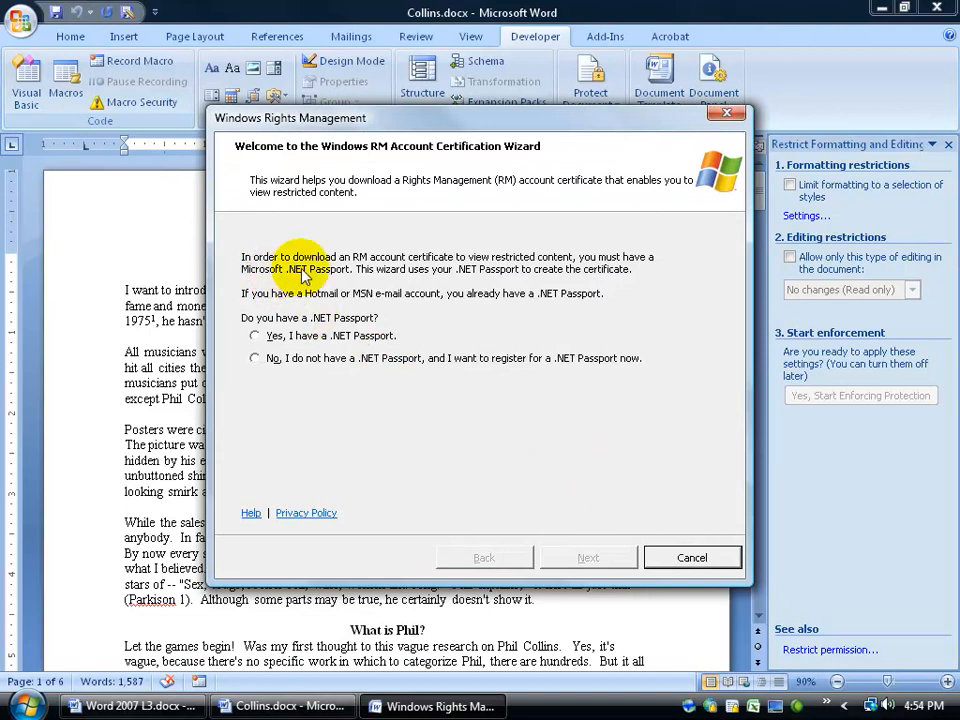
mouse_move(390, 275)
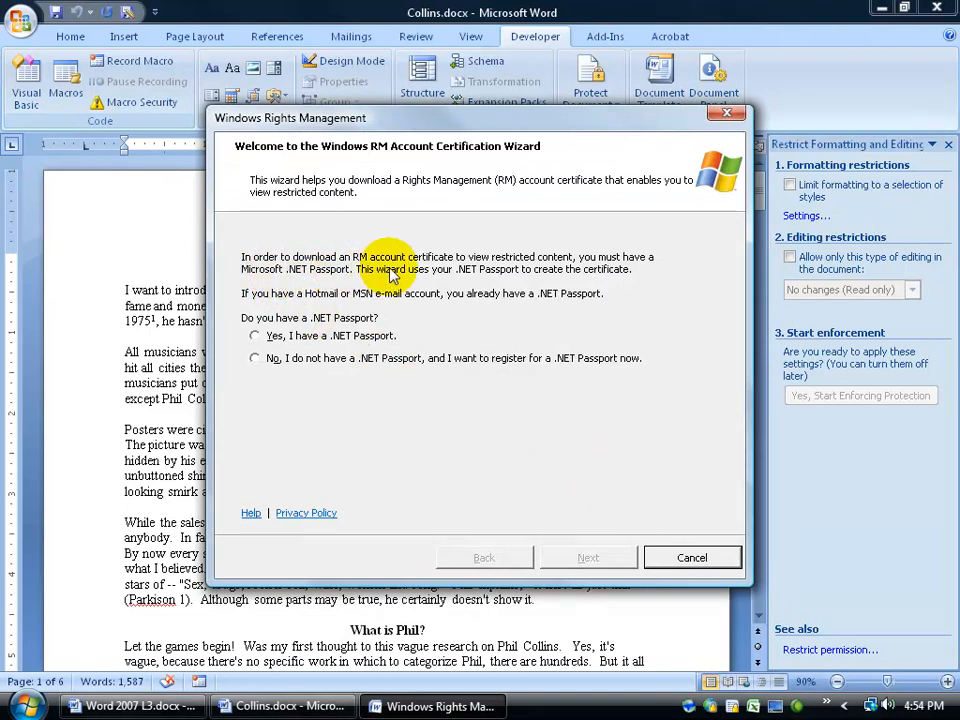
mouse_move(455, 285)
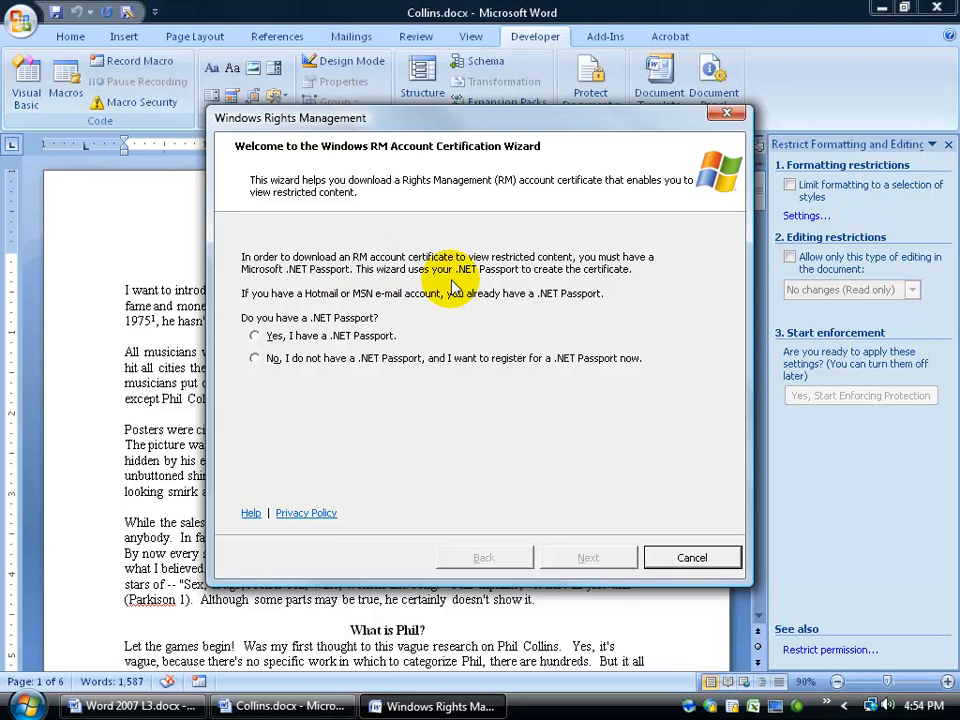
mouse_move(345, 290)
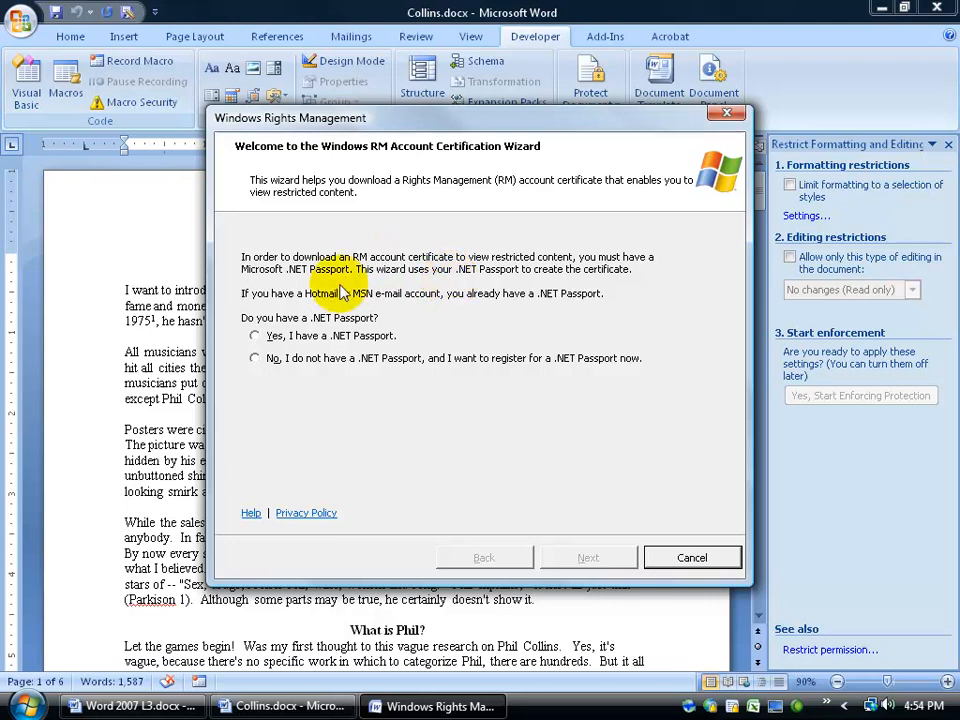
mouse_move(398, 290)
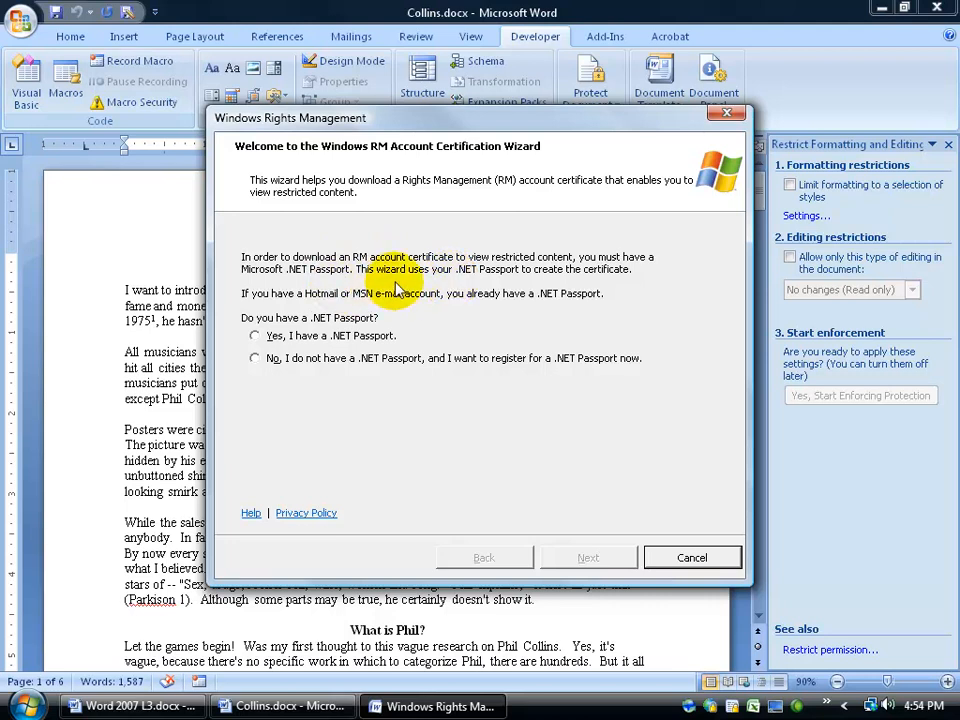
mouse_move(605, 293)
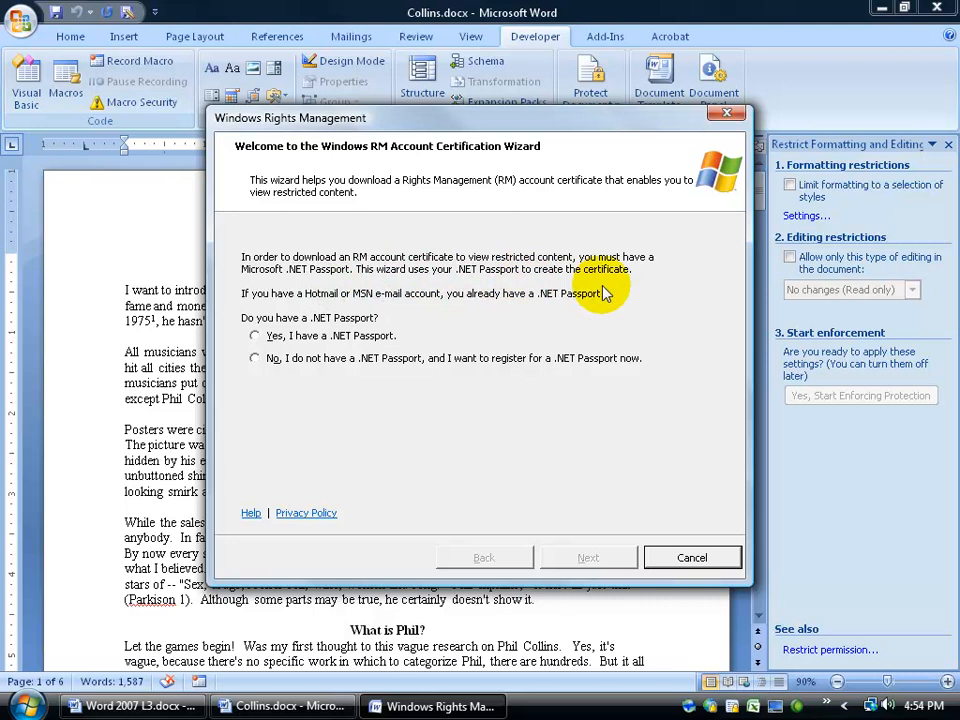
mouse_move(387, 307)
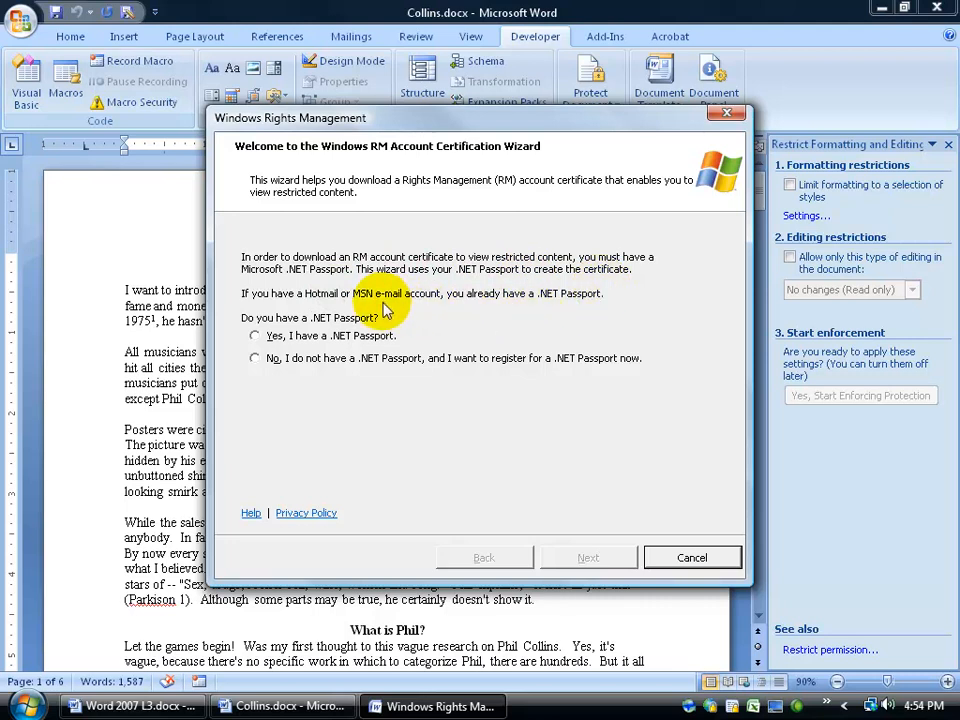
mouse_move(495, 320)
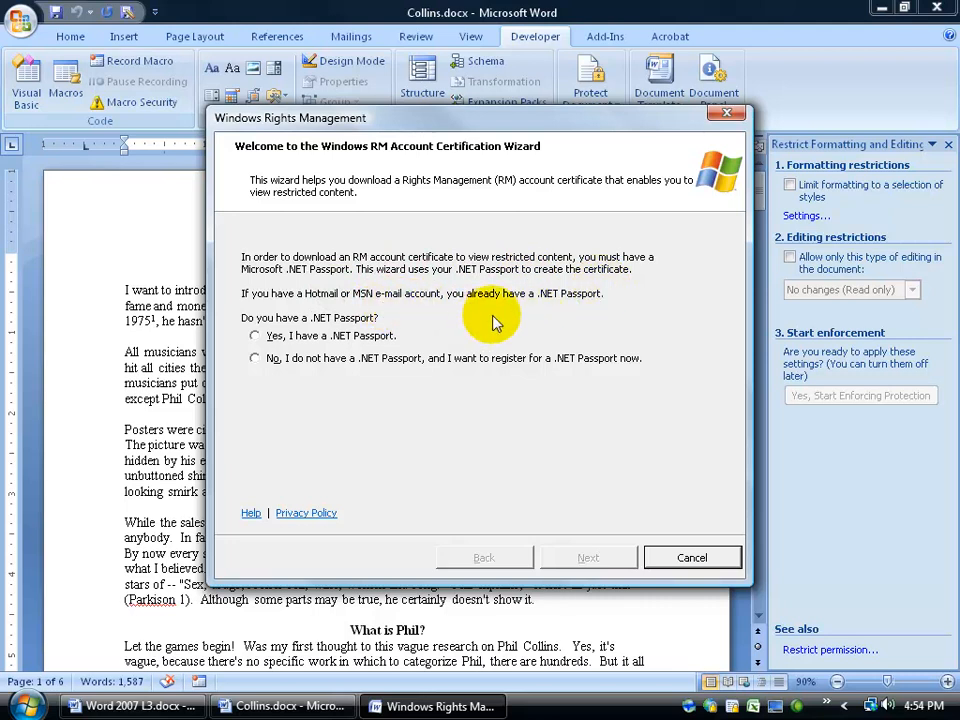
mouse_move(347, 338)
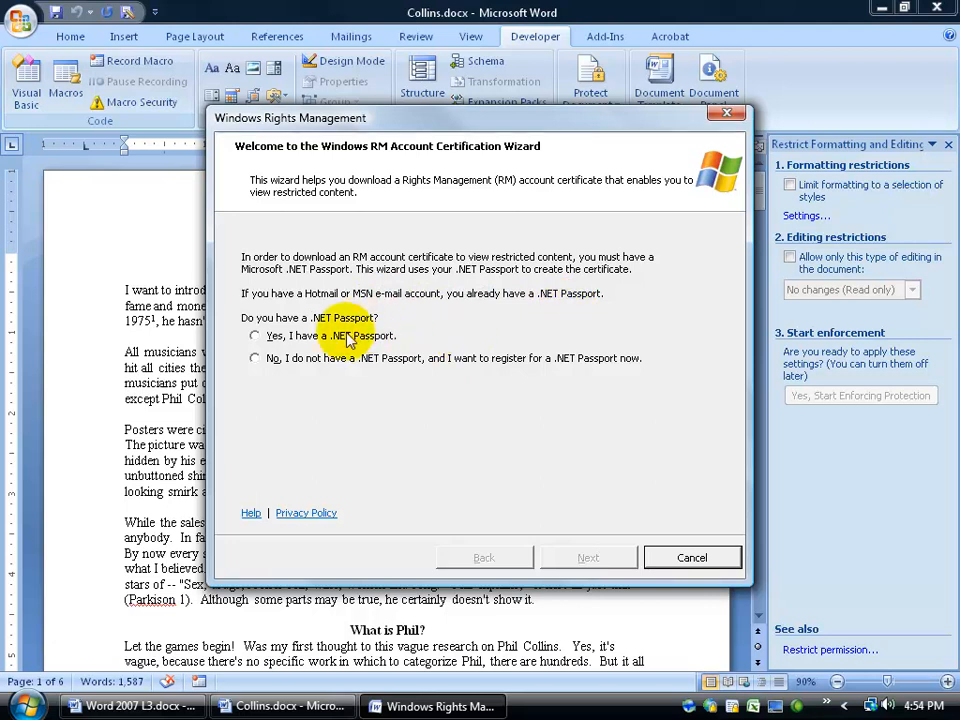
Step: Answer 'No, I do not have a .NET Passport' in the certification wizard and proceed
click(255, 335)
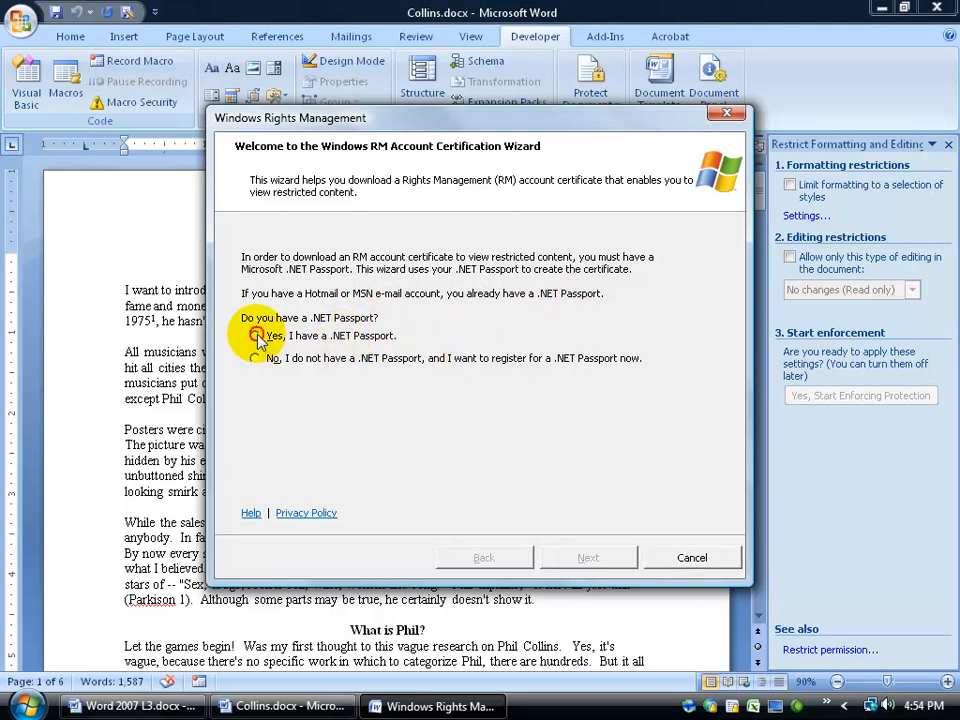
click(255, 335)
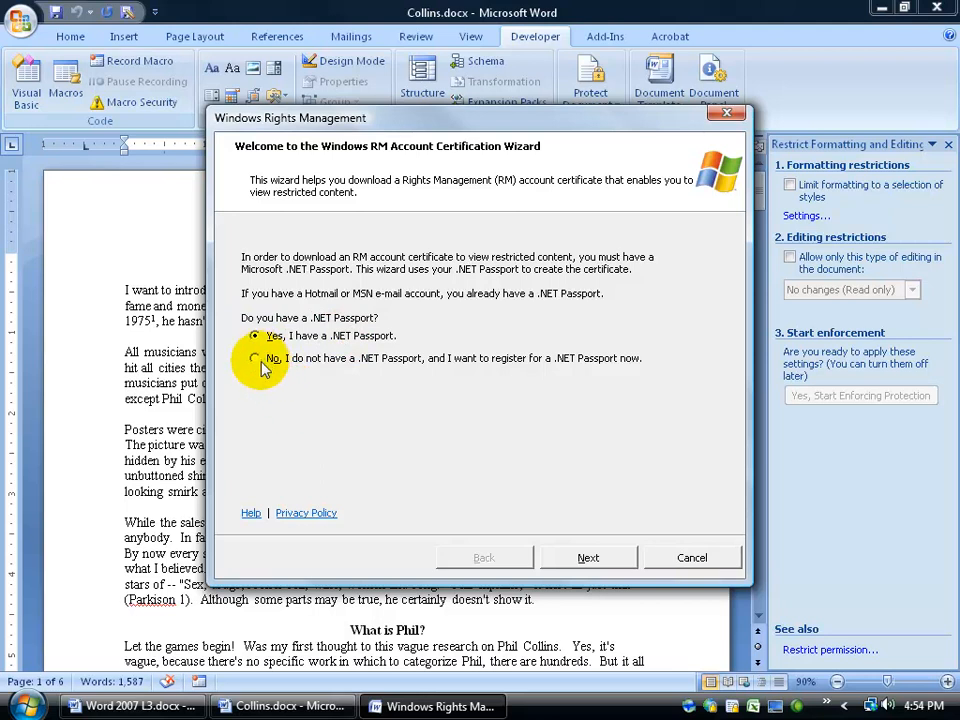
click(255, 358)
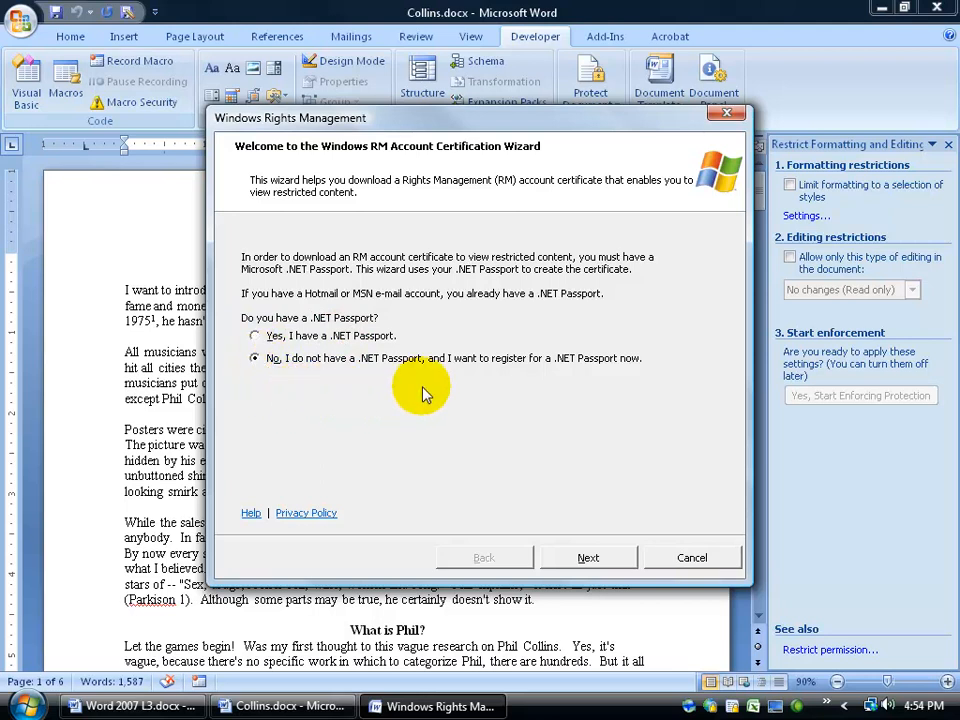
mouse_move(575, 490)
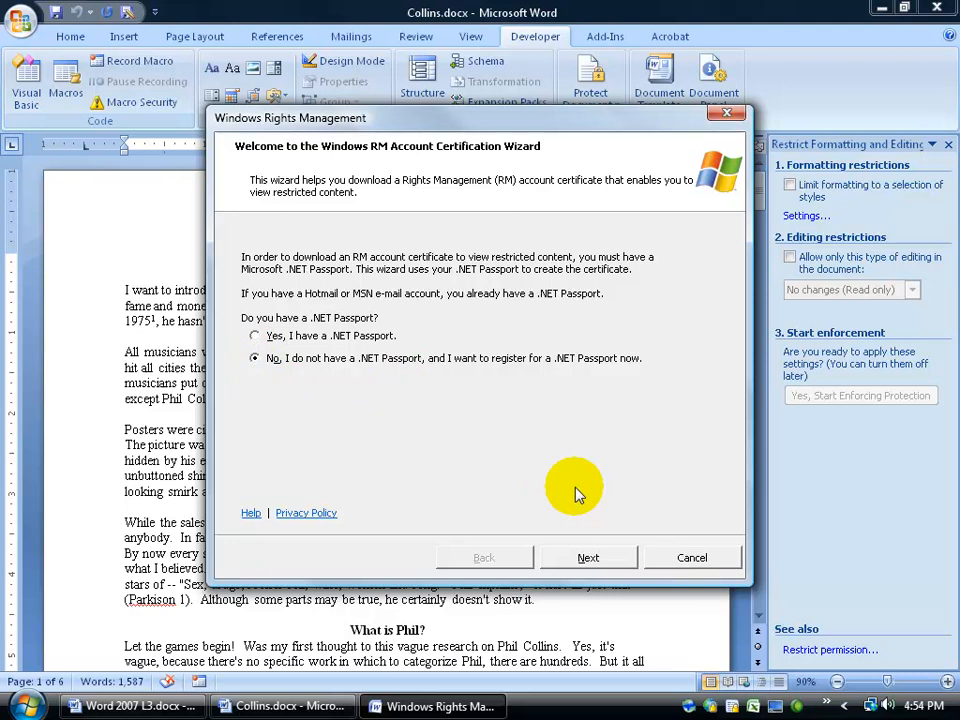
mouse_move(485, 400)
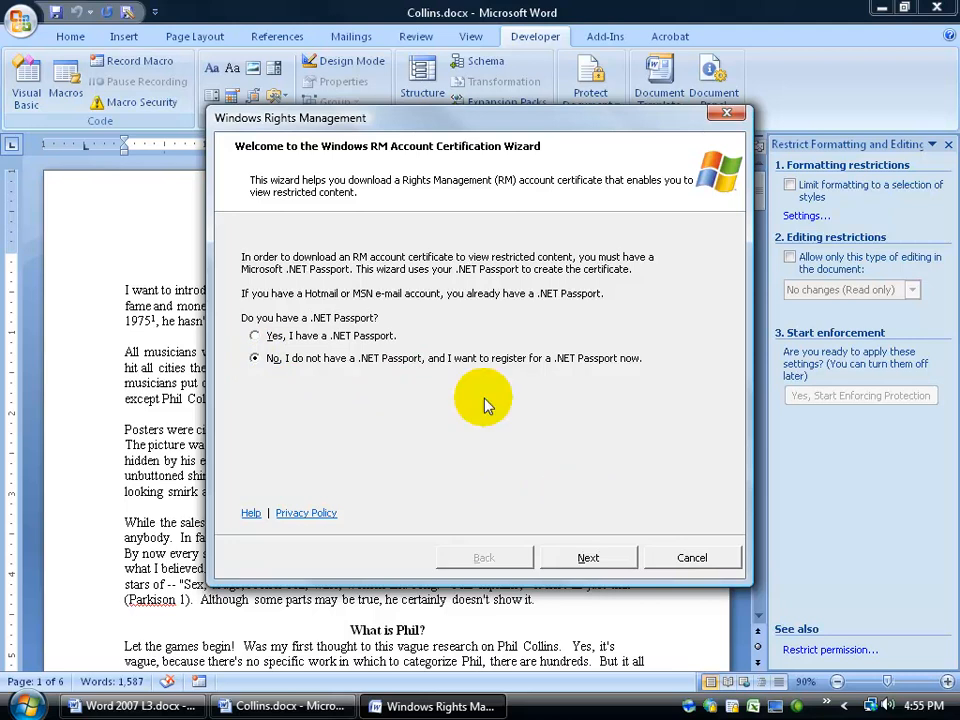
mouse_move(435, 390)
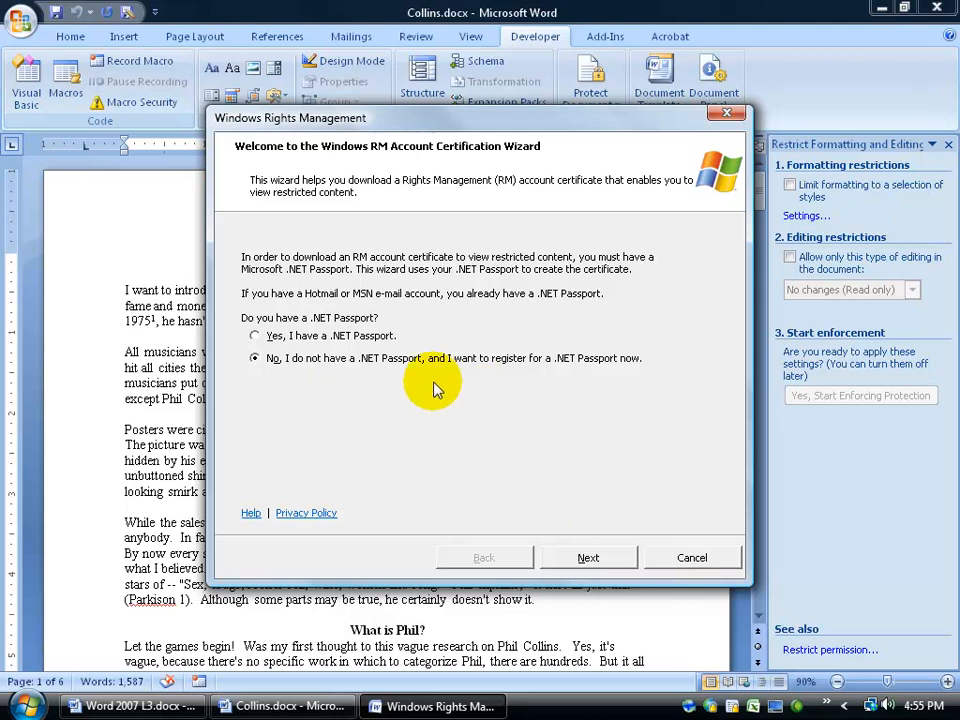
click(588, 557)
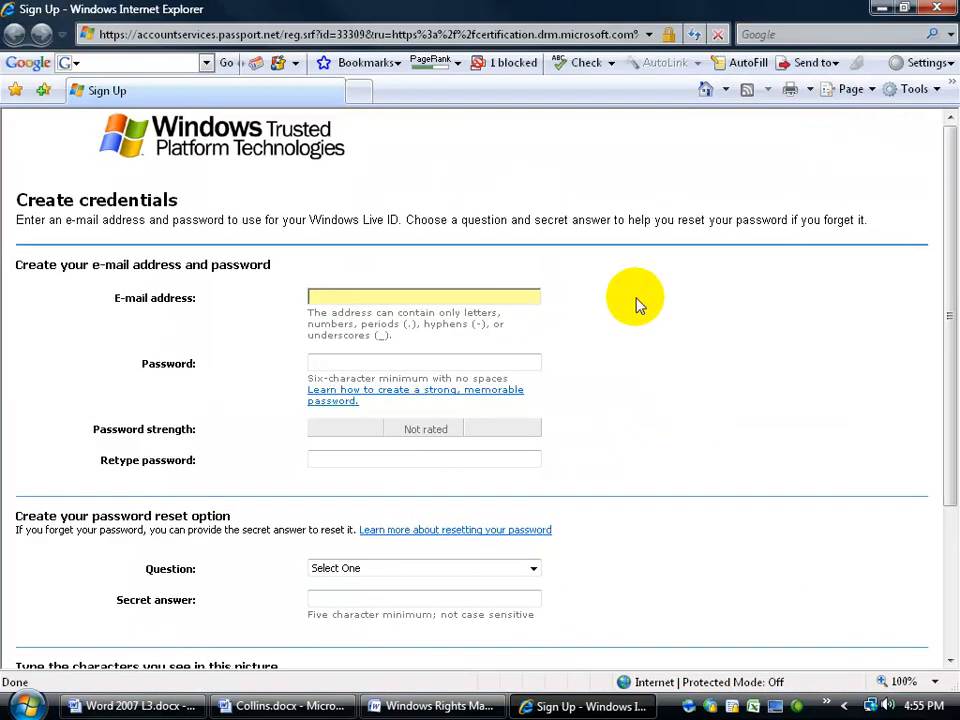
mouse_move(425, 235)
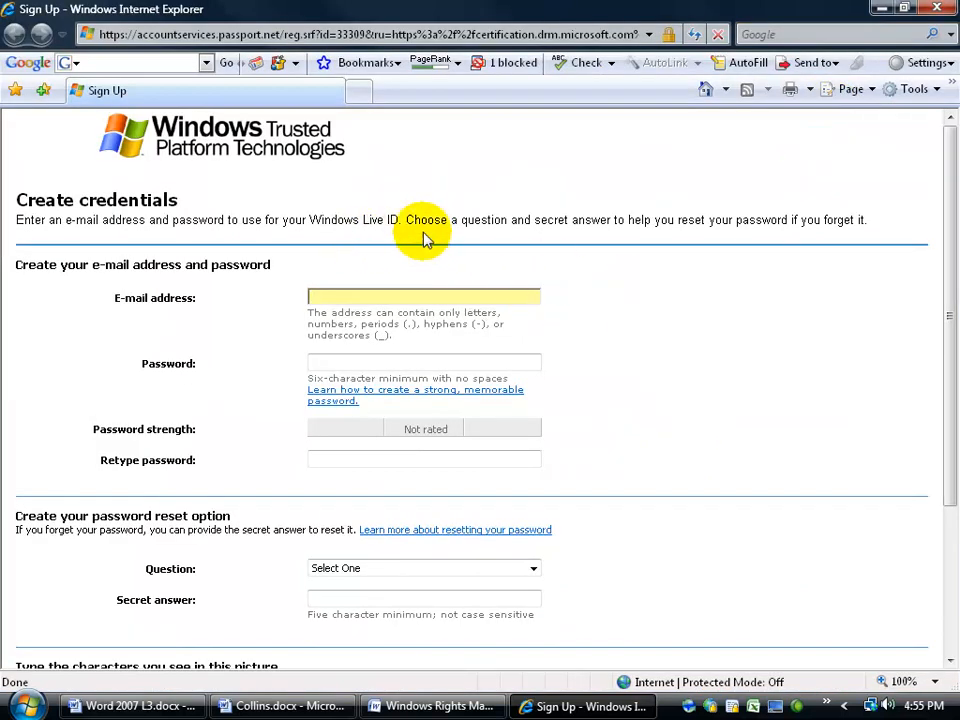
mouse_move(320, 250)
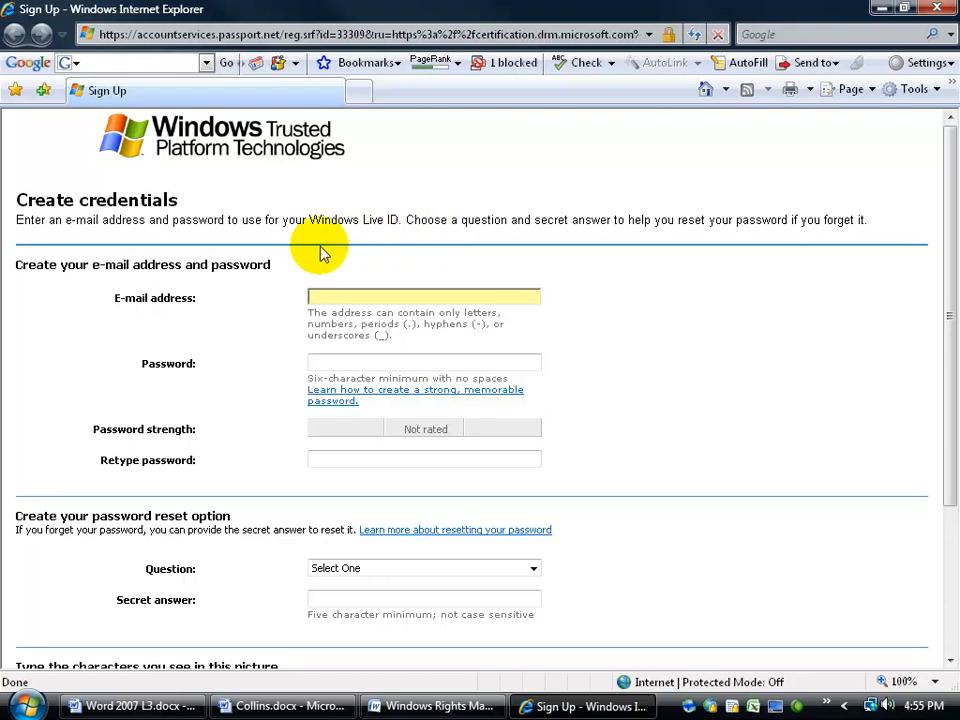
Step: Scroll through the Create credentials sign-up page without registering
scroll(down, 3)
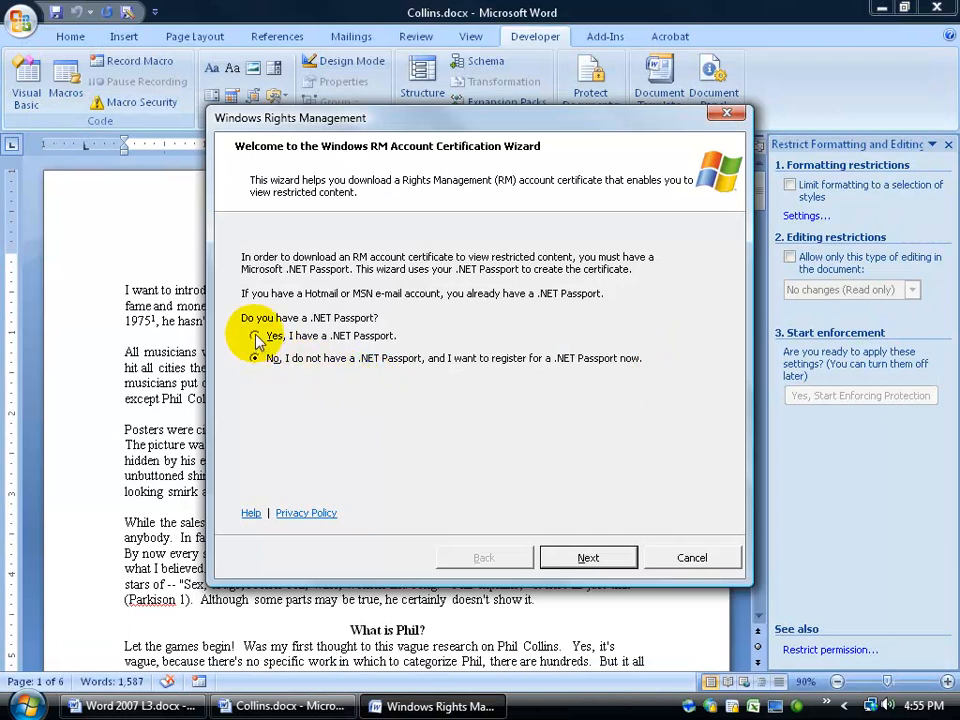
click(255, 335)
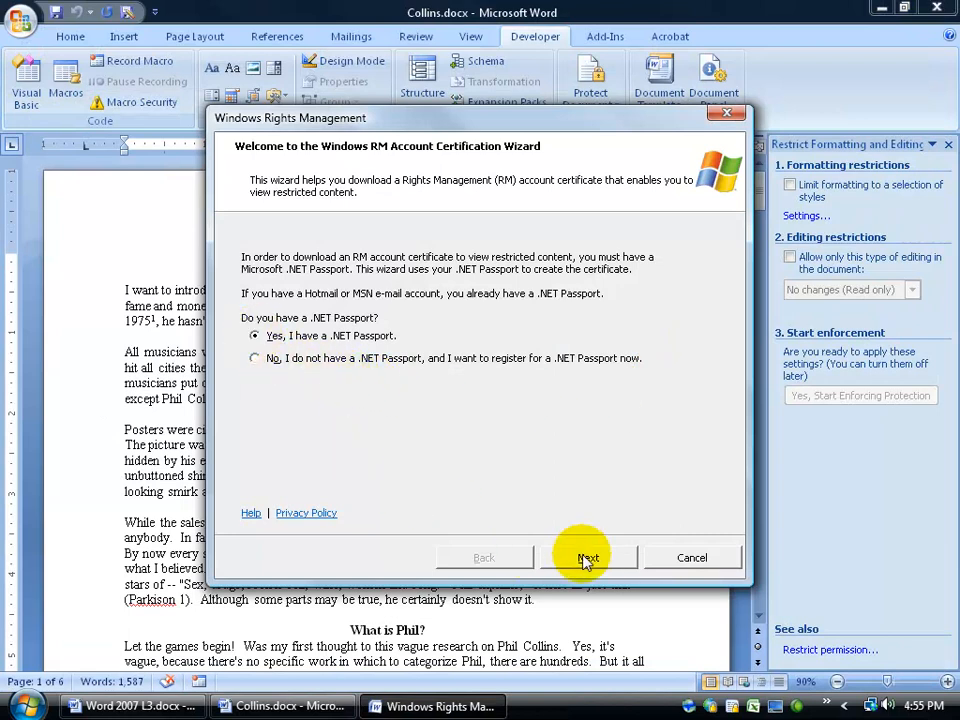
click(587, 557)
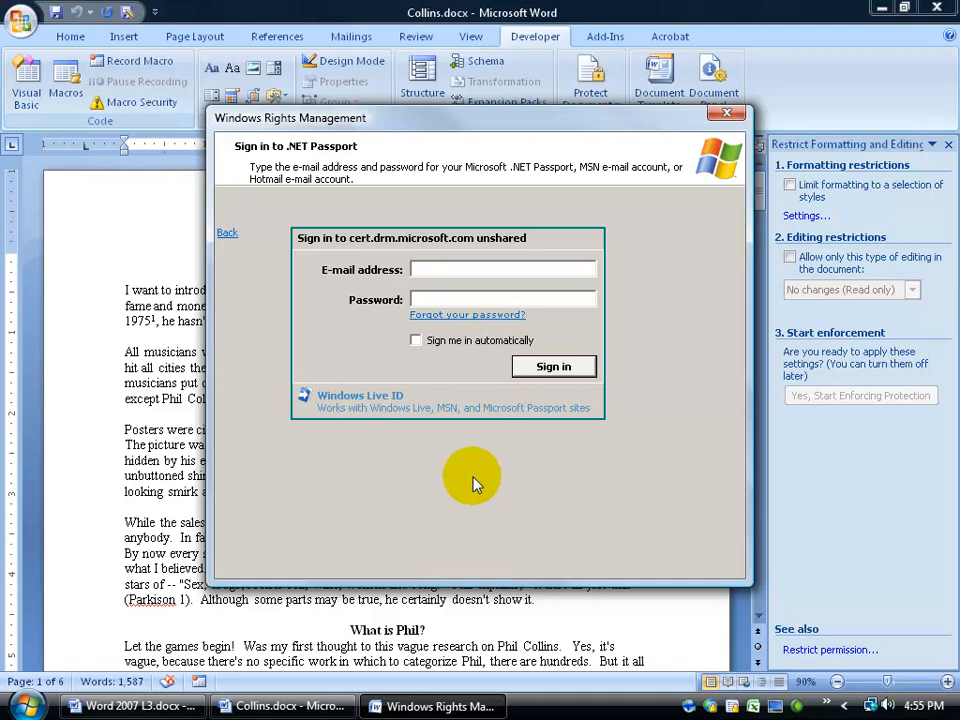
mouse_move(420, 398)
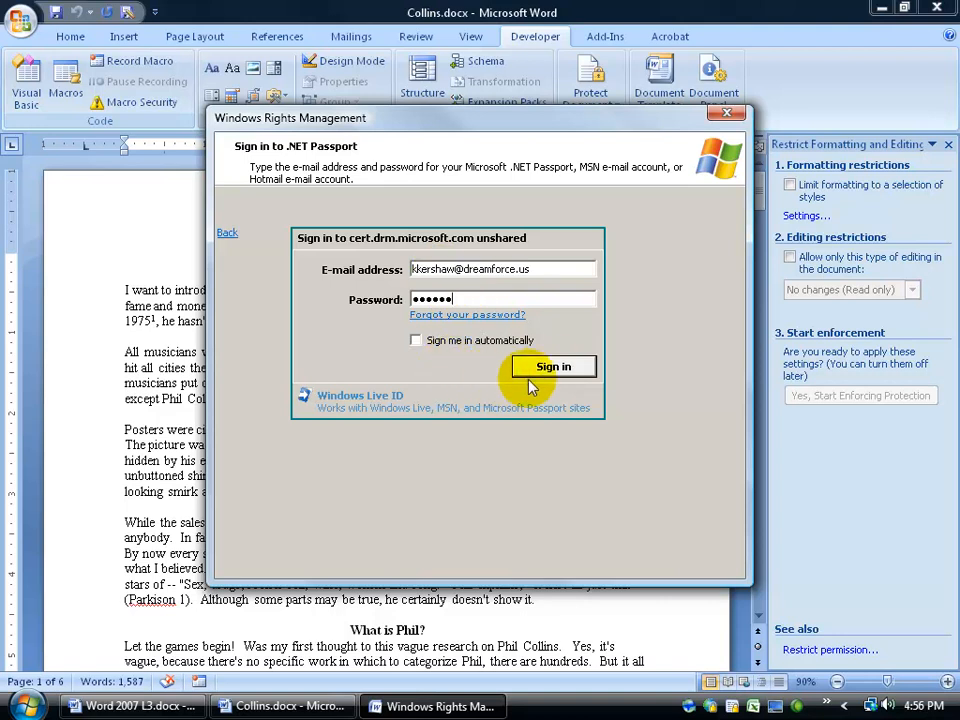
click(553, 366)
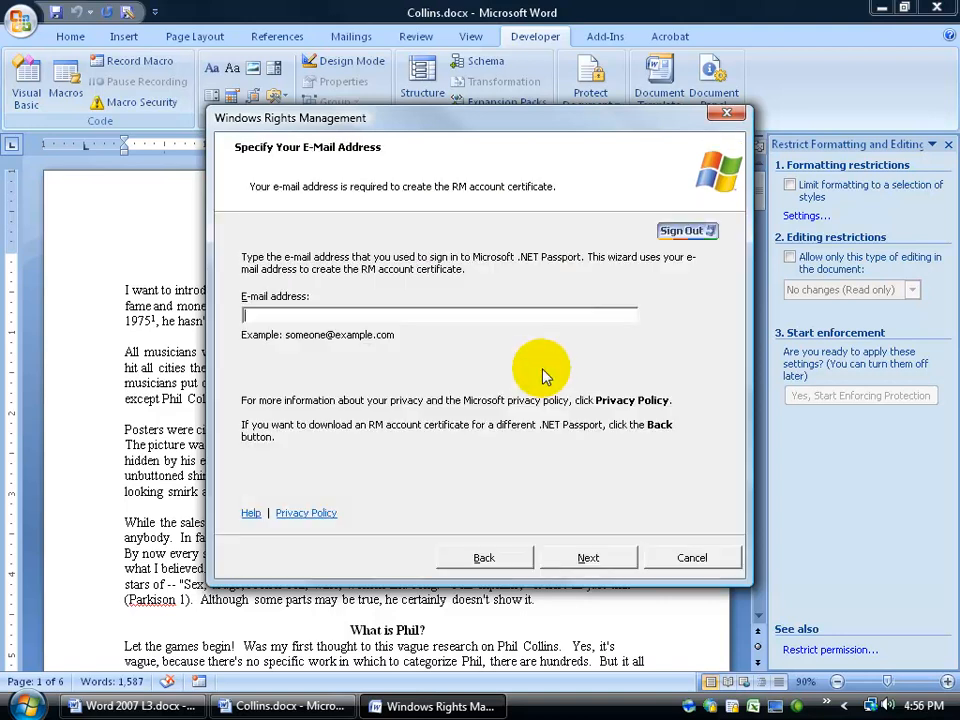
mouse_move(350, 290)
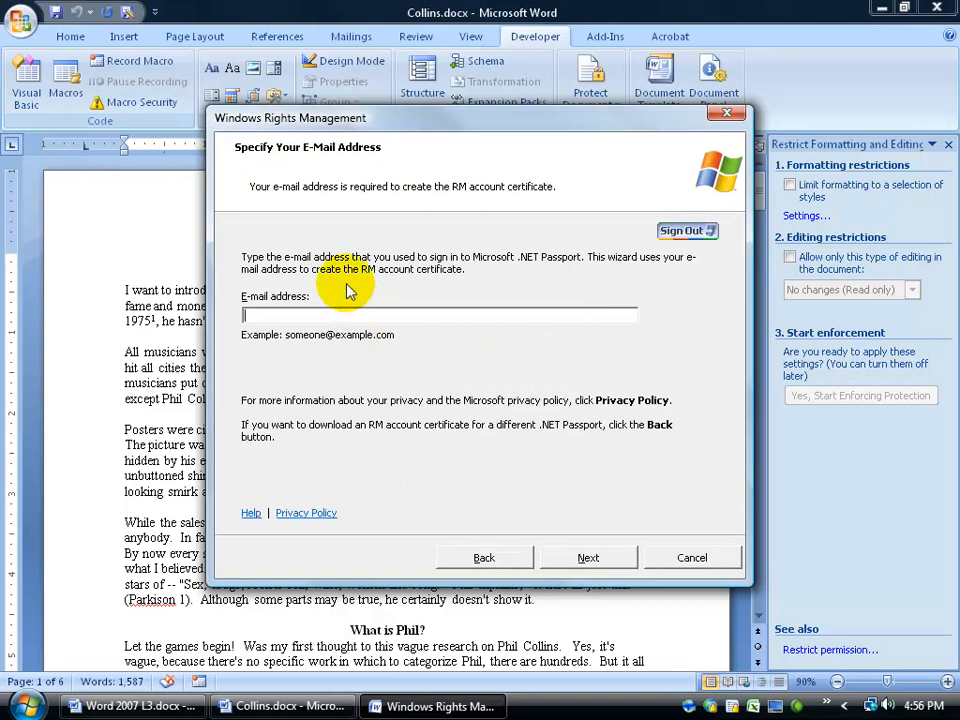
mouse_move(427, 283)
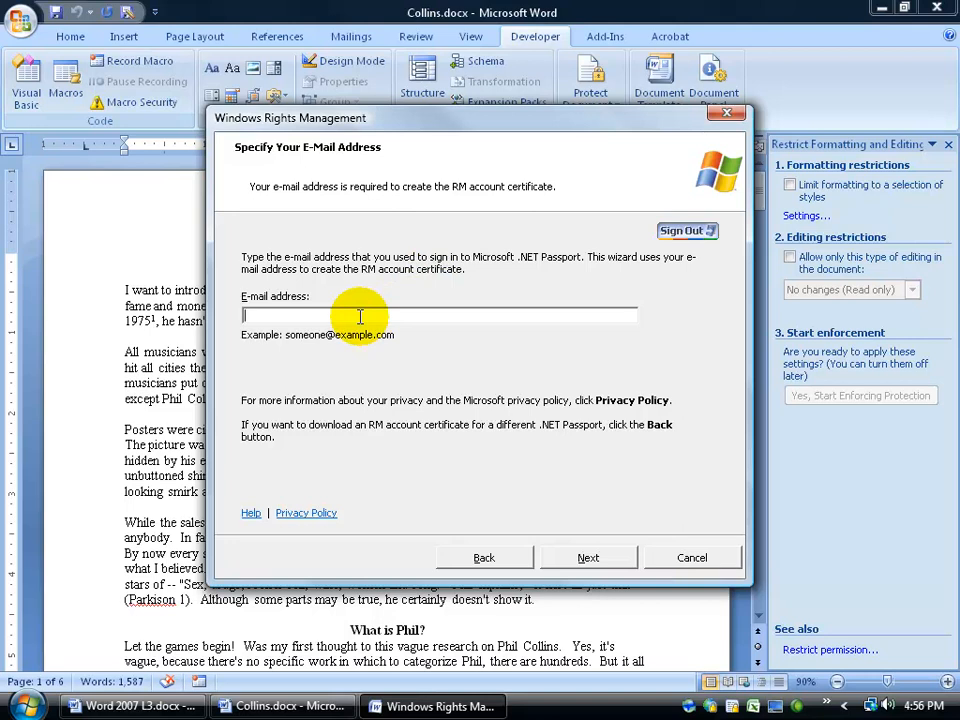
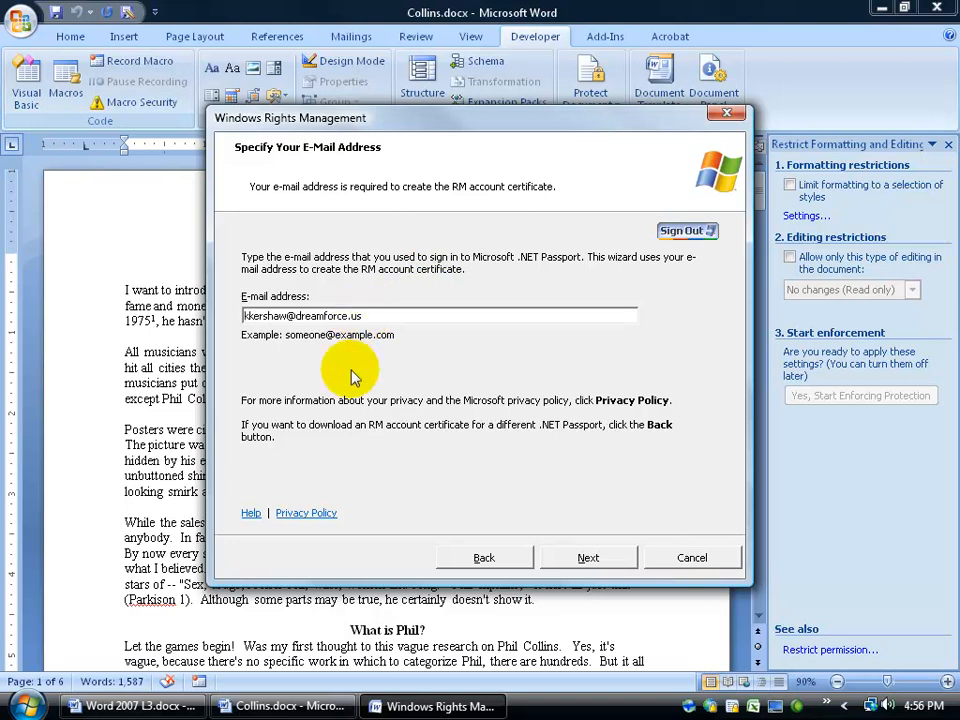
mouse_move(588, 557)
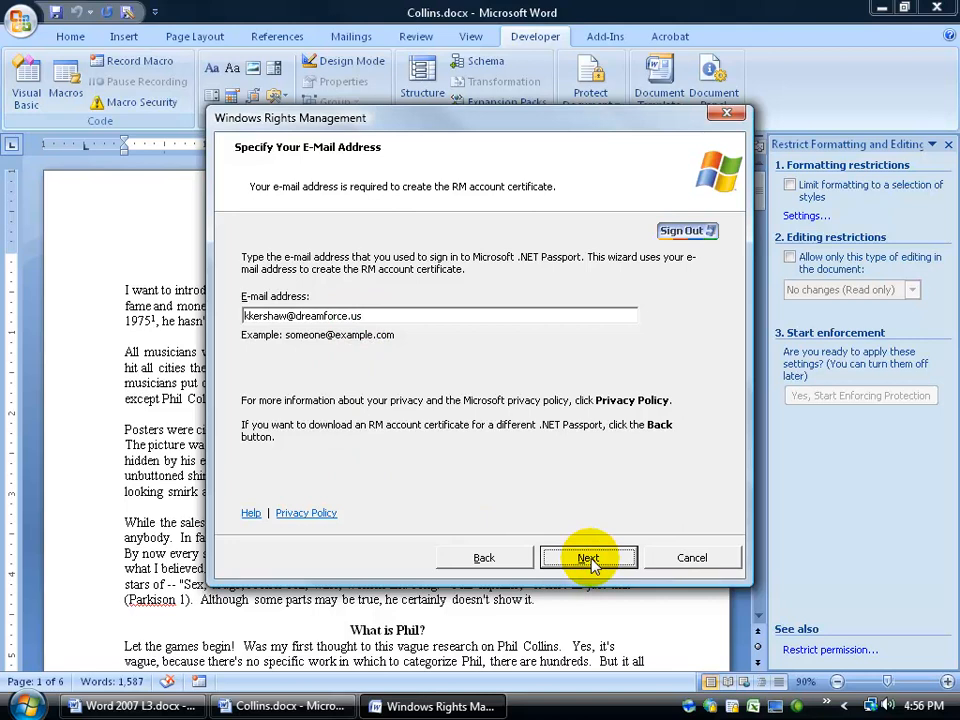
click(588, 557)
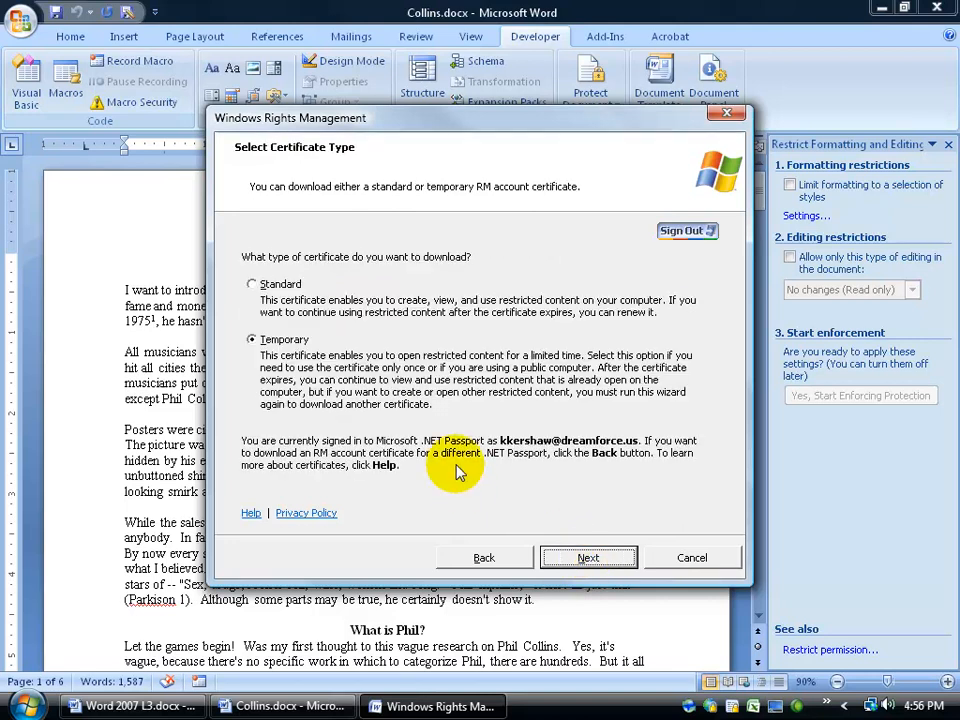
mouse_move(490, 278)
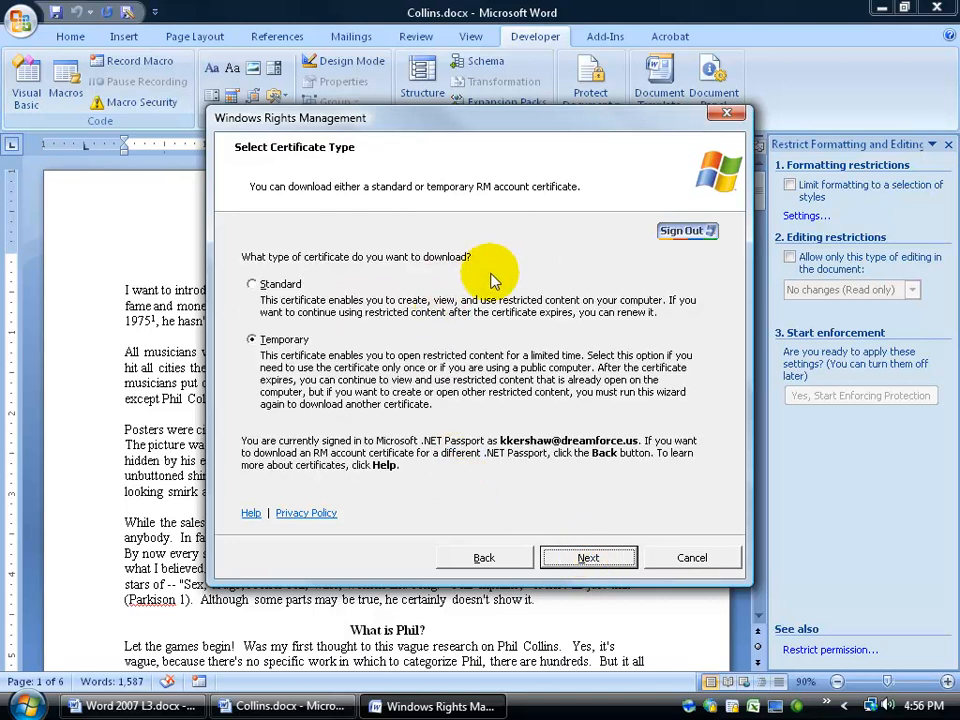
mouse_move(445, 338)
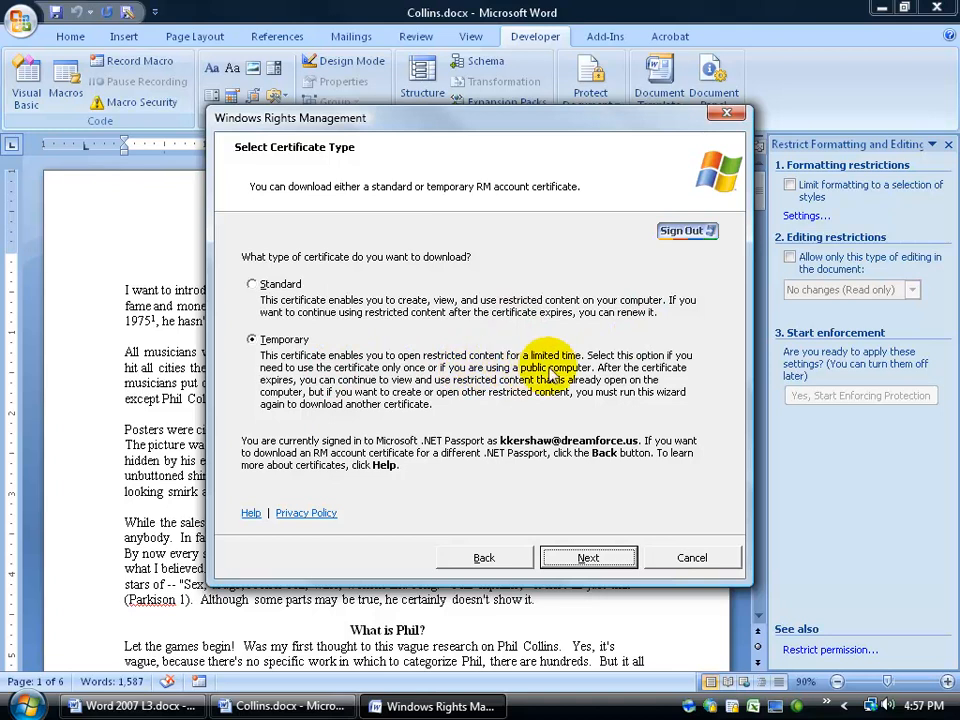
mouse_move(570, 405)
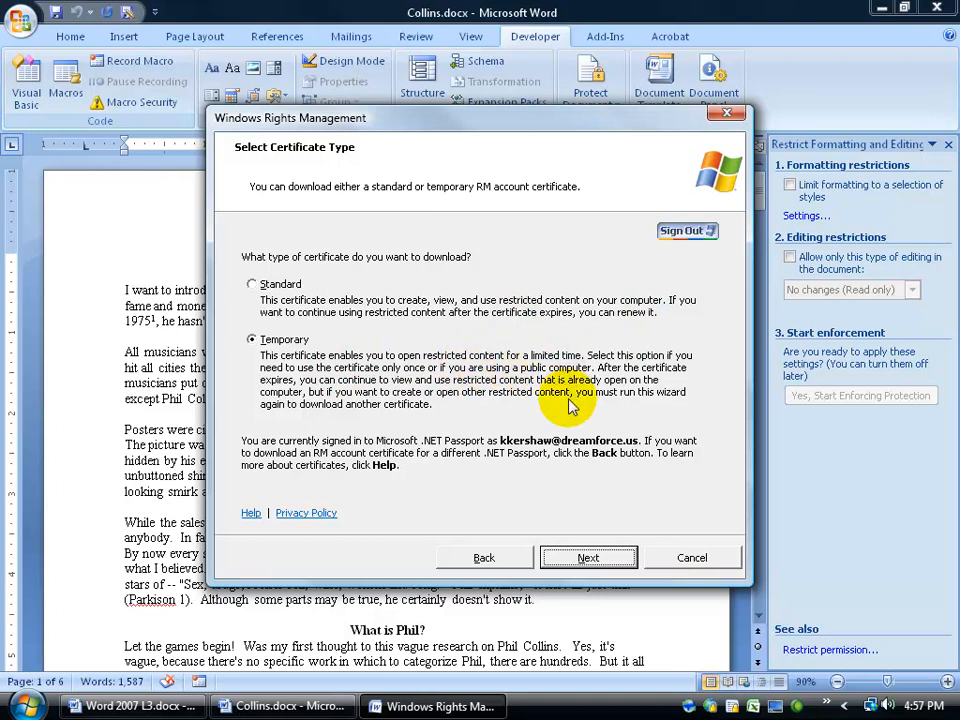
mouse_move(465, 410)
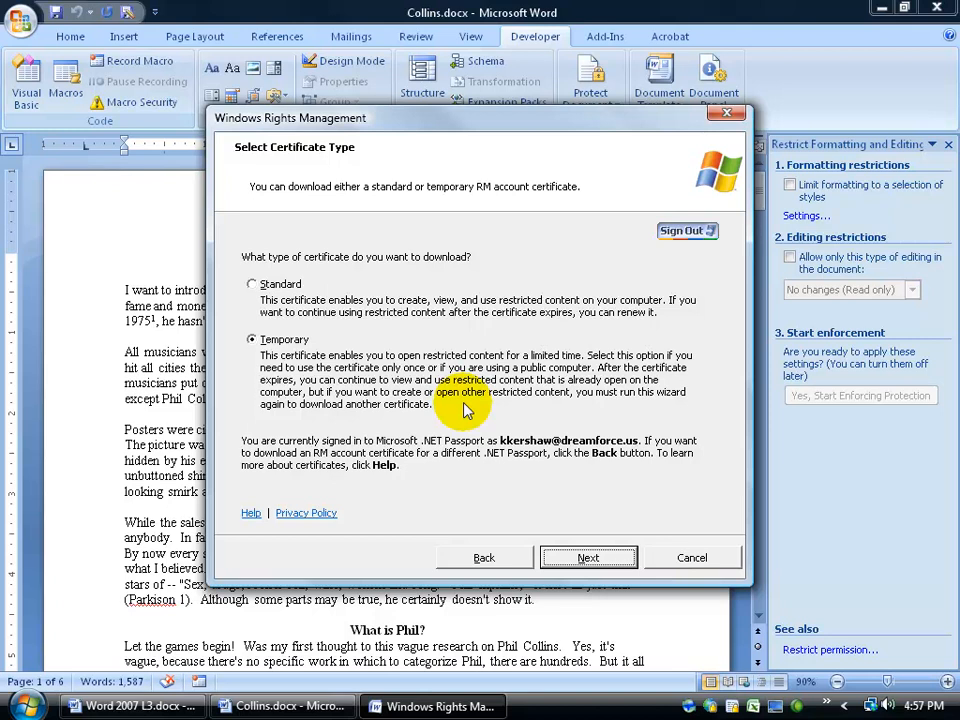
mouse_move(370, 413)
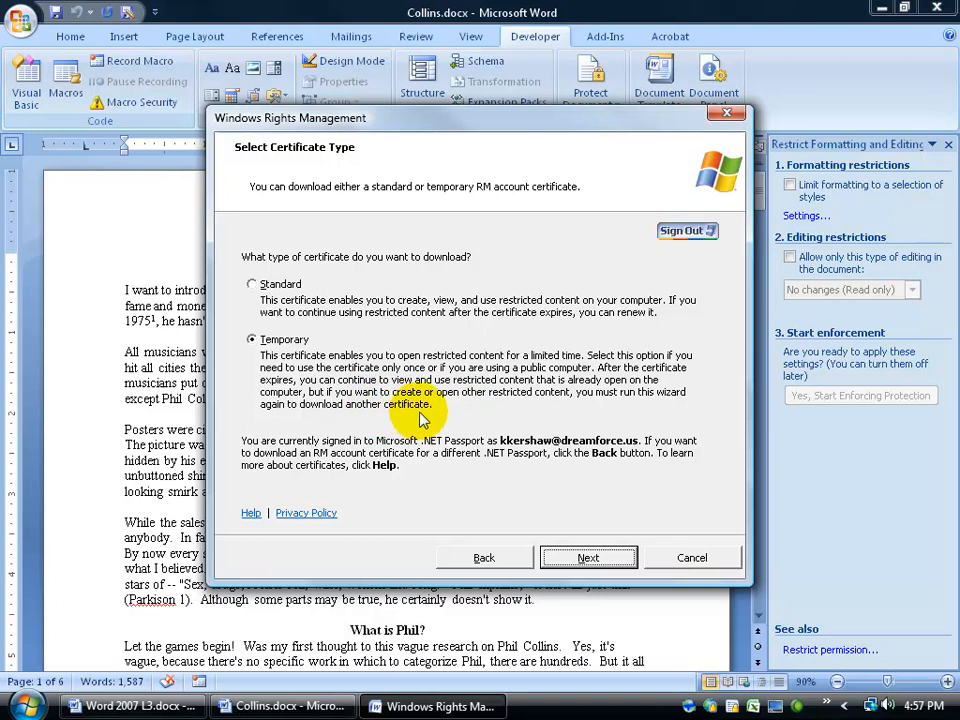
mouse_move(445, 415)
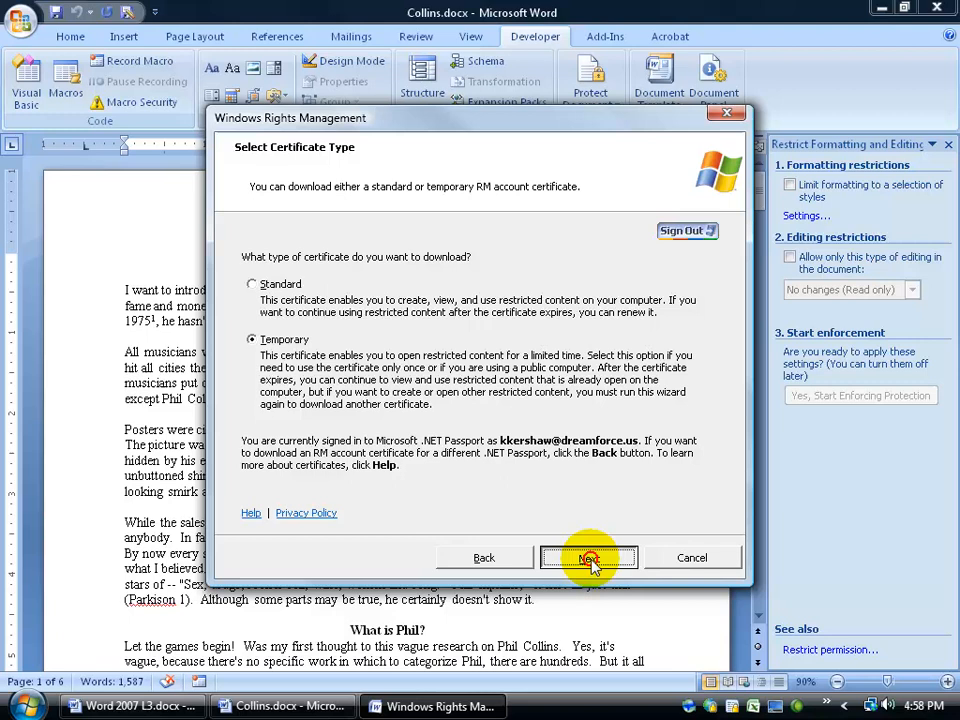
Step: Keep the Temporary certificate type and download the RM account certificate
click(588, 557)
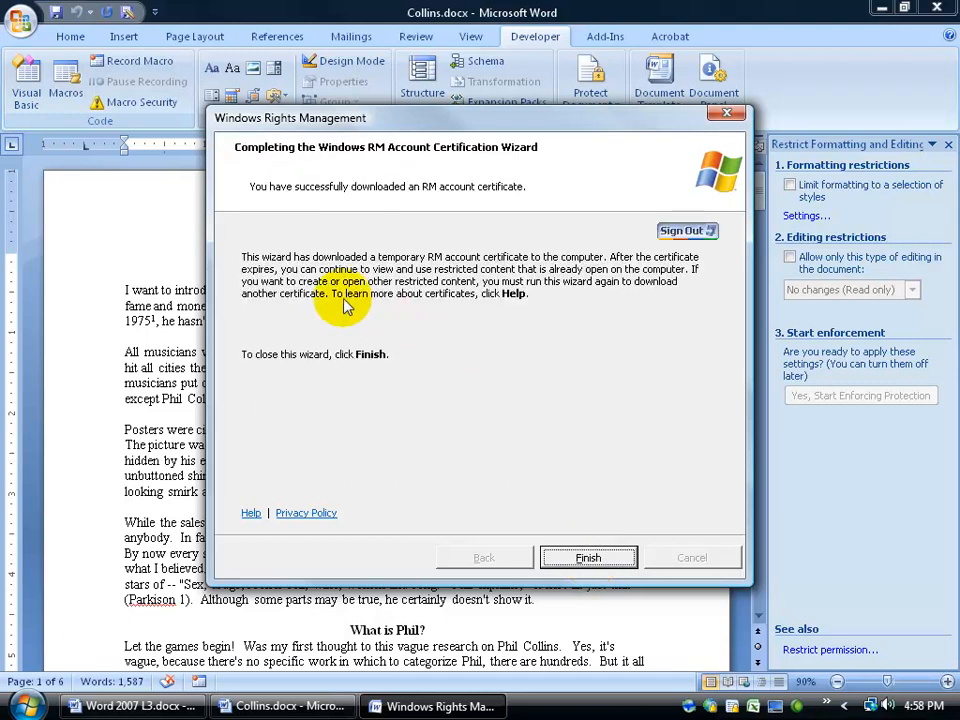
mouse_move(448, 277)
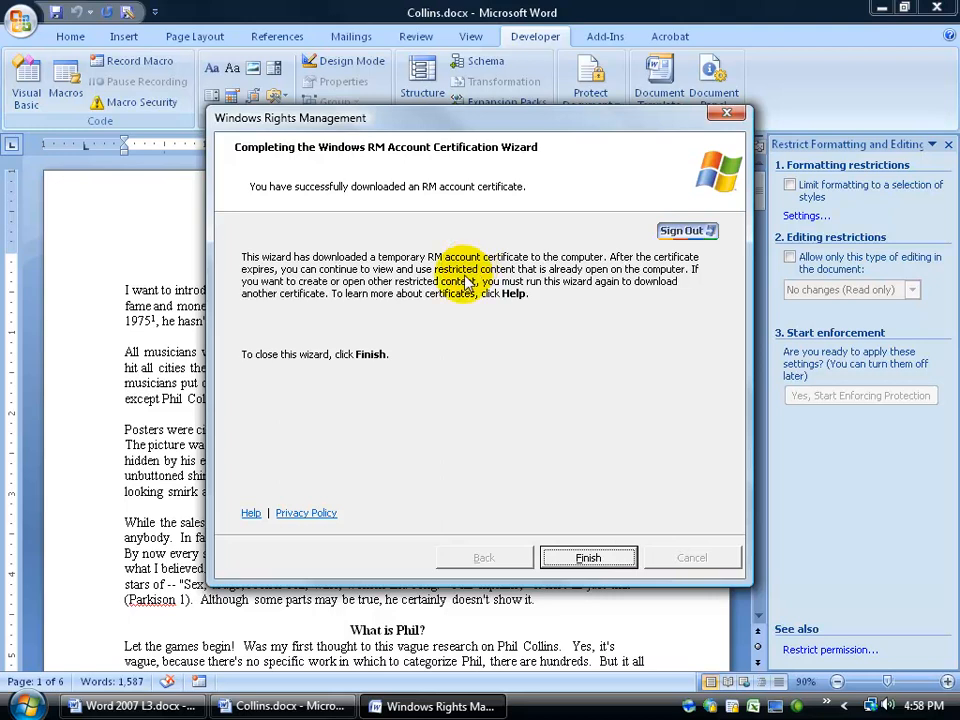
mouse_move(387, 305)
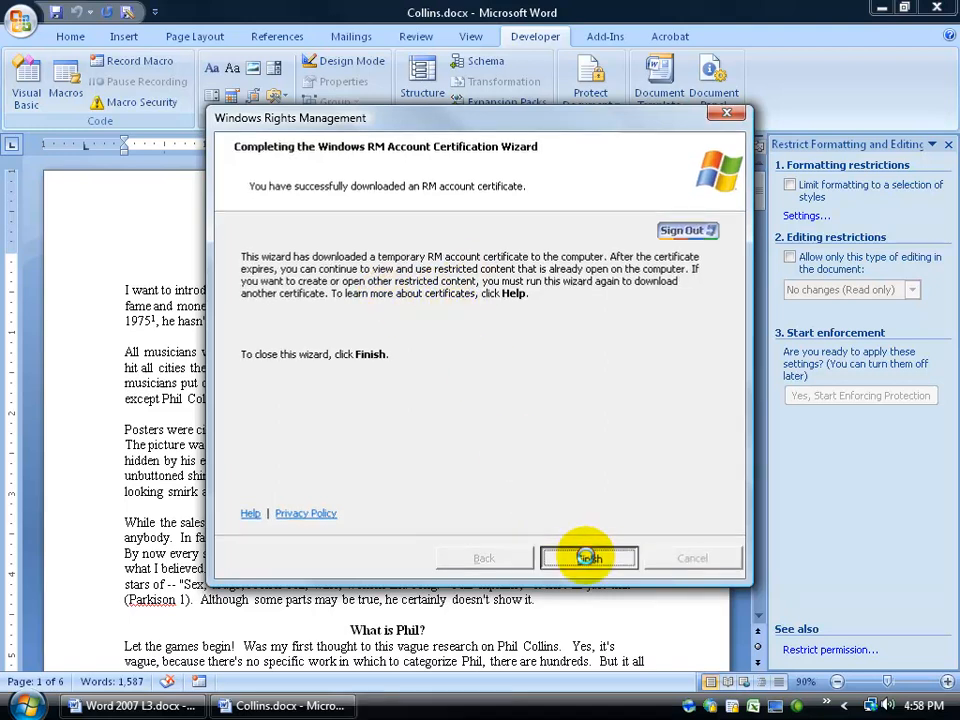
Step: Click Finish on the wizard's completion page
click(588, 557)
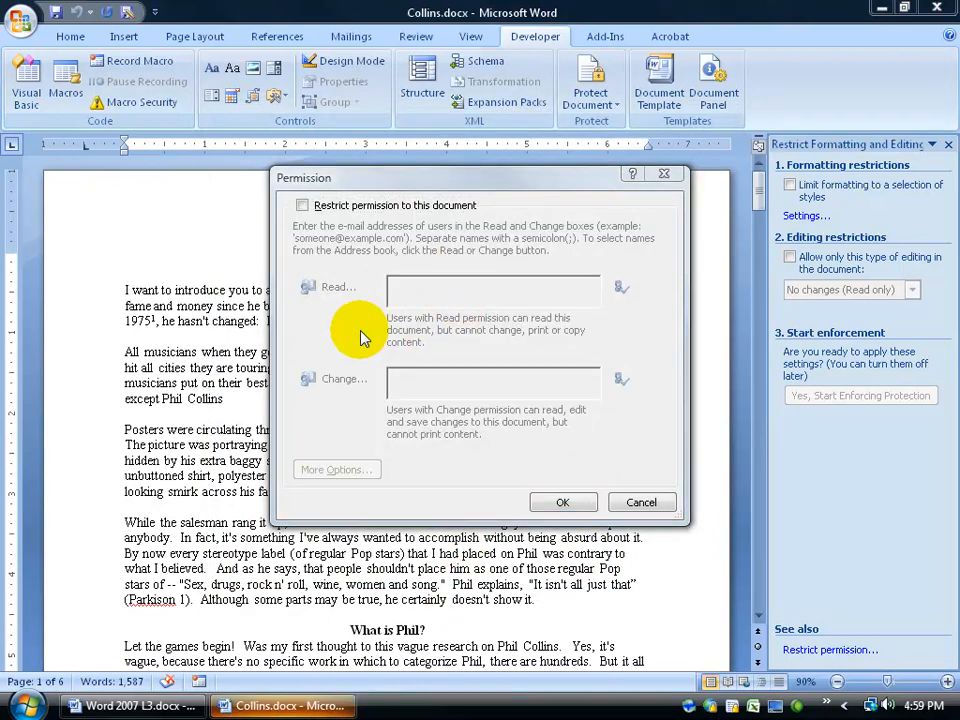
mouse_move(375, 218)
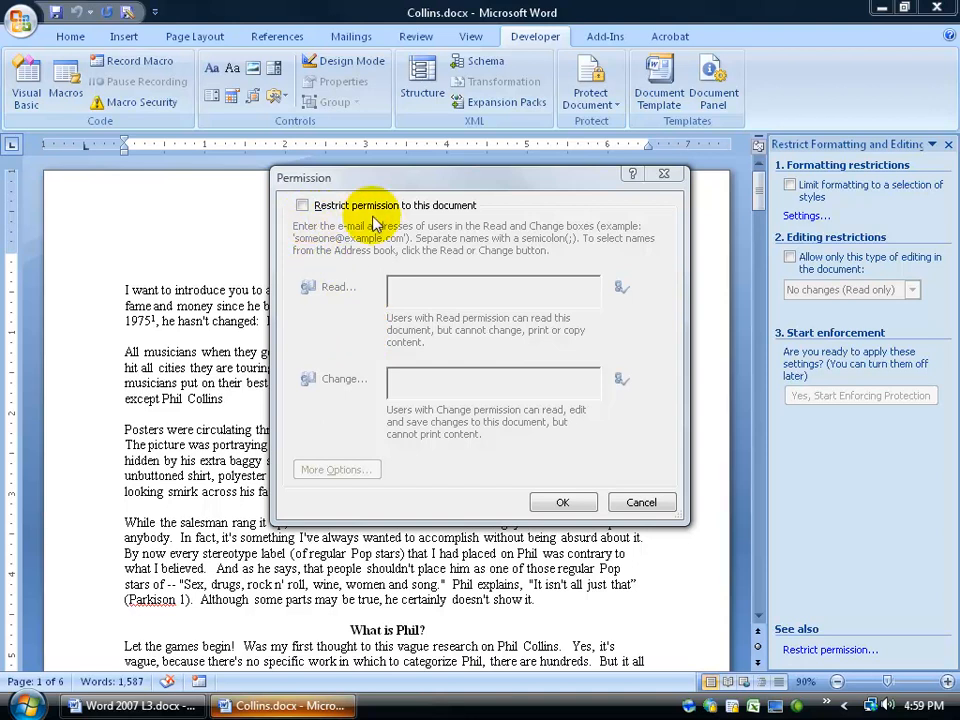
Step: Tick 'Restrict permission to this document' and place the cursor in the Read users box
click(302, 205)
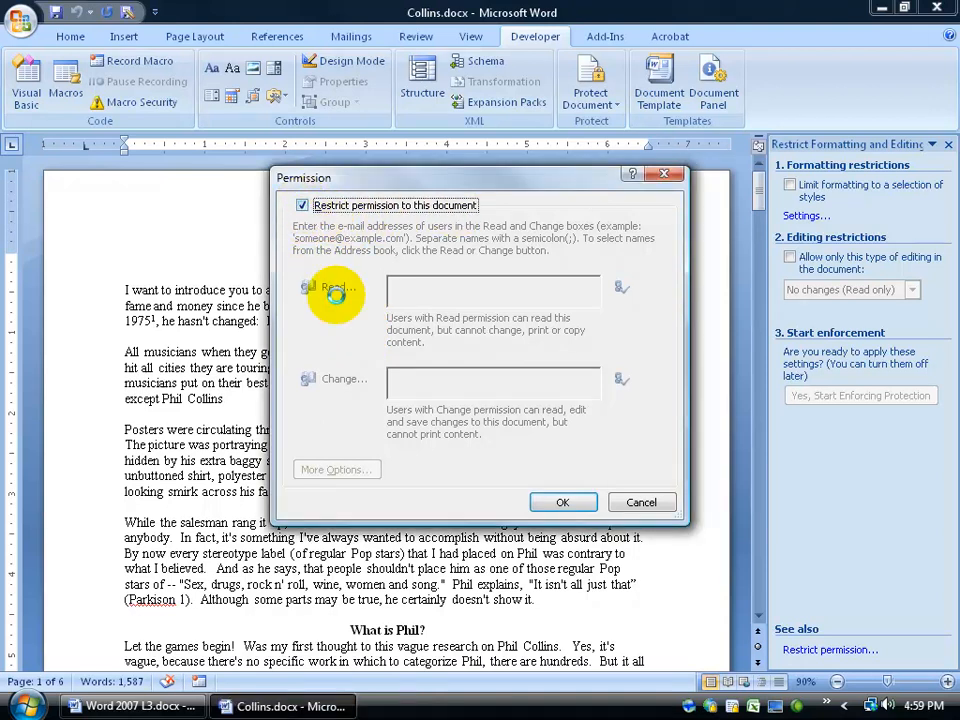
mouse_move(520, 475)
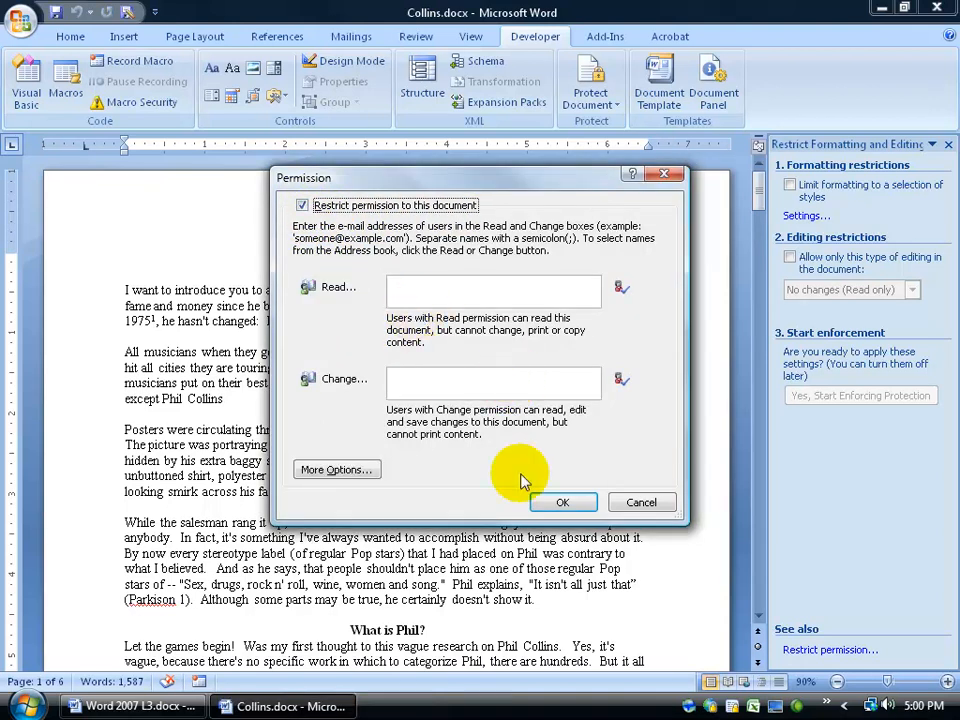
click(641, 502)
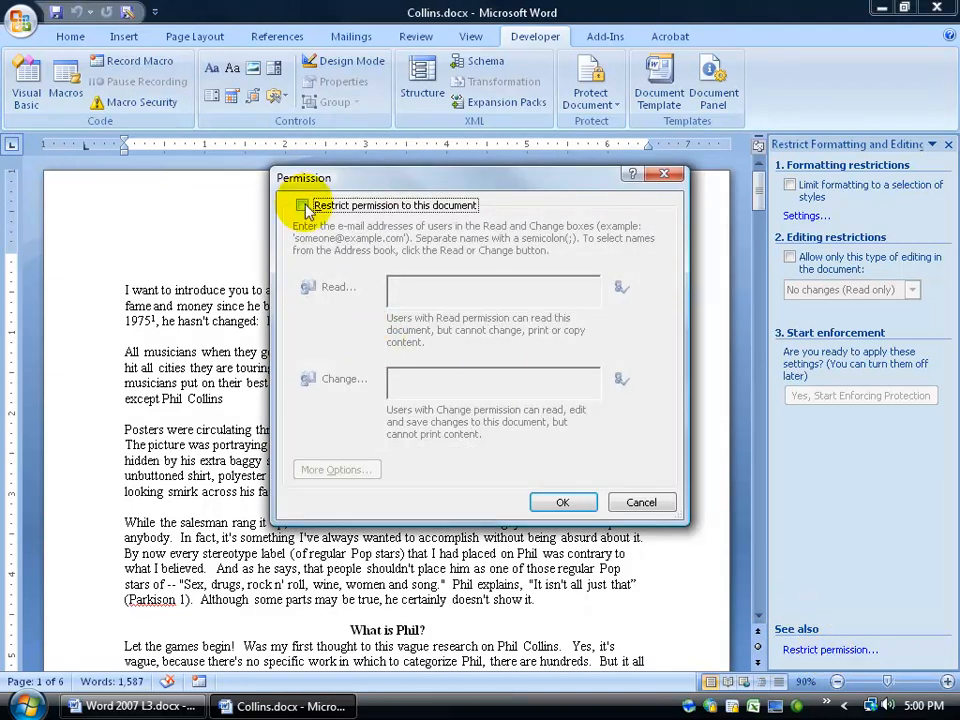
click(304, 205)
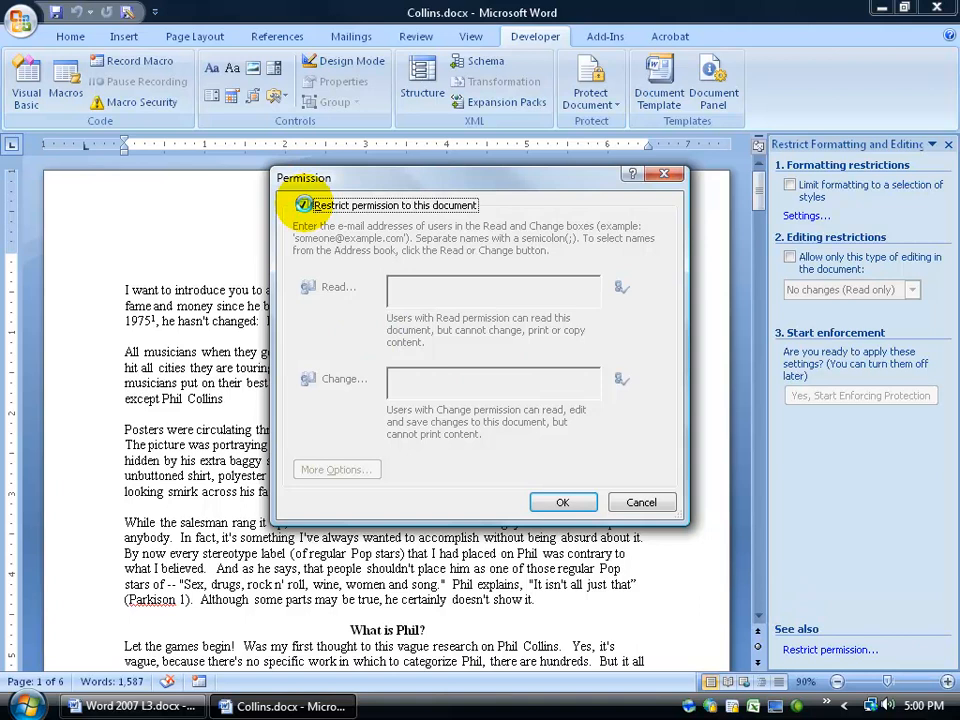
click(492, 288)
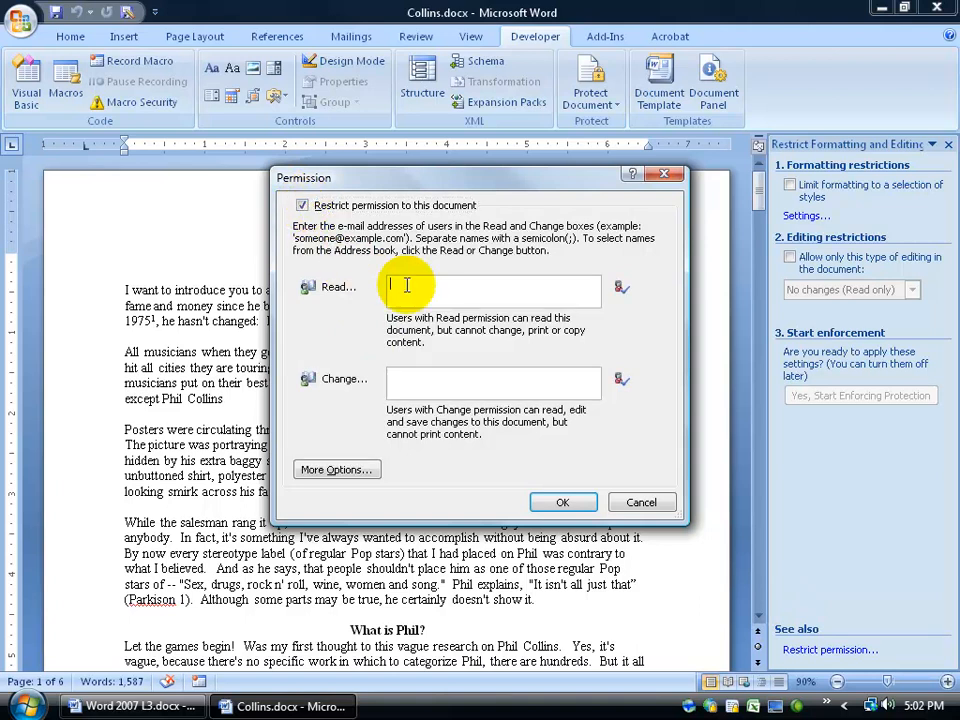
mouse_move(500, 255)
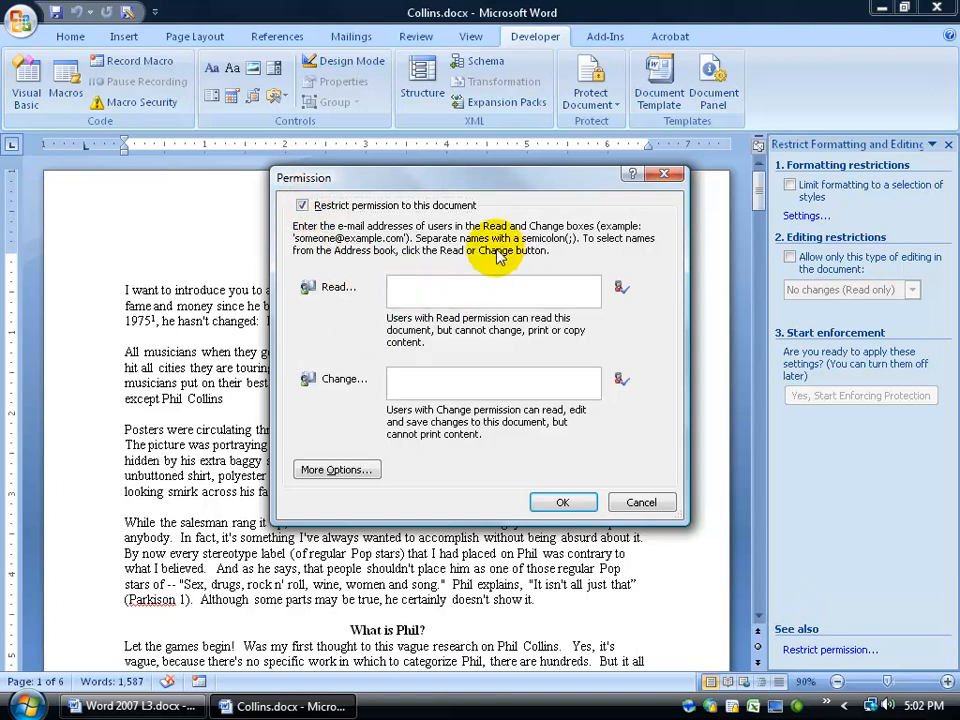
mouse_move(330, 255)
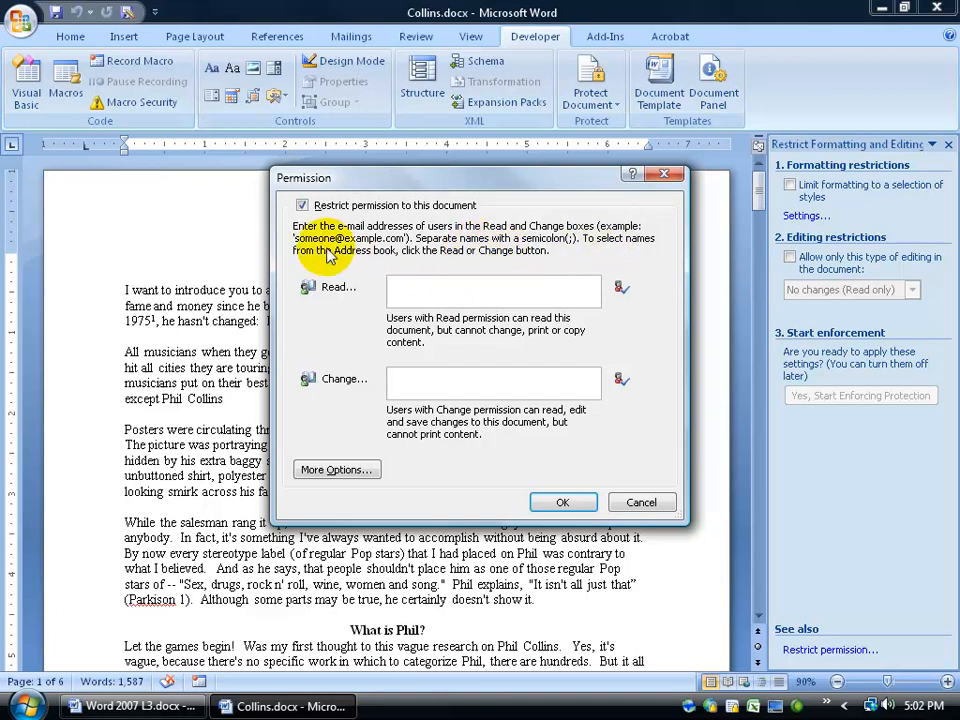
mouse_move(332, 297)
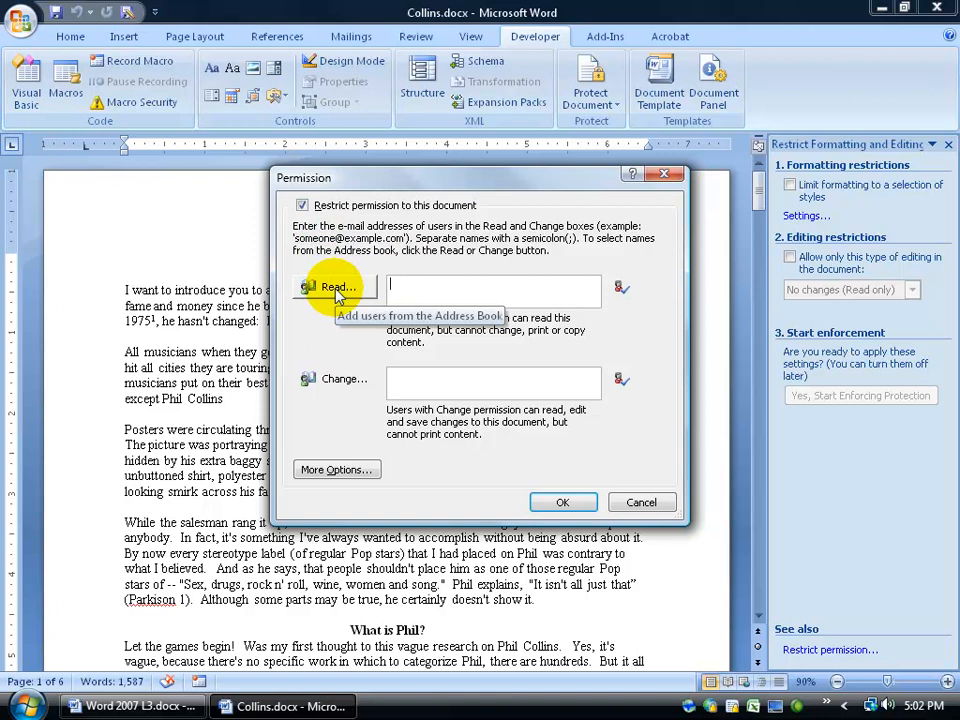
Step: Add Homer Simpson with Read access and Wilberforce Humphries with Change access from the address book
click(337, 287)
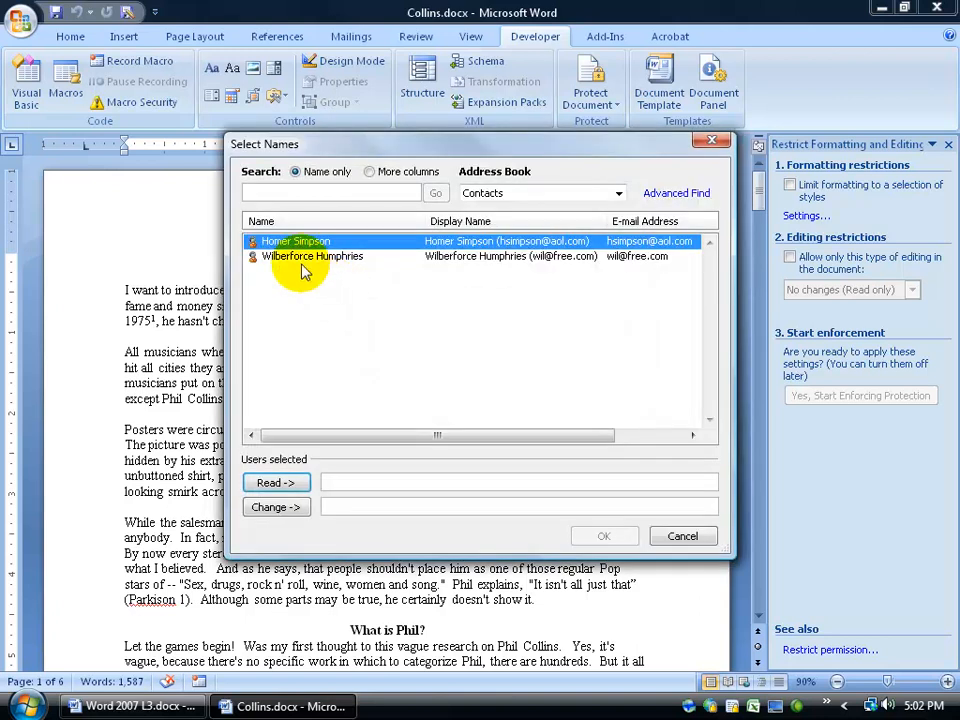
click(276, 482)
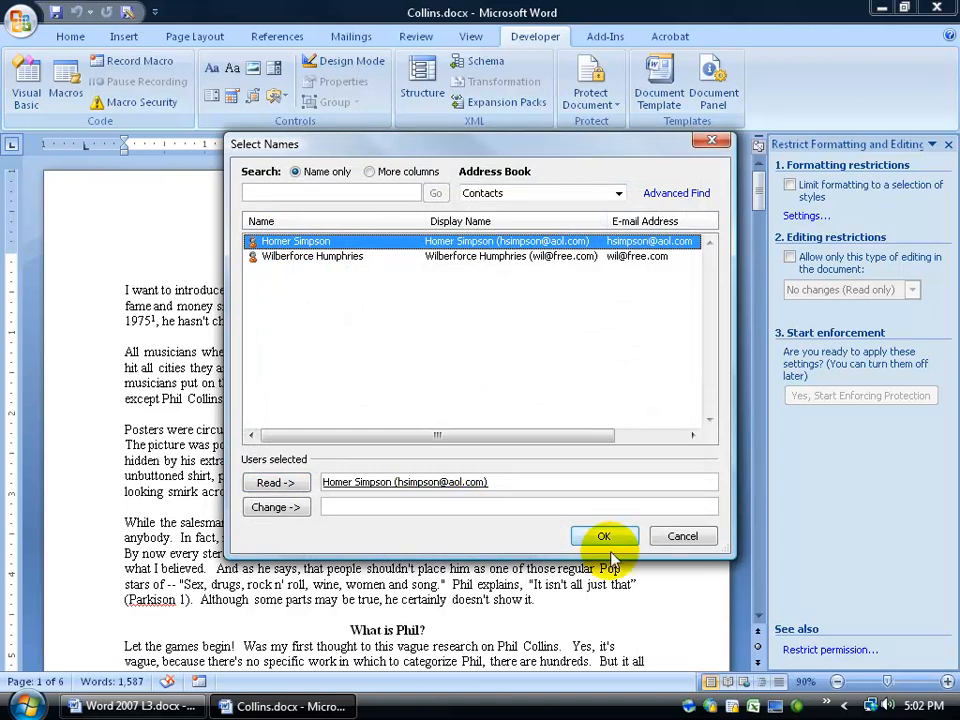
click(604, 536)
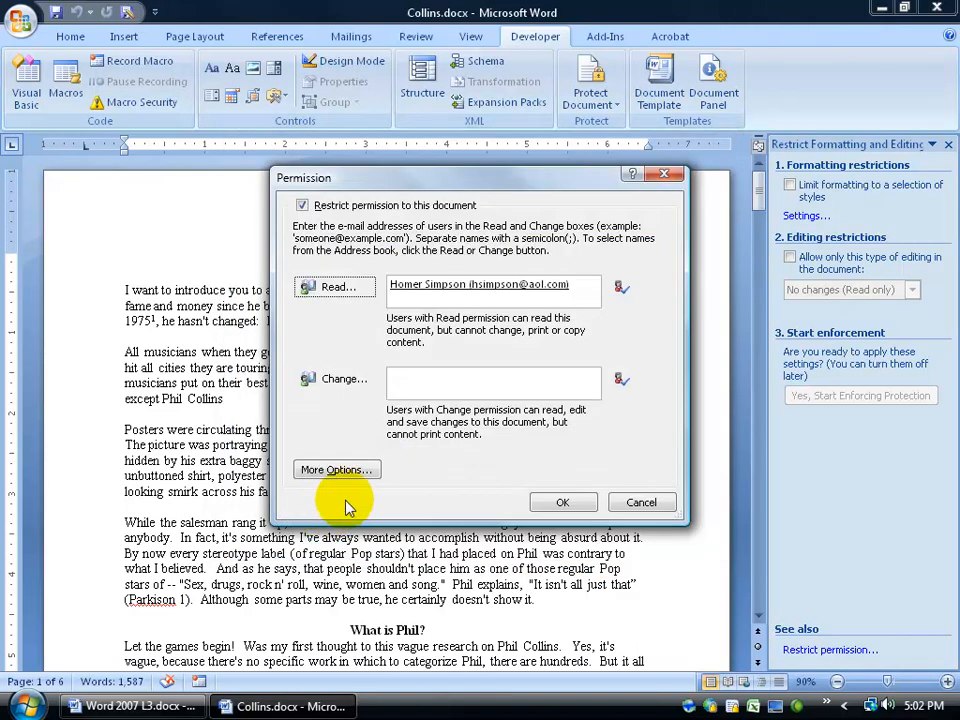
mouse_move(435, 340)
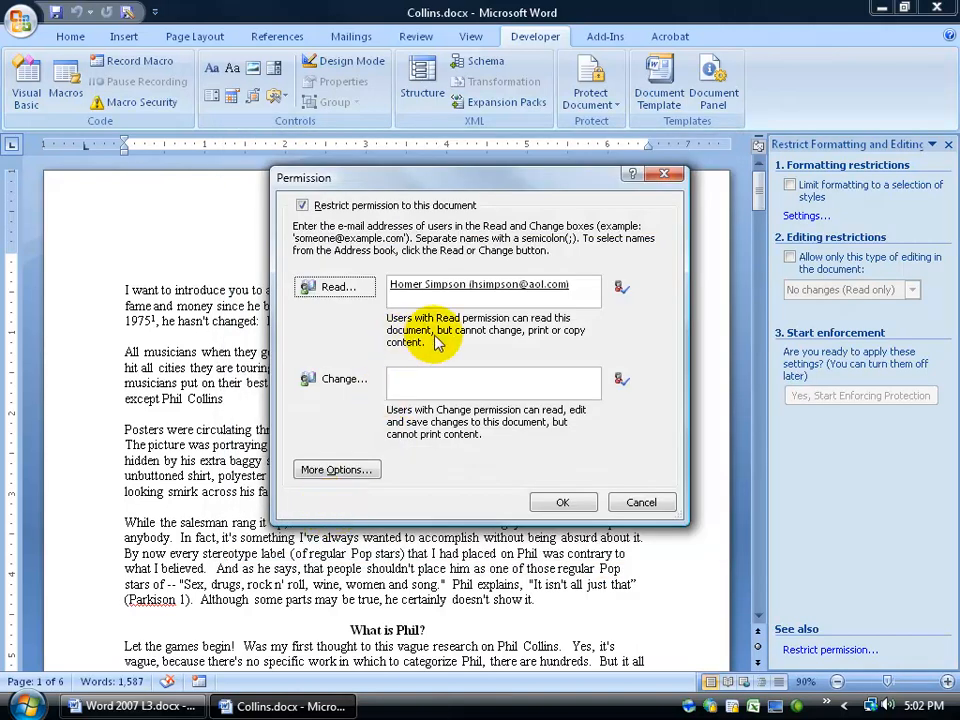
mouse_move(545, 353)
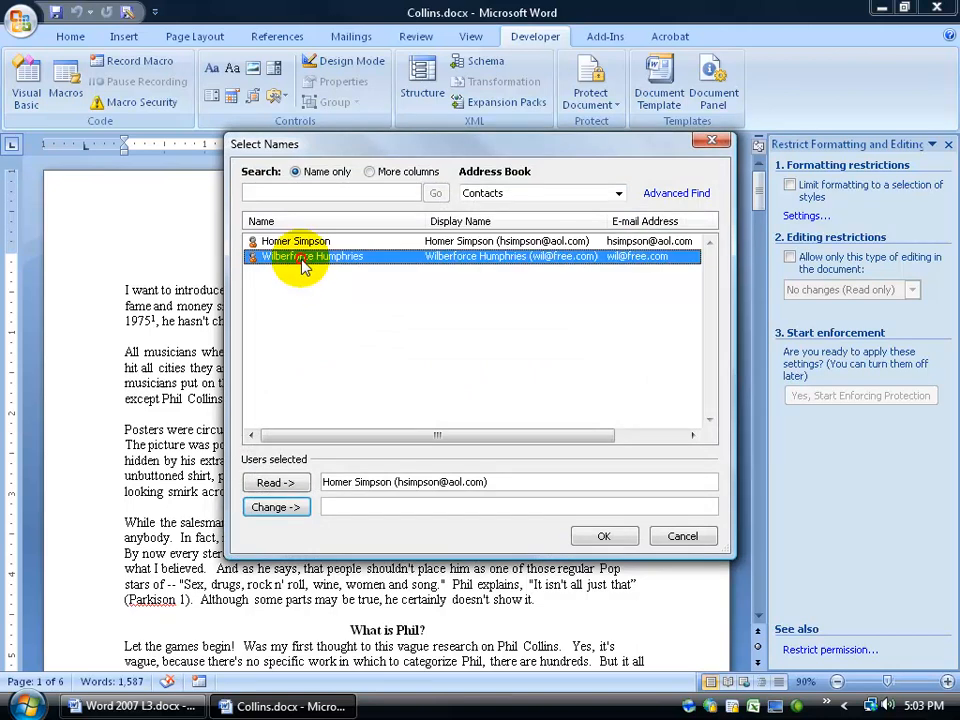
click(604, 535)
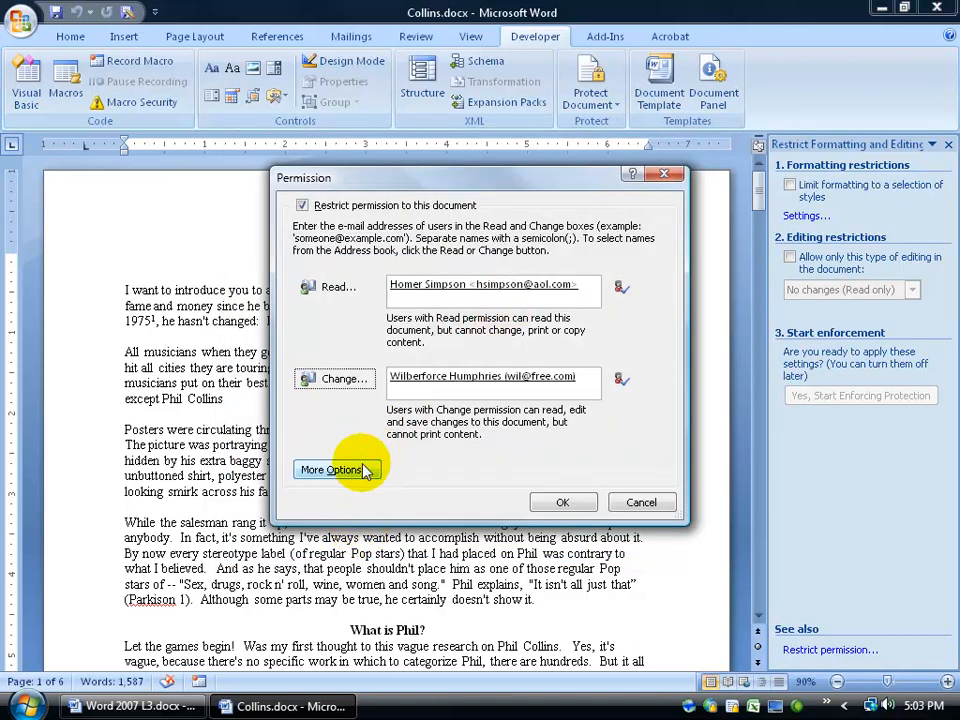
Step: Expand More Options and try Full Control for the change user, then revert to Change
click(330, 469)
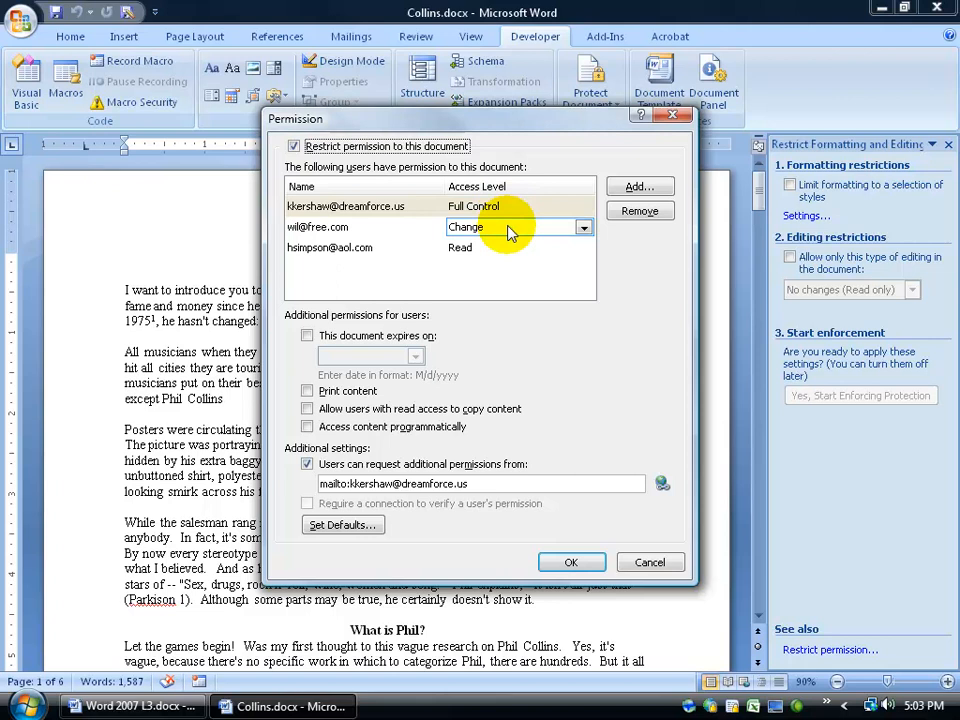
click(584, 227)
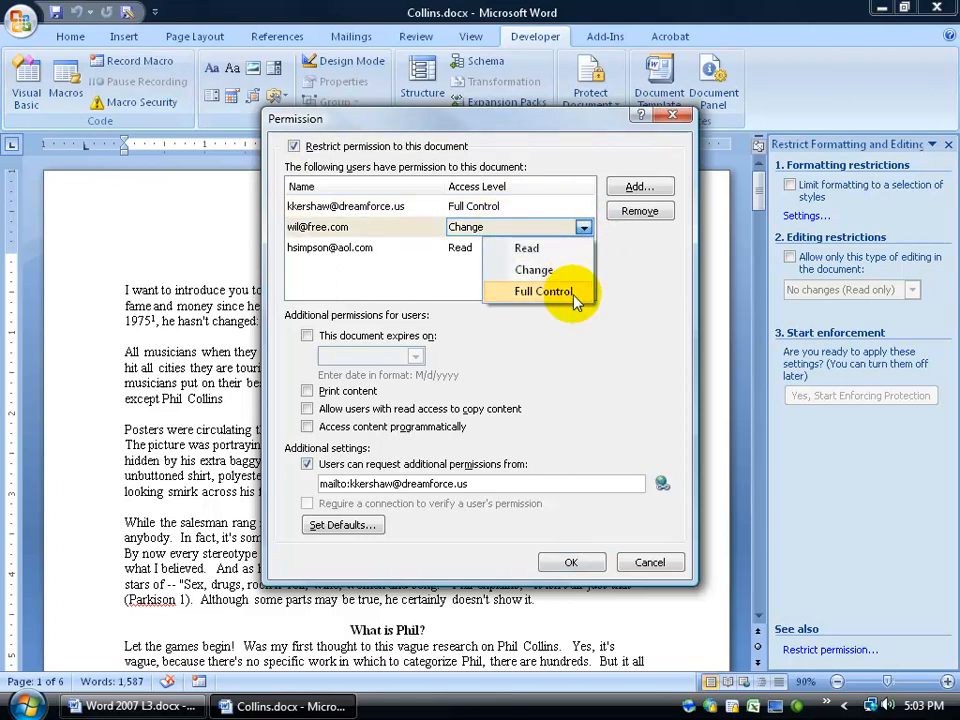
click(543, 291)
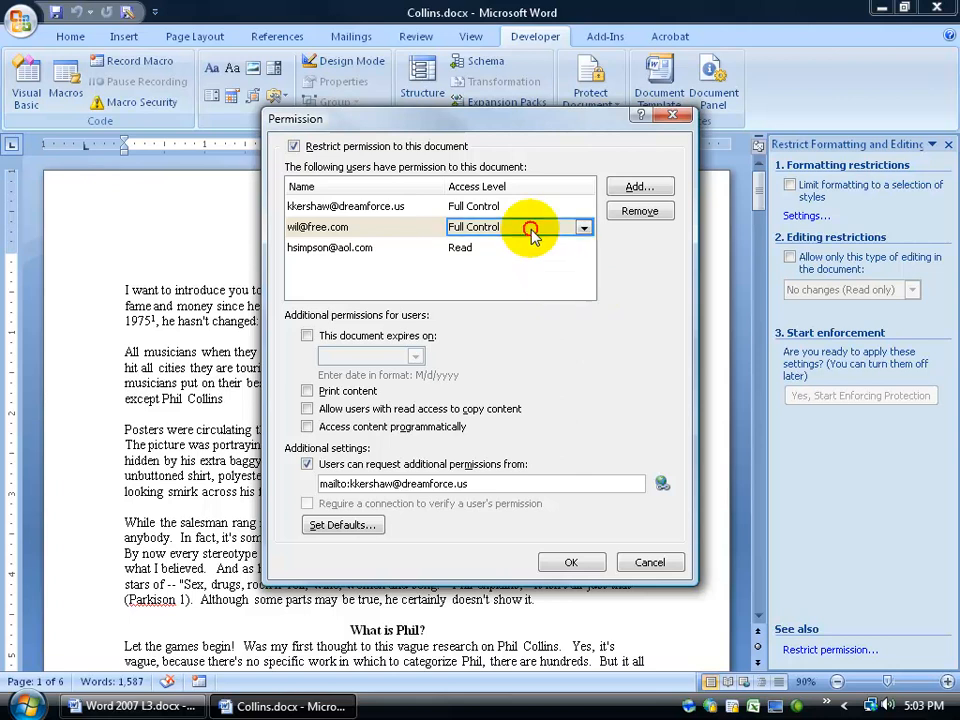
click(584, 227)
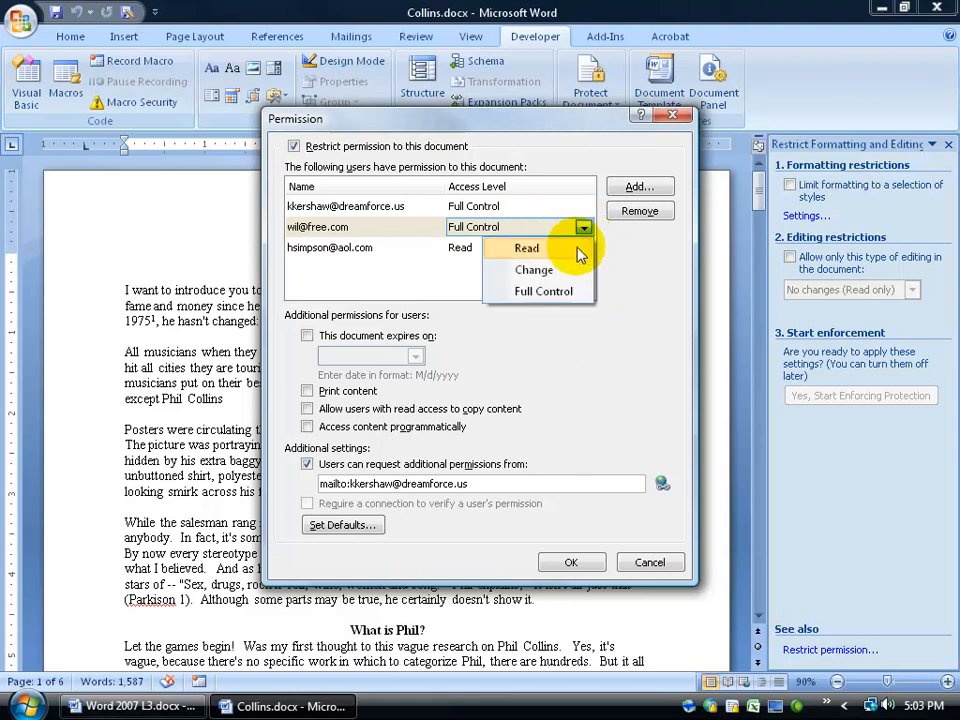
click(534, 269)
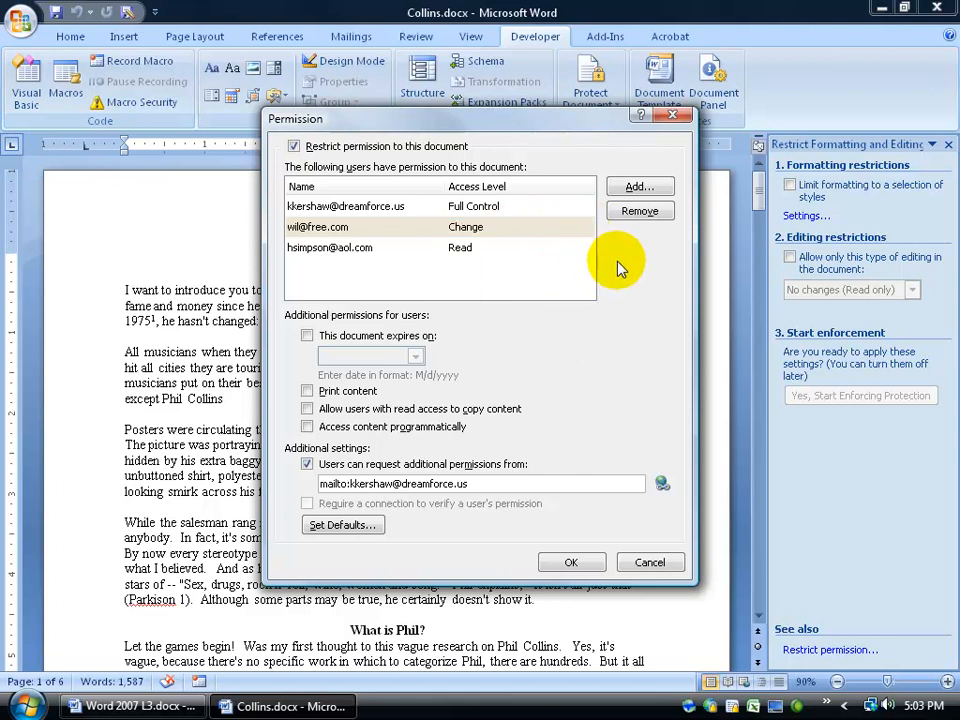
mouse_move(505, 378)
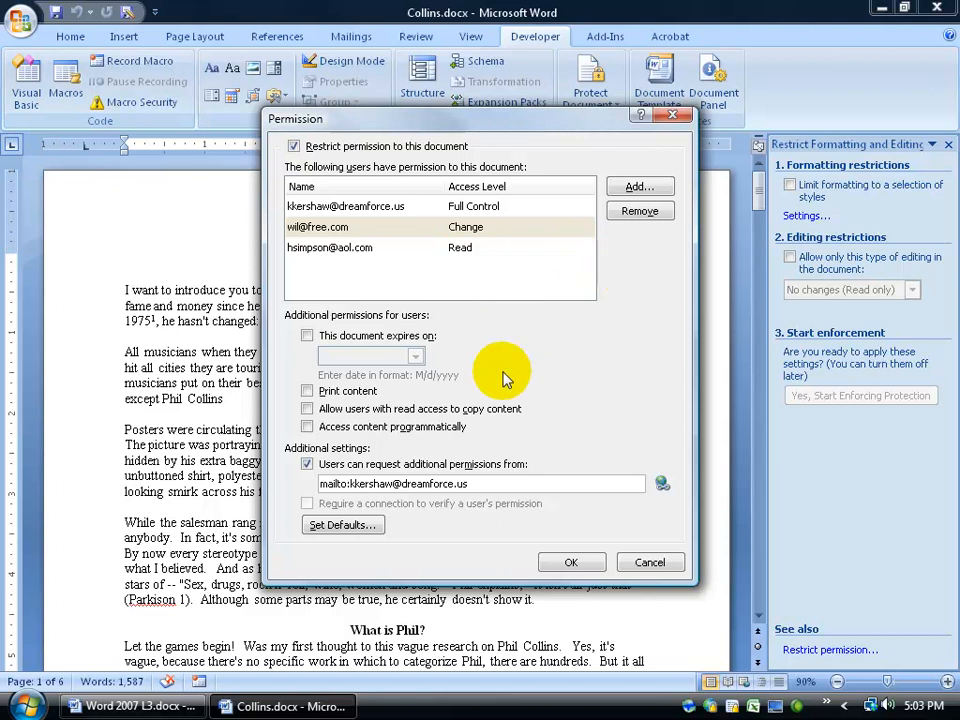
mouse_move(498, 303)
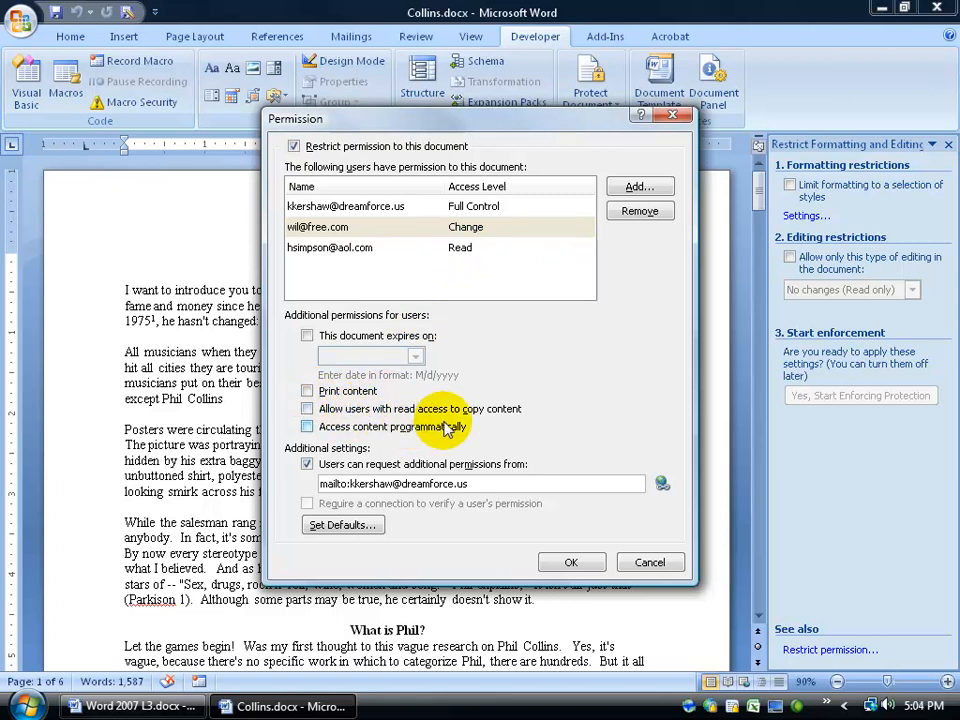
mouse_move(398, 443)
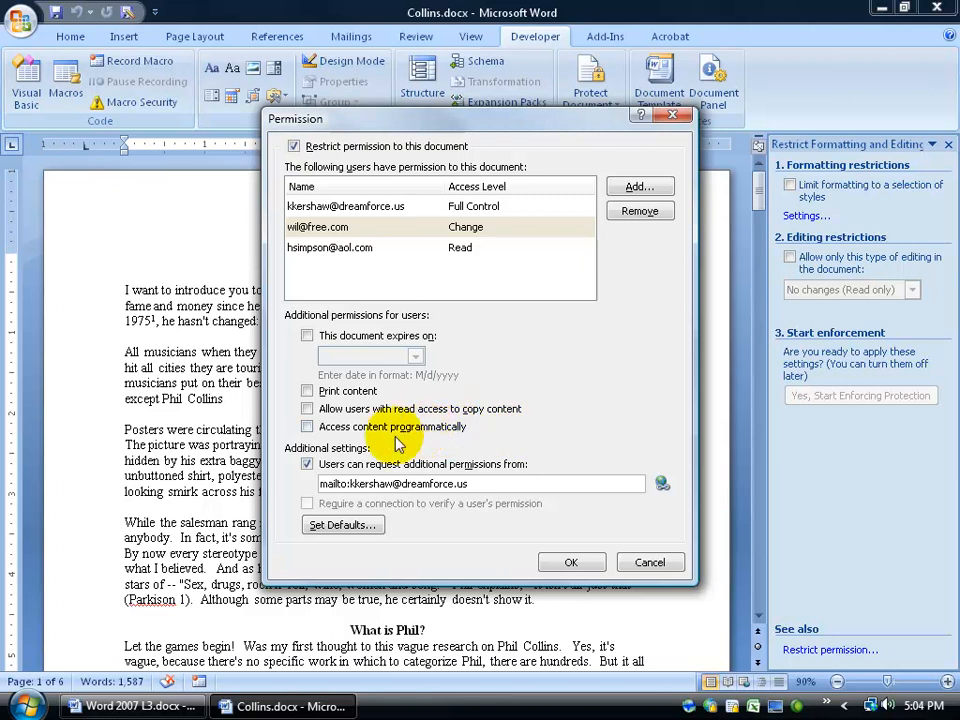
mouse_move(525, 443)
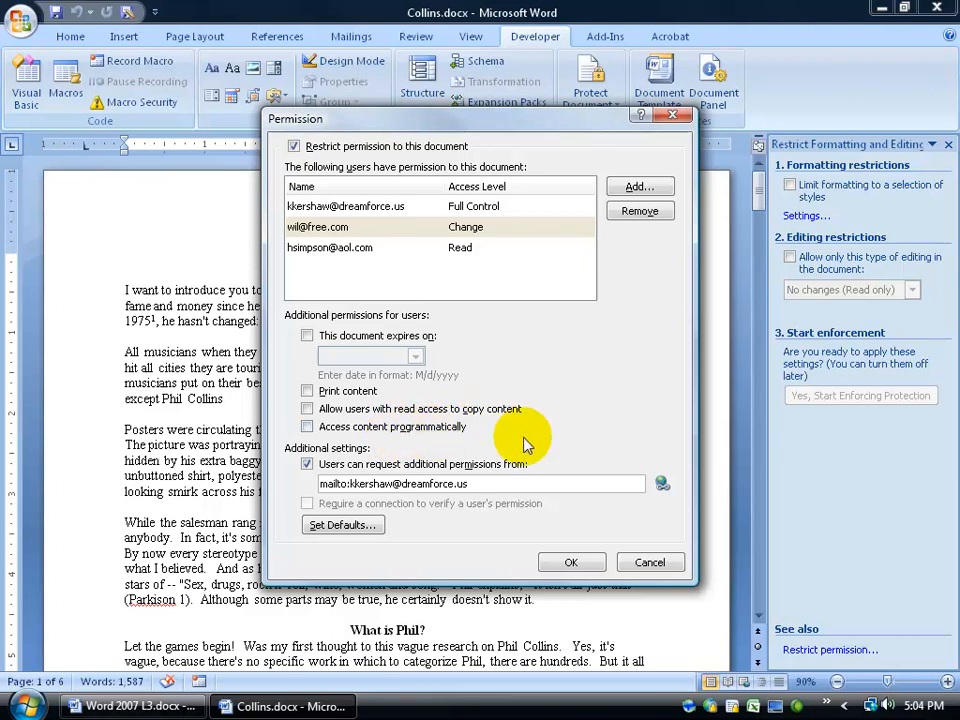
mouse_move(462, 343)
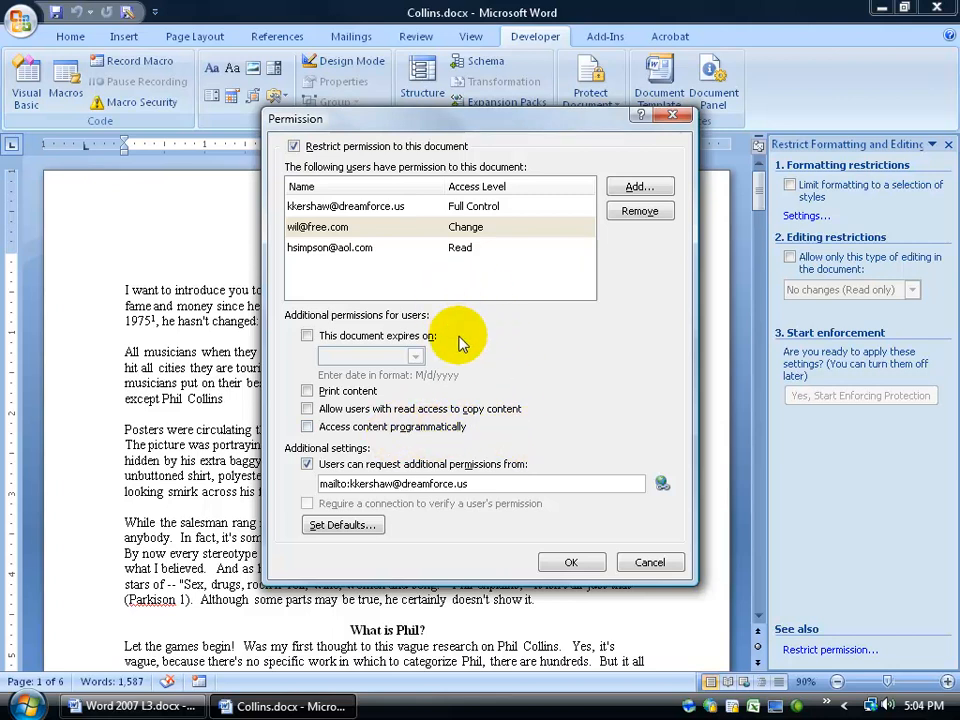
Step: Set the document to expire on 2/18/2008 and check the owner and read-user entries
click(308, 335)
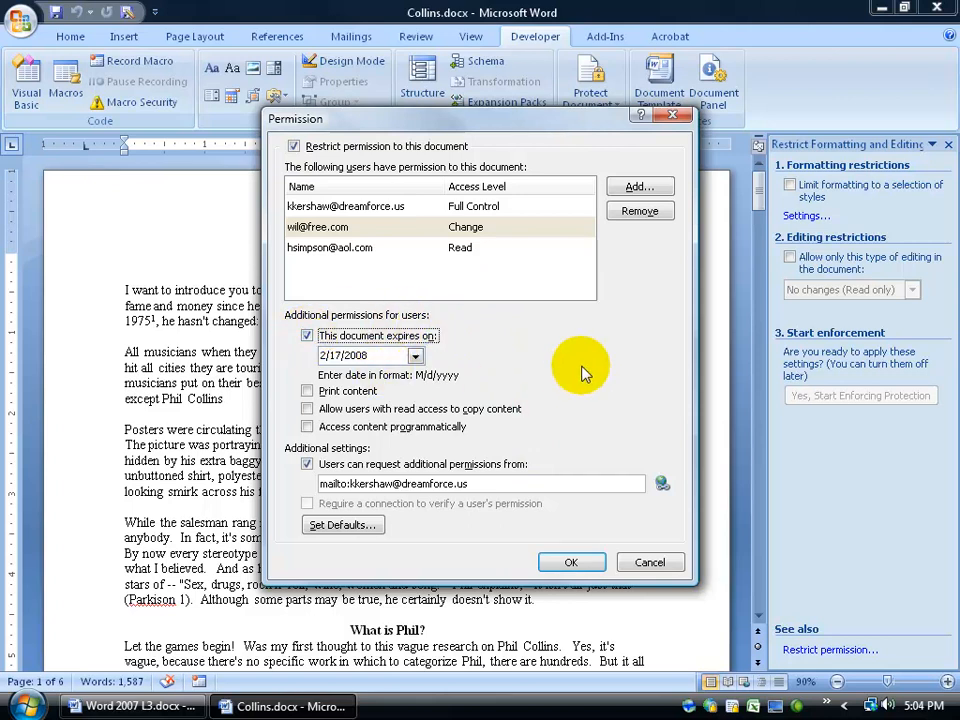
click(415, 355)
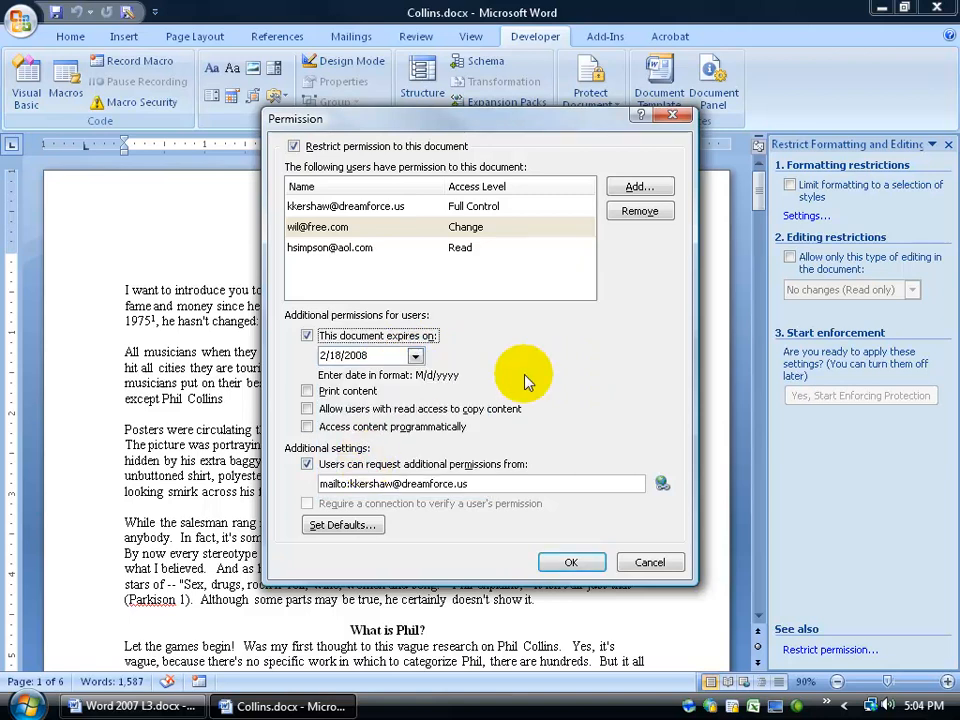
mouse_move(390, 405)
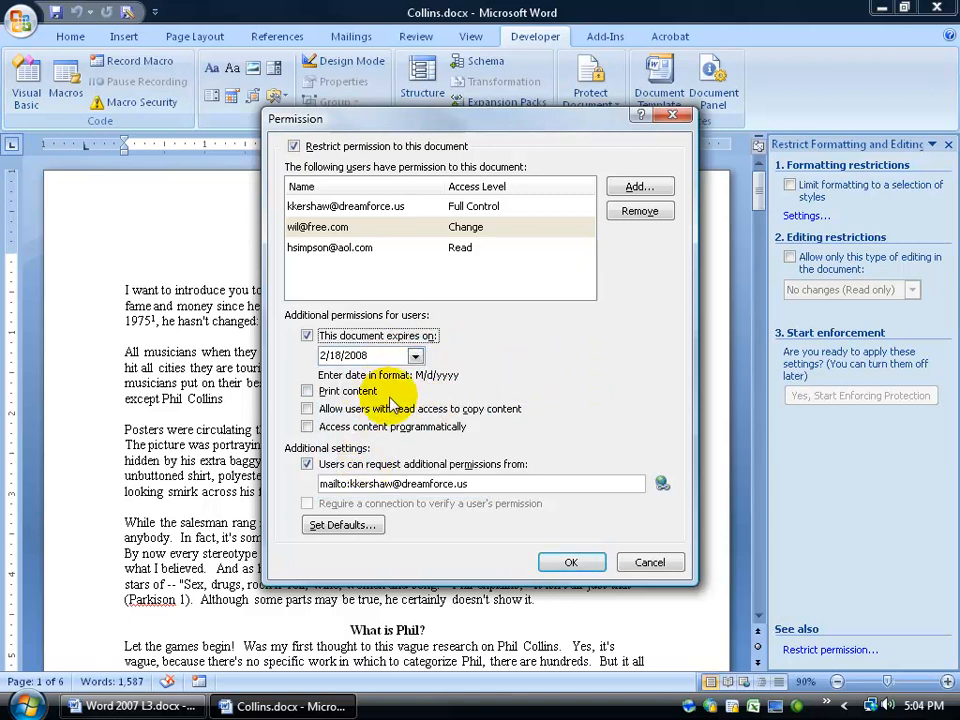
click(345, 206)
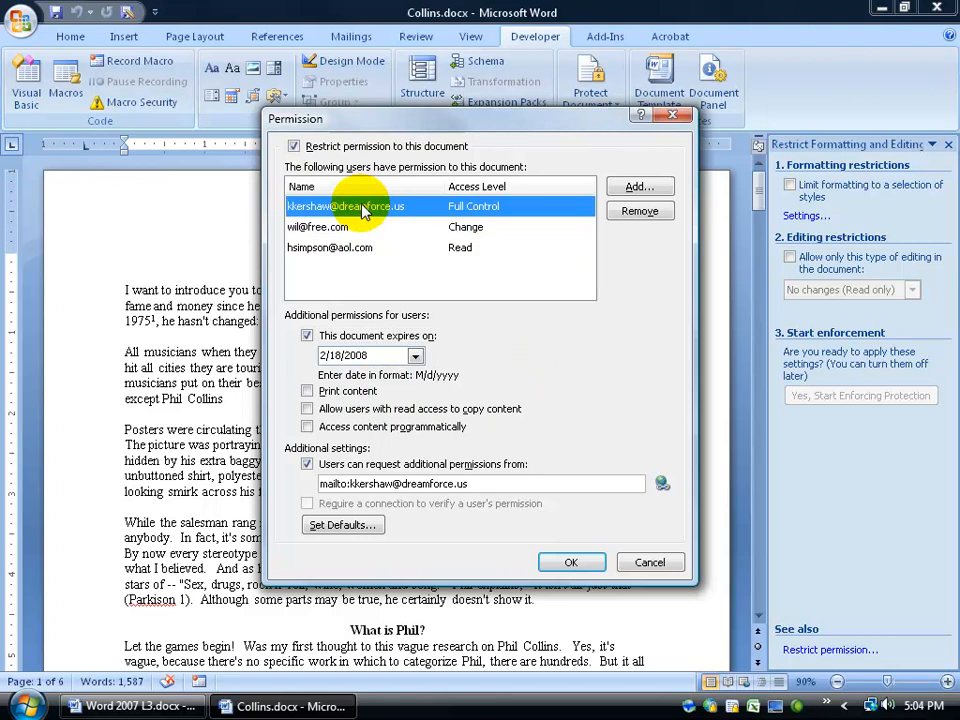
click(345, 247)
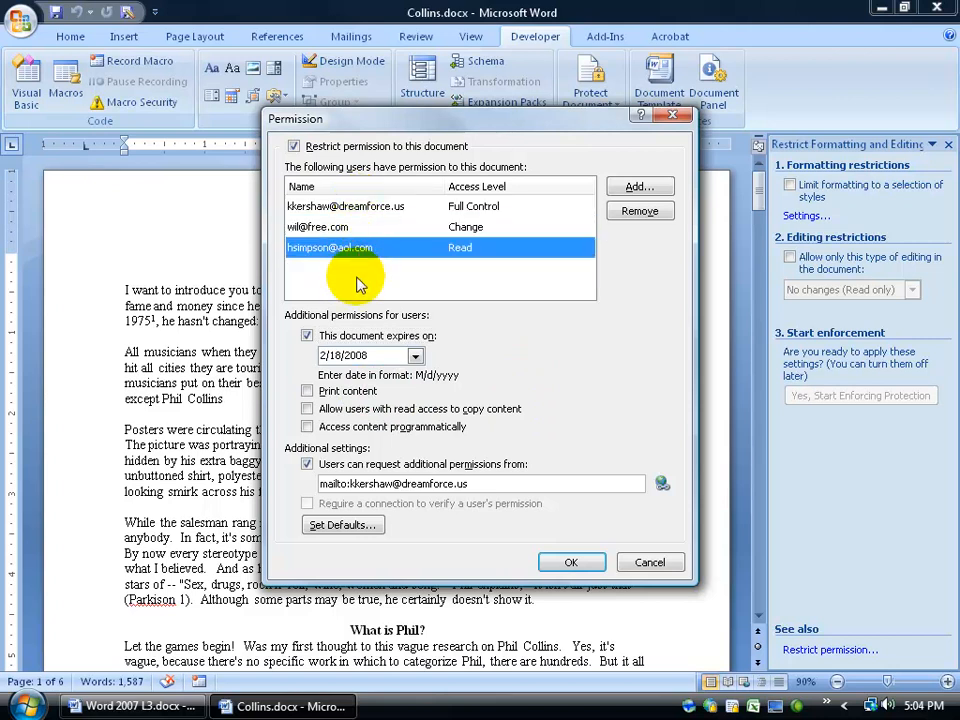
mouse_move(490, 280)
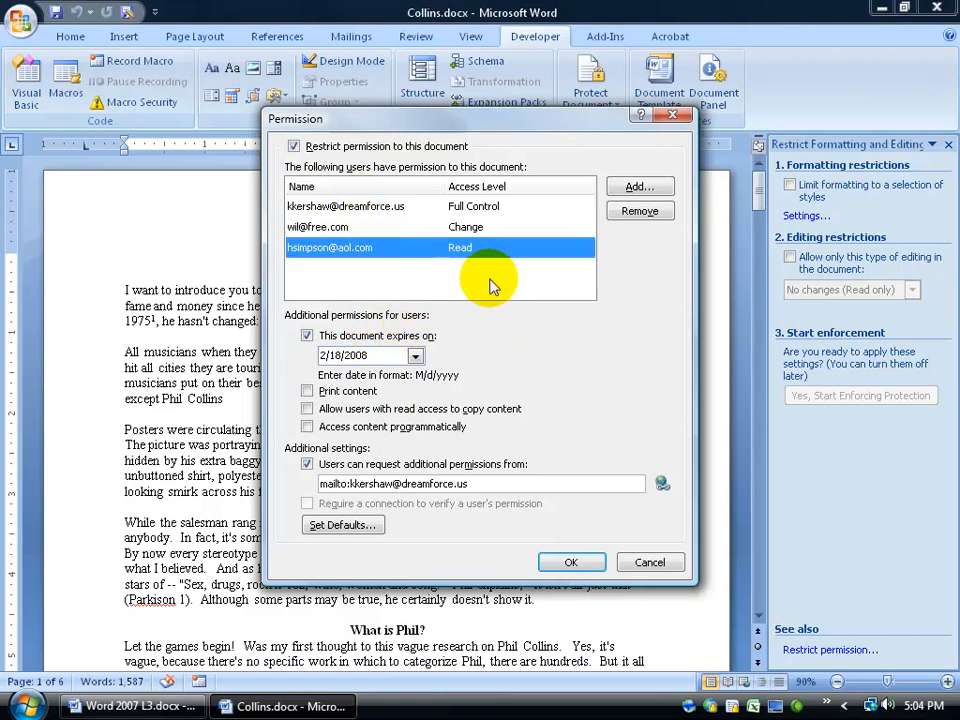
mouse_move(571, 562)
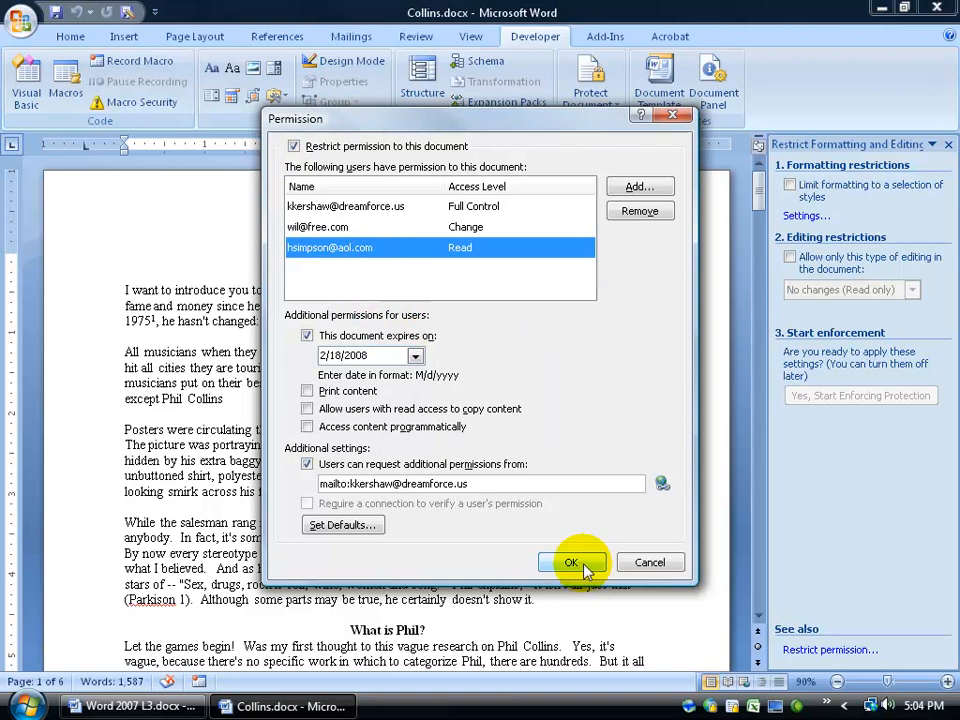
click(571, 562)
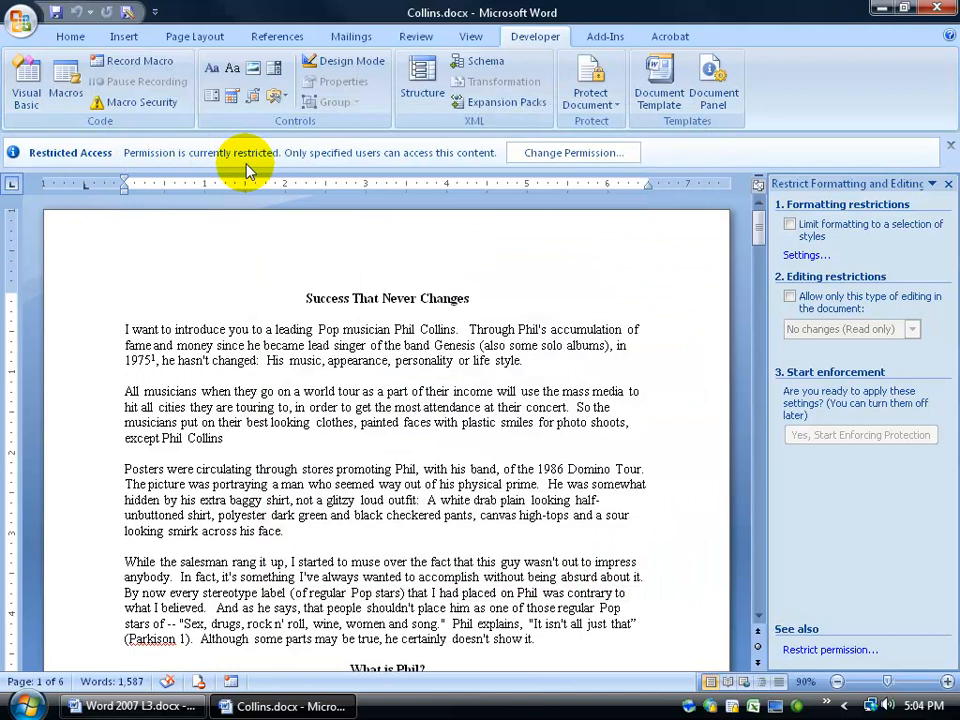
mouse_move(400, 168)
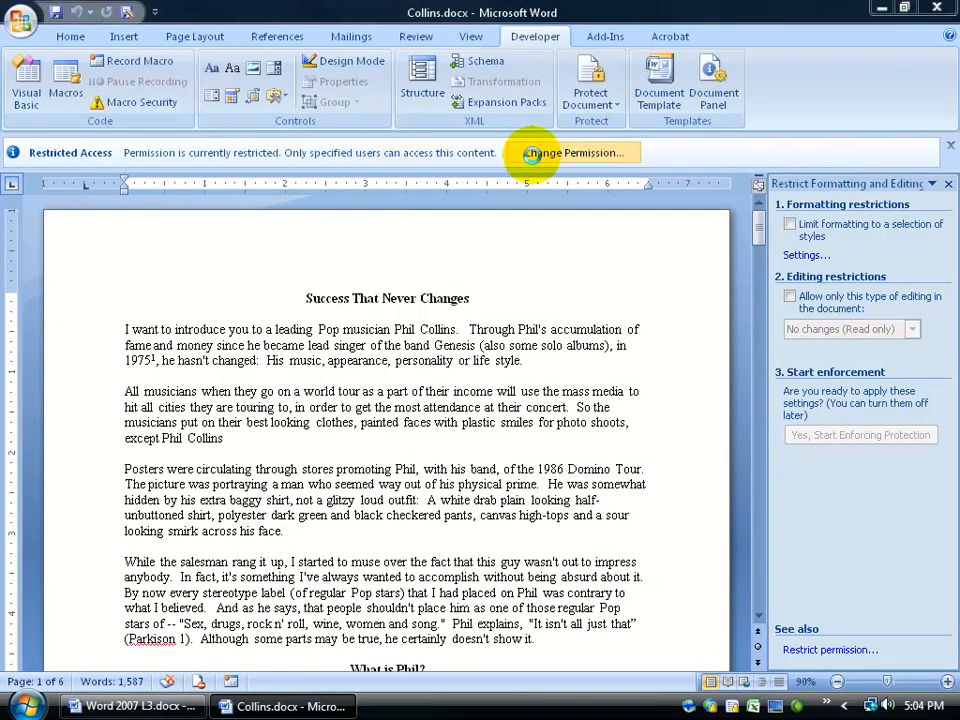
click(572, 152)
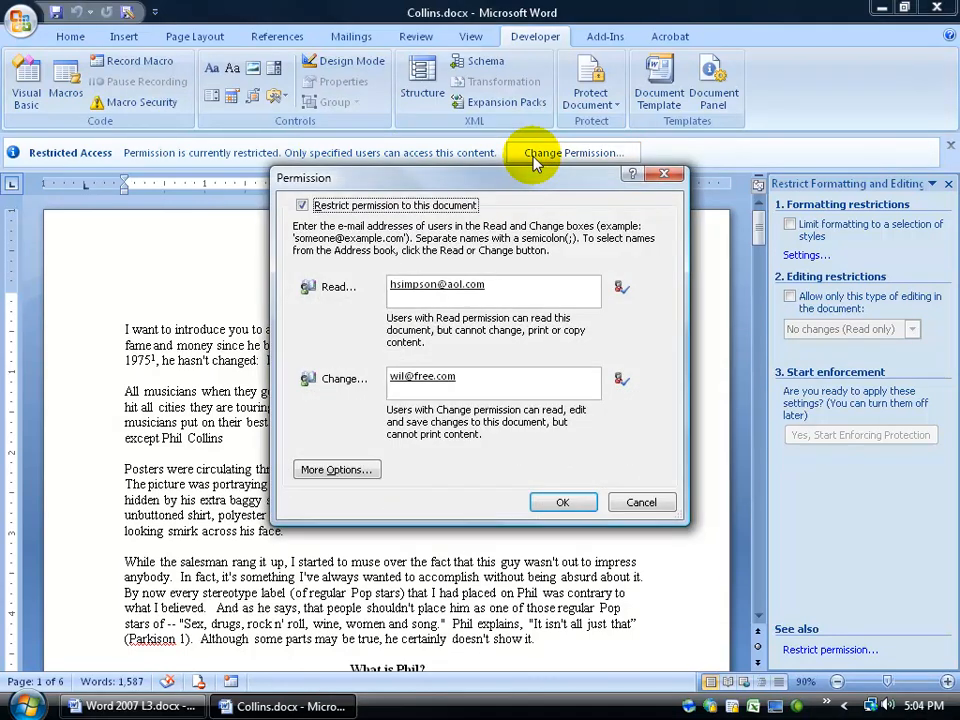
mouse_move(408, 245)
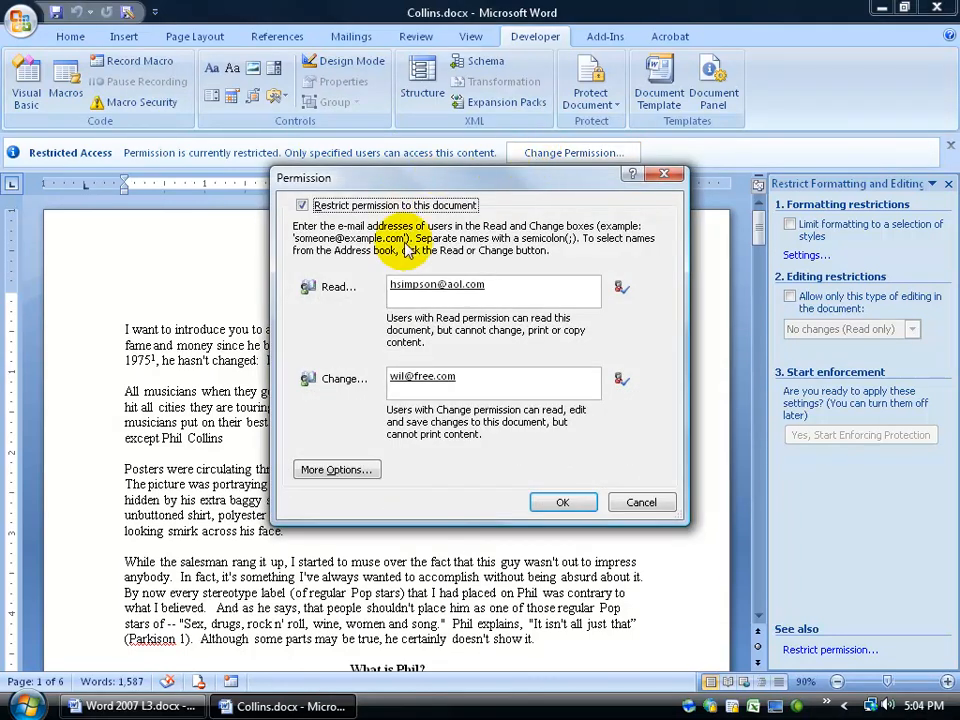
click(337, 469)
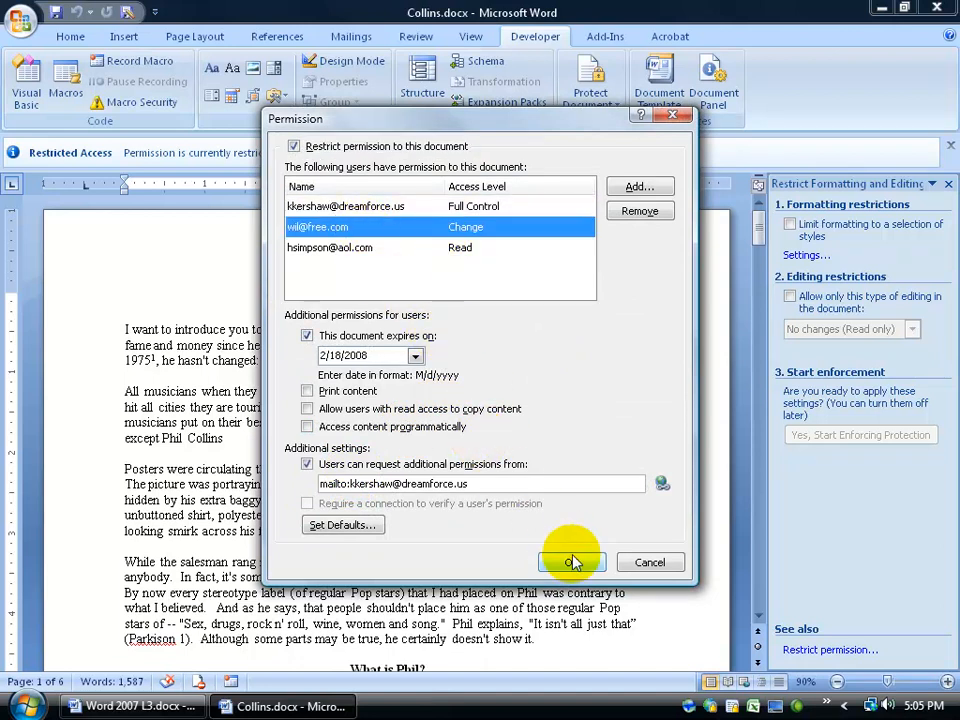
click(571, 561)
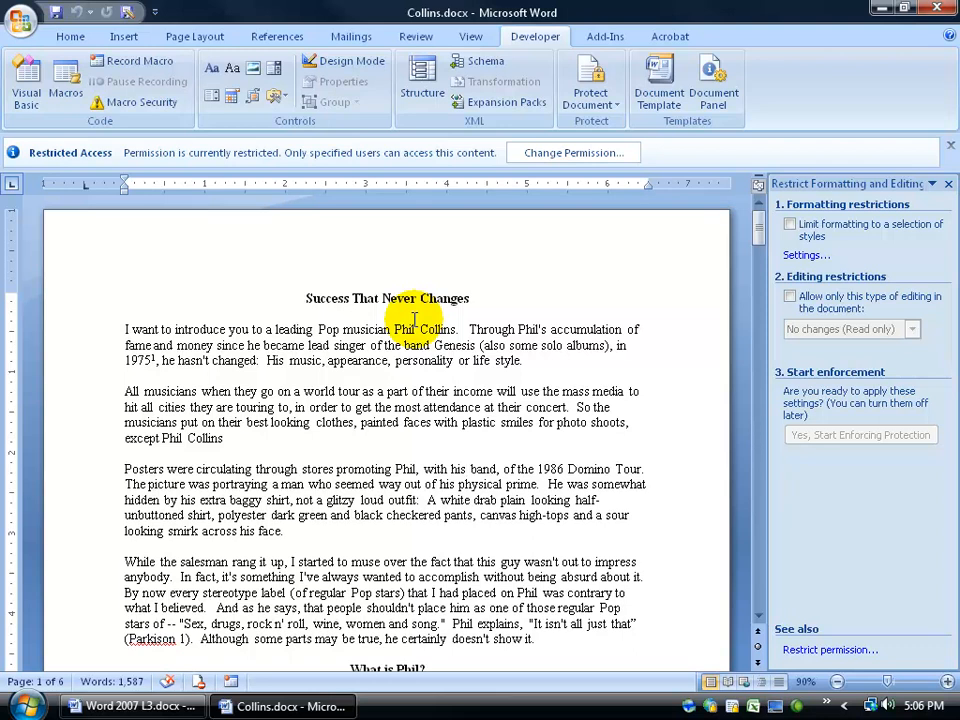
Step: Switch to Page Layout, then open the Office menu's Prepare options for Collins.docx
click(194, 36)
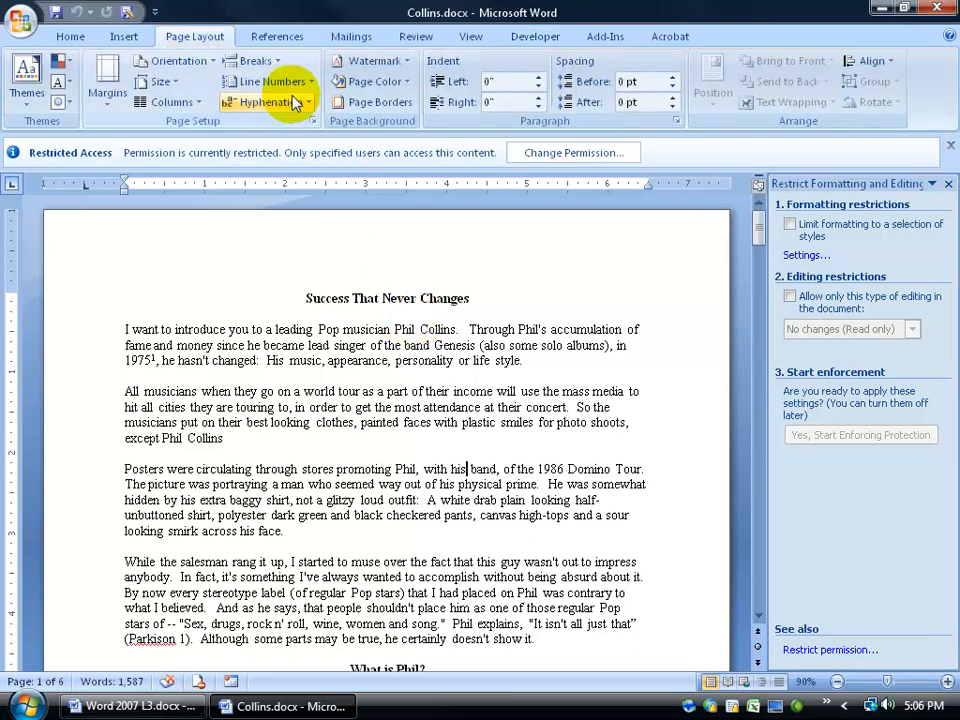
mouse_move(205, 90)
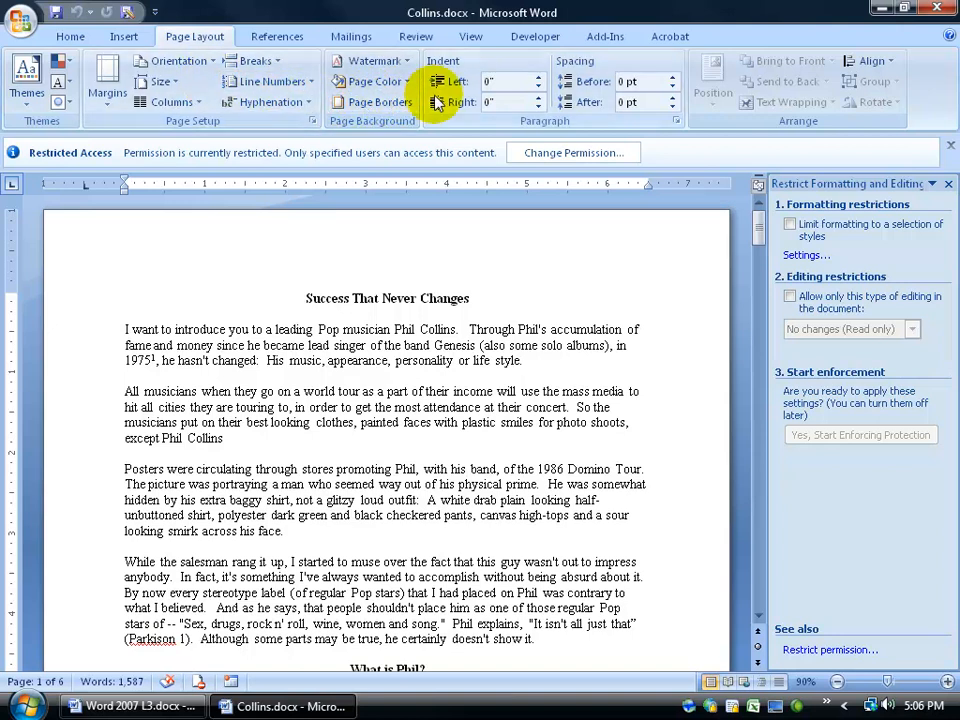
click(20, 12)
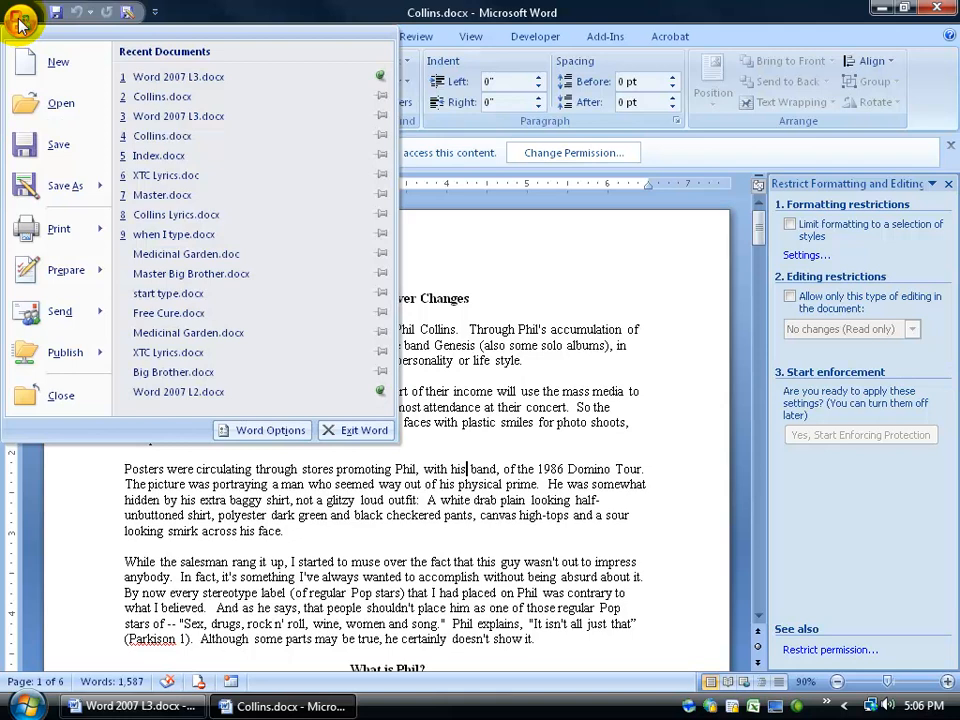
mouse_move(66, 270)
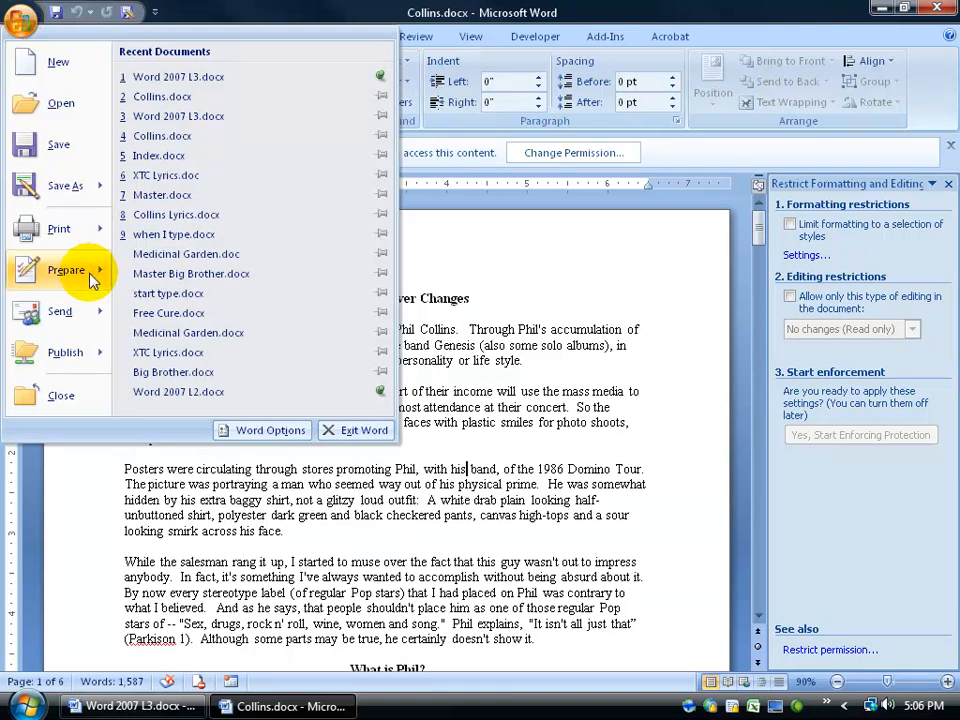
click(66, 269)
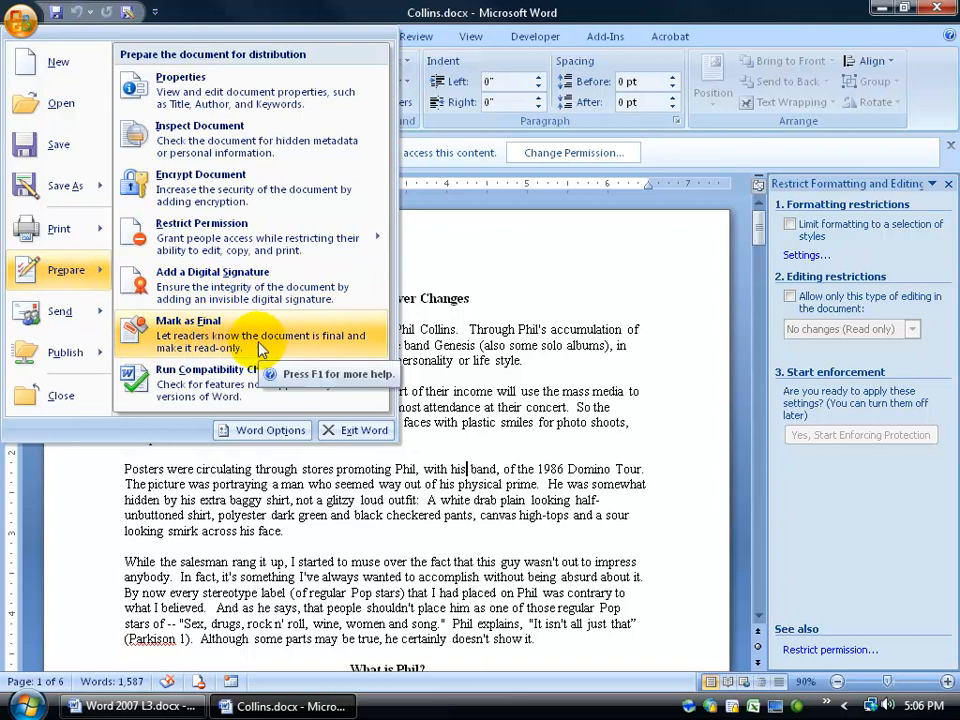
mouse_move(265, 355)
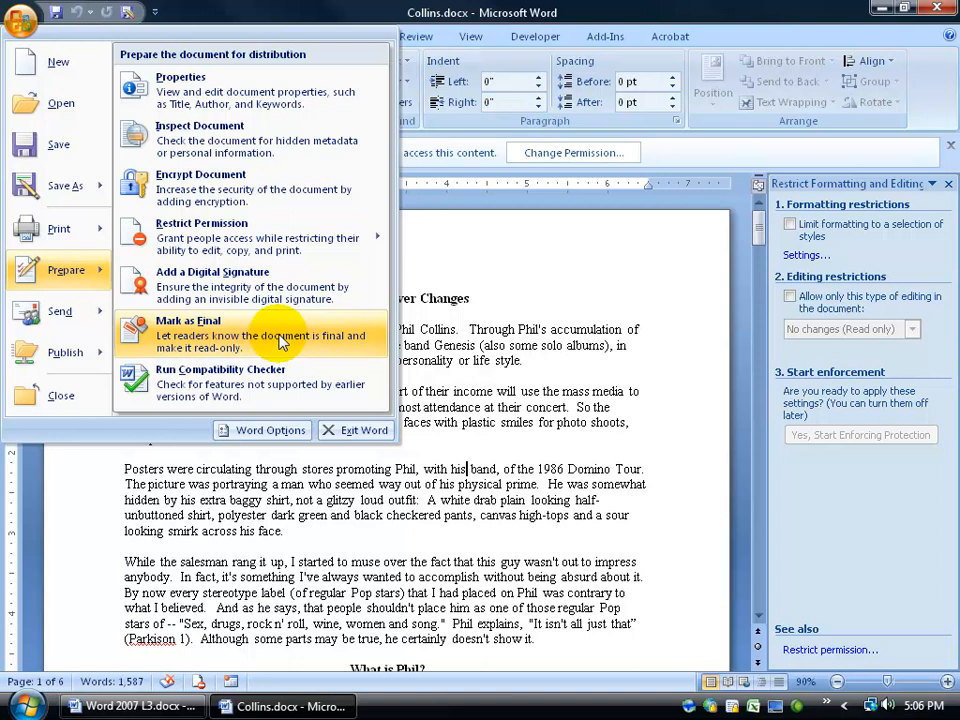
mouse_move(247, 335)
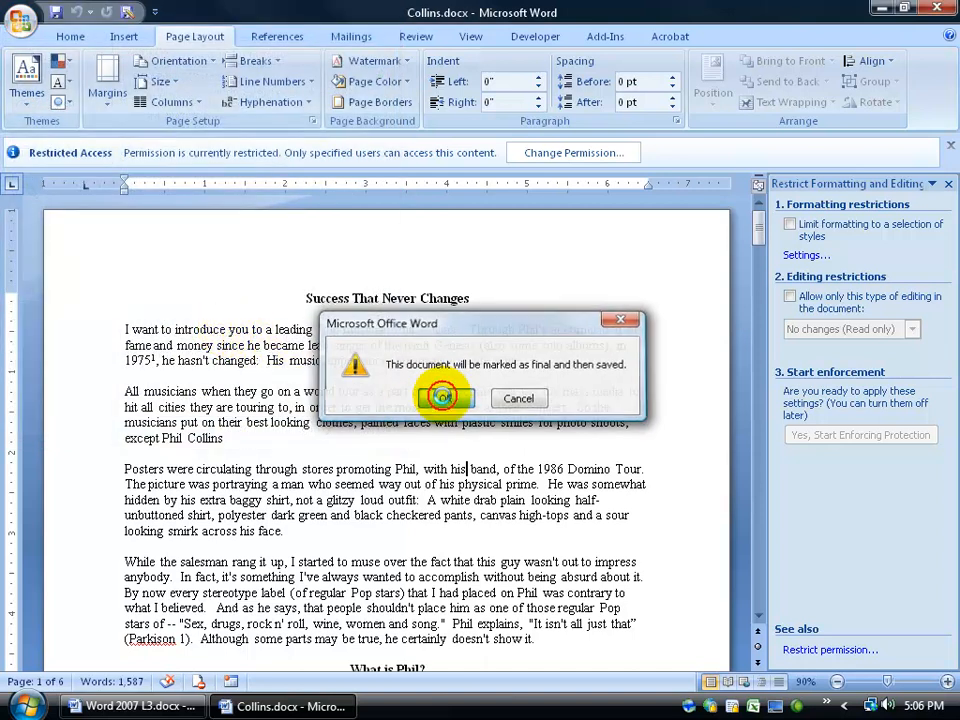
Step: Confirm marking Collins.docx as final and saving, then dismiss the final-document note
click(441, 397)
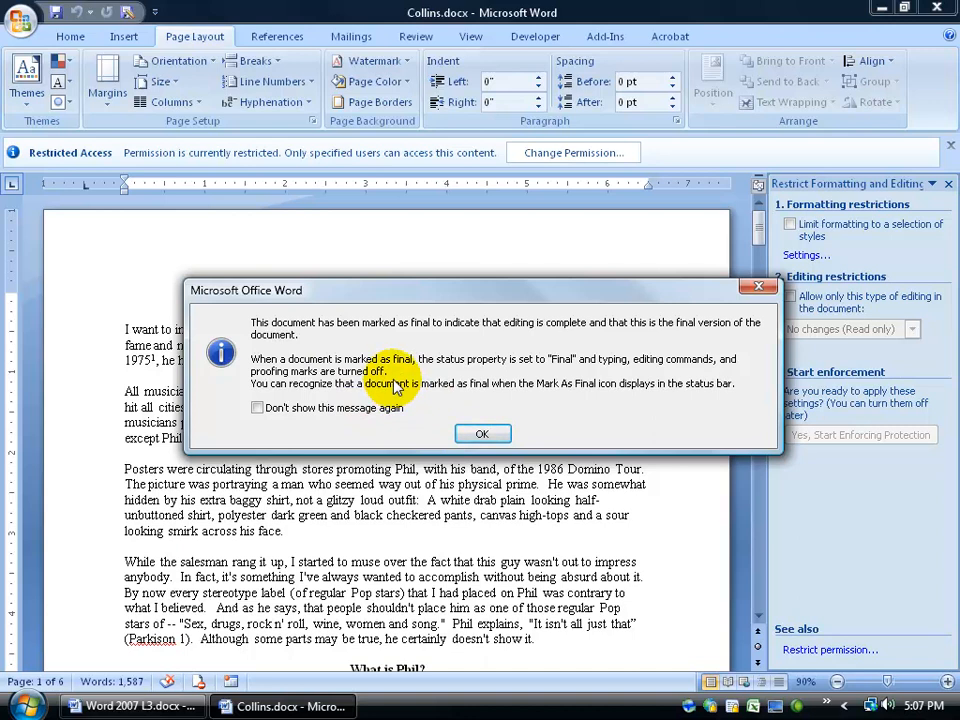
mouse_move(680, 375)
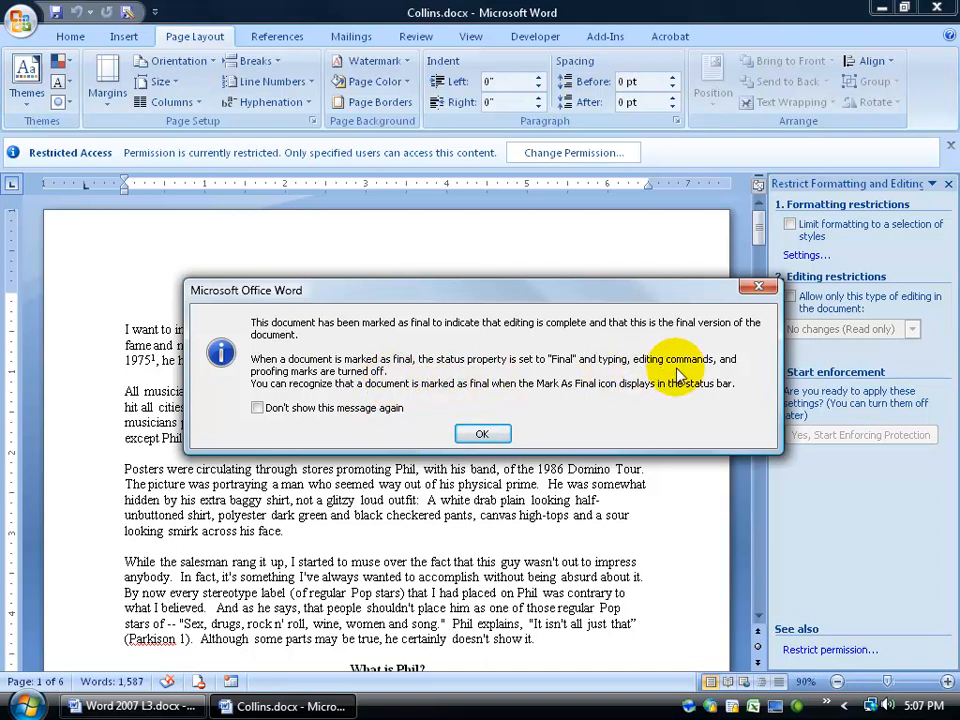
click(482, 433)
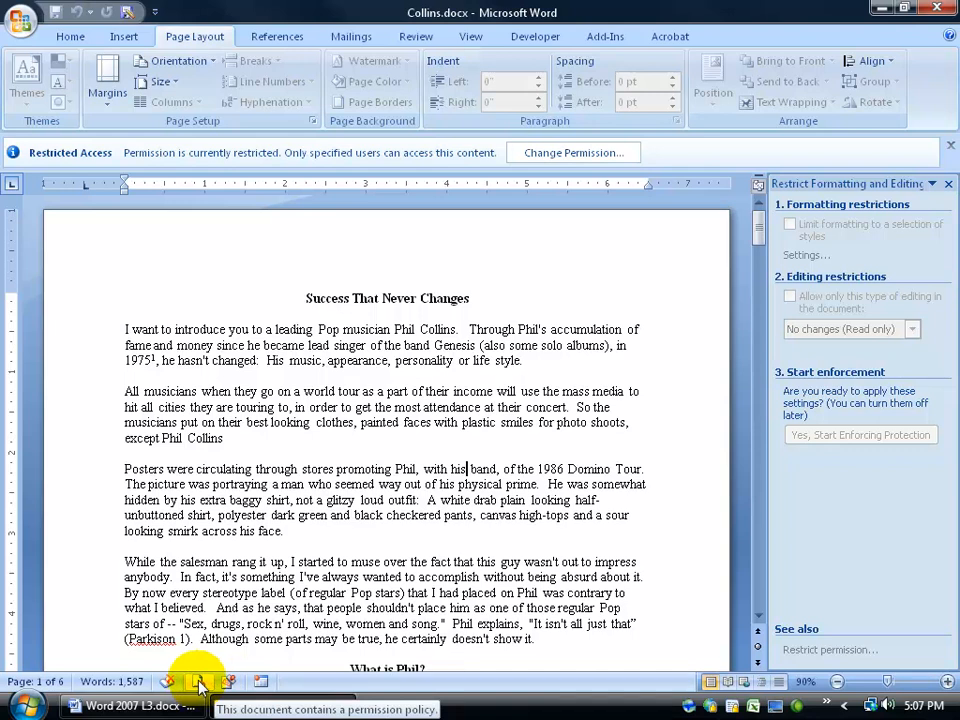
Step: View My Permission from the status-bar policy icon, then open Change user
click(197, 681)
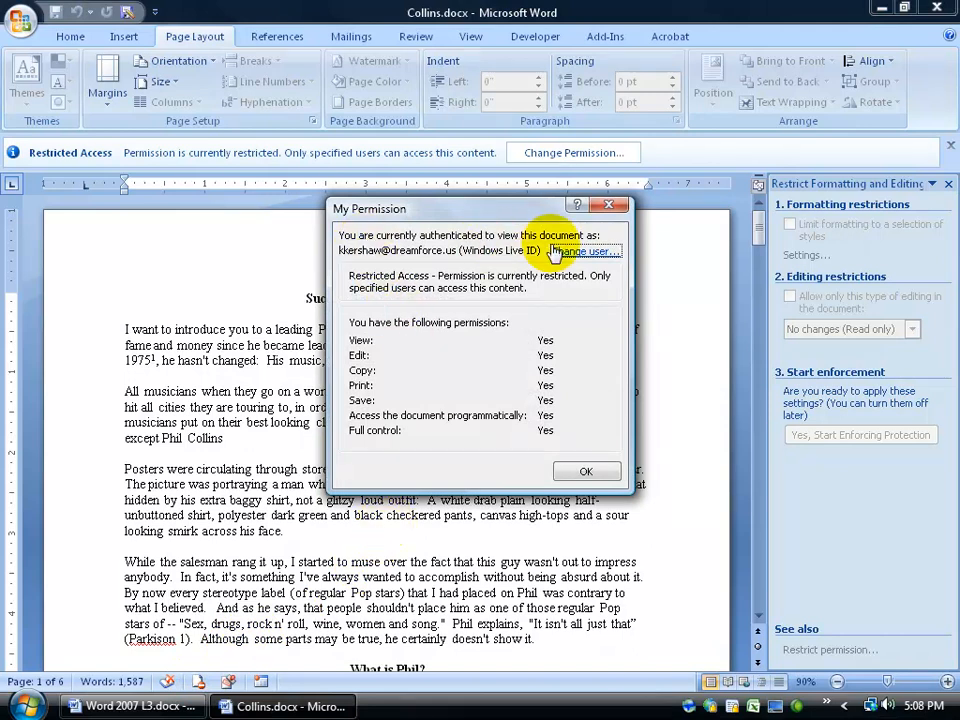
mouse_move(466, 338)
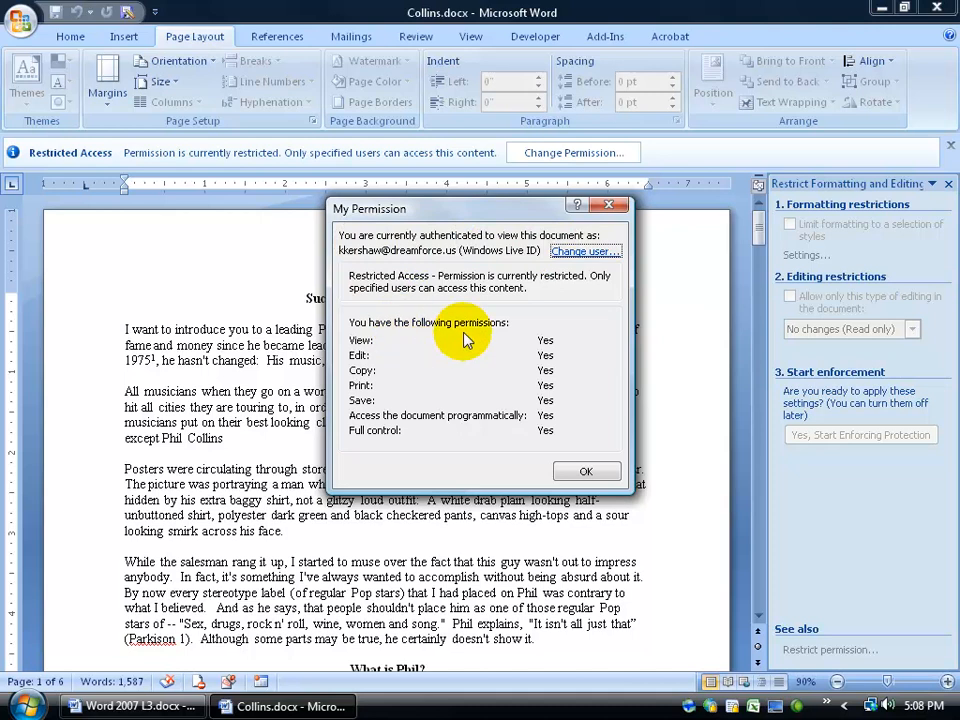
click(585, 251)
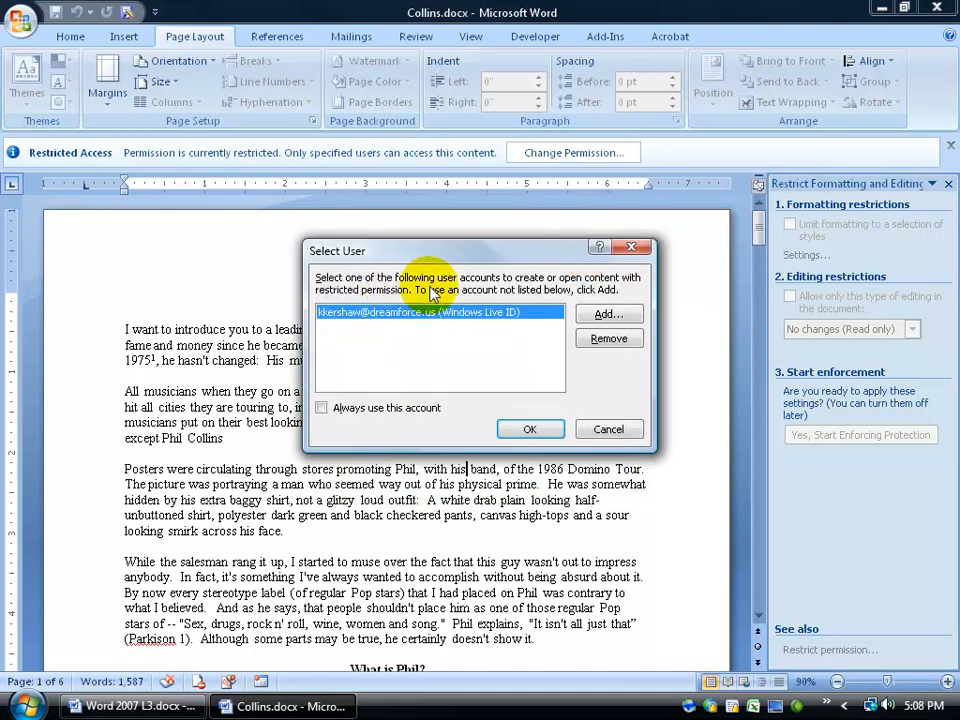
mouse_move(460, 293)
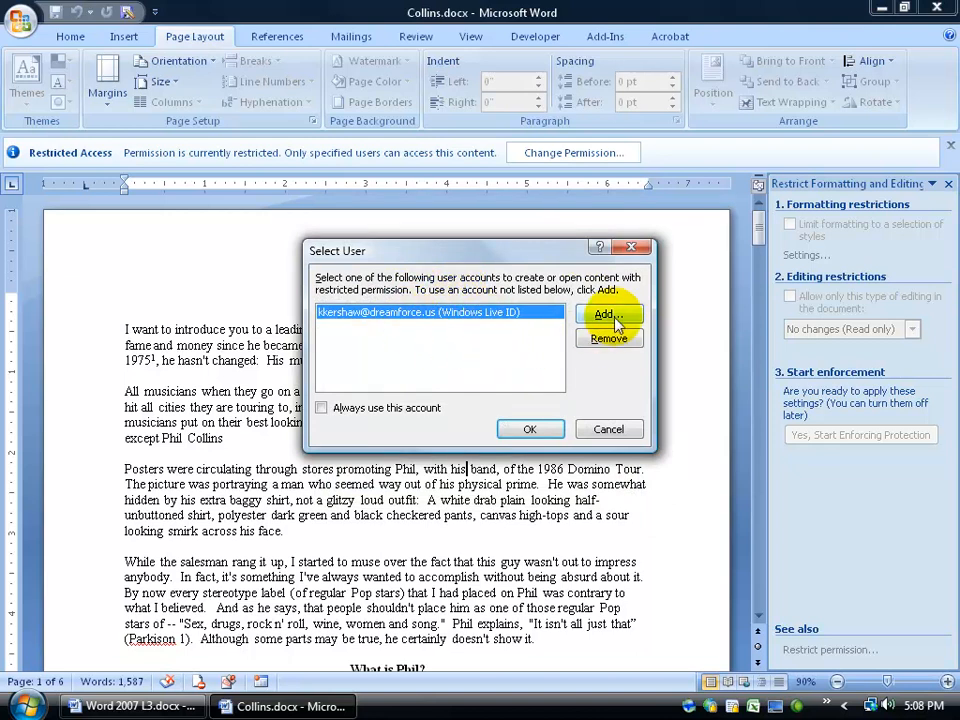
mouse_move(450, 345)
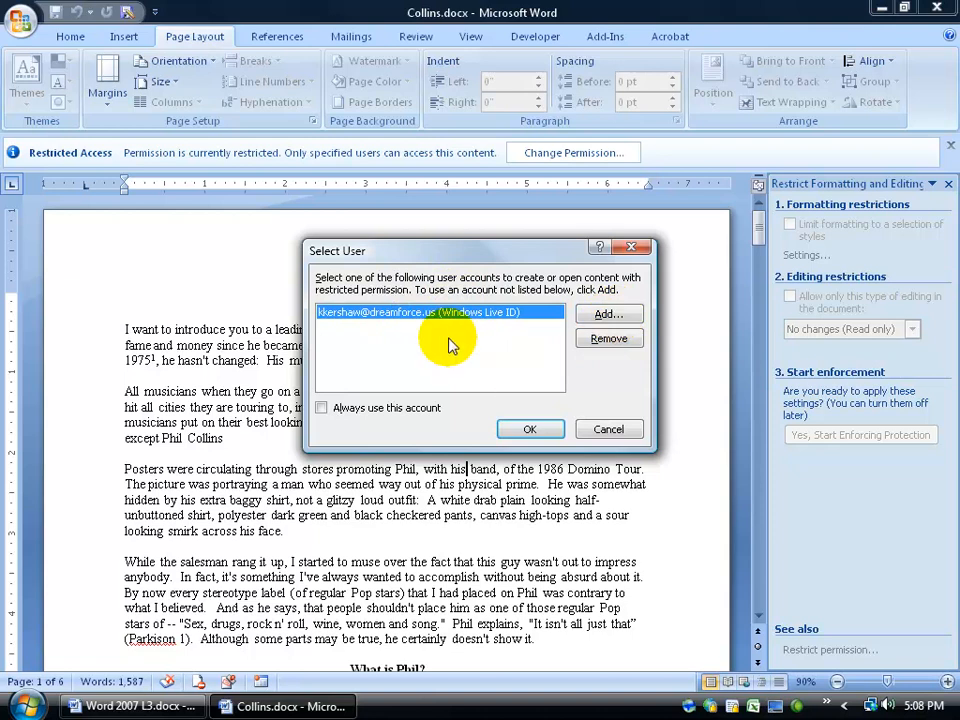
mouse_move(475, 330)
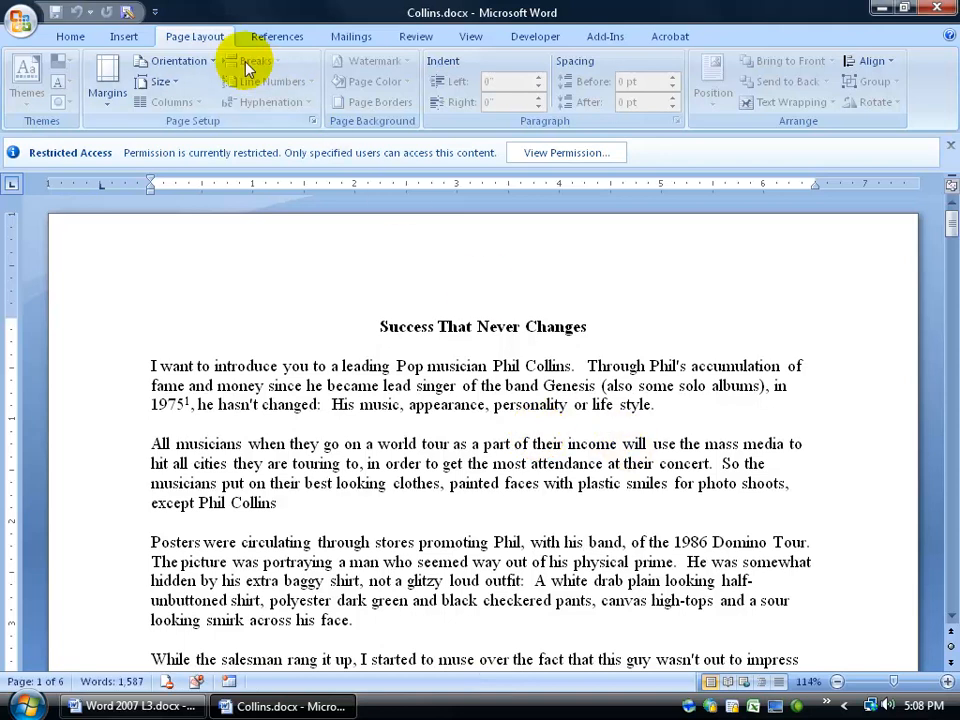
mouse_move(345, 85)
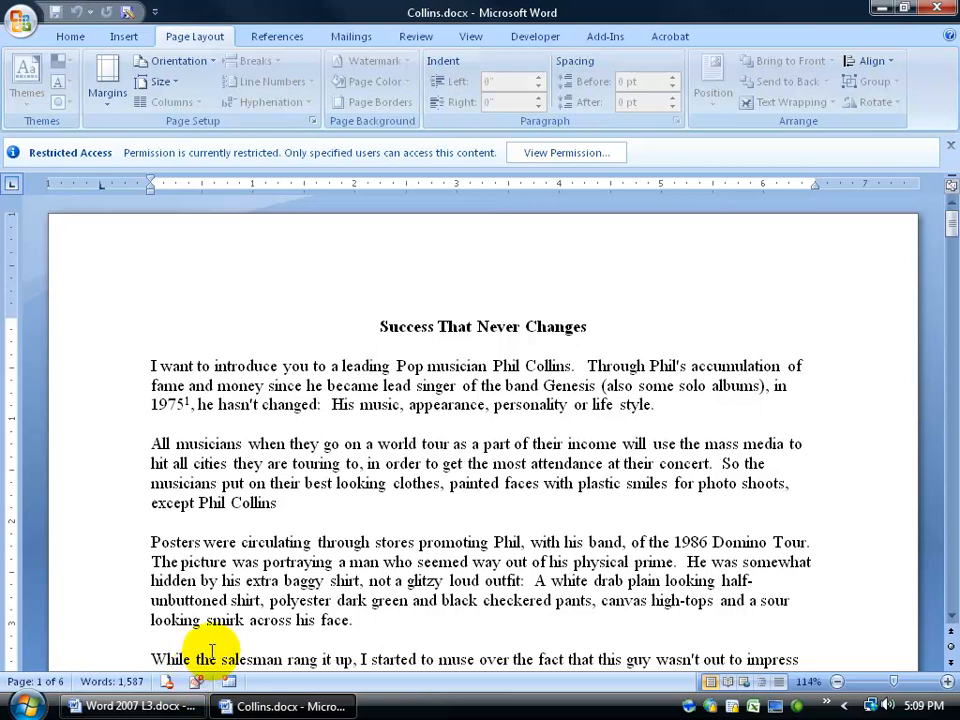
Step: Toggle Mark as Final off for Collins.docx and return to the Home tab
click(22, 18)
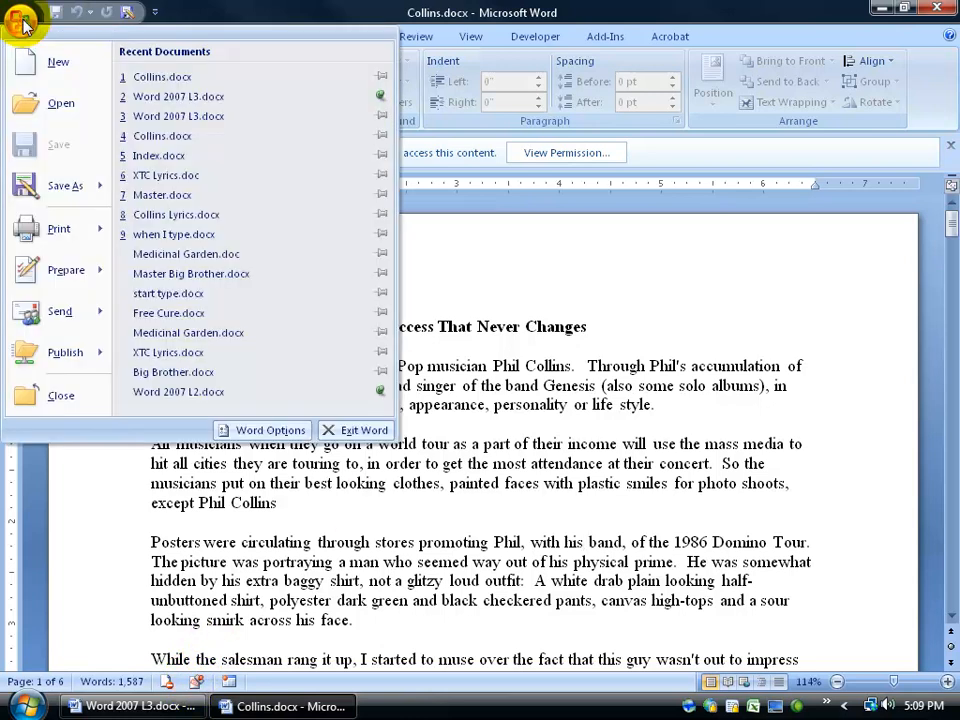
click(65, 270)
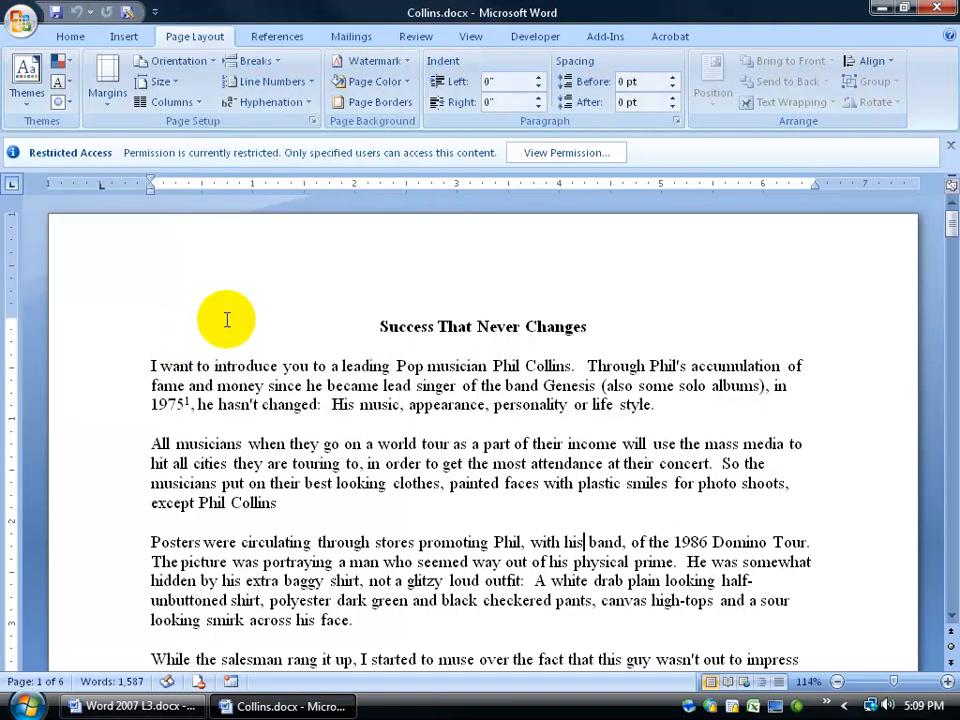
mouse_move(538, 241)
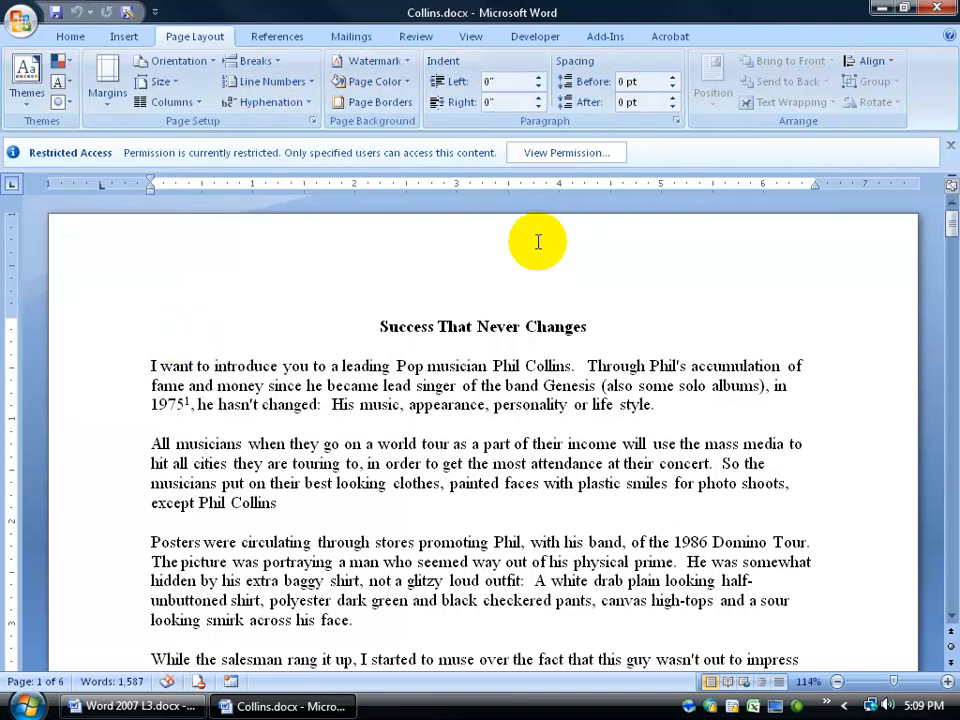
click(70, 36)
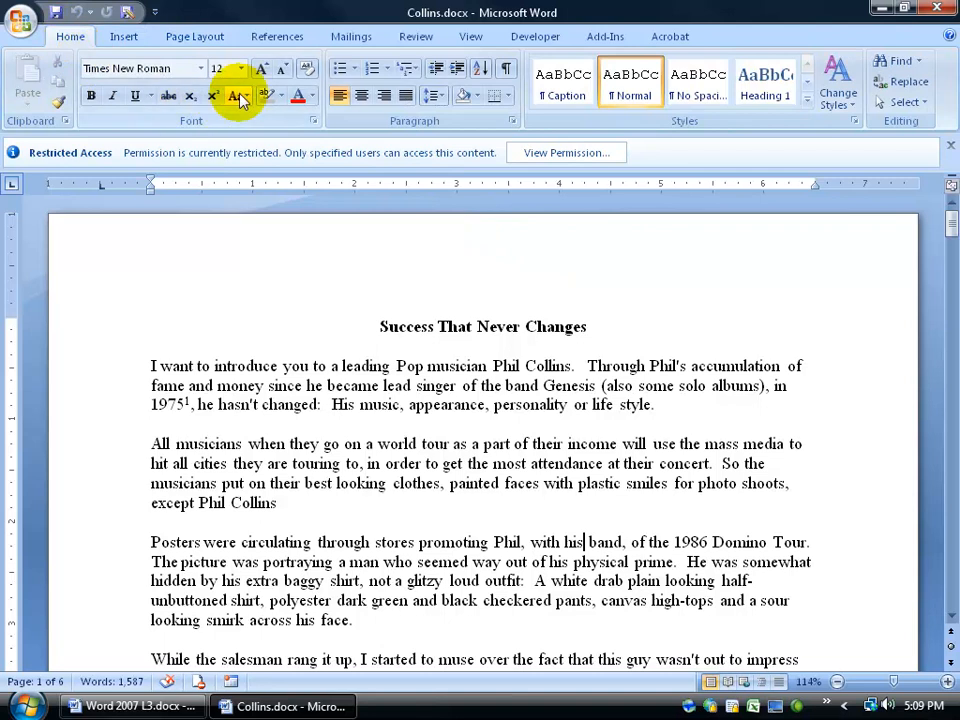